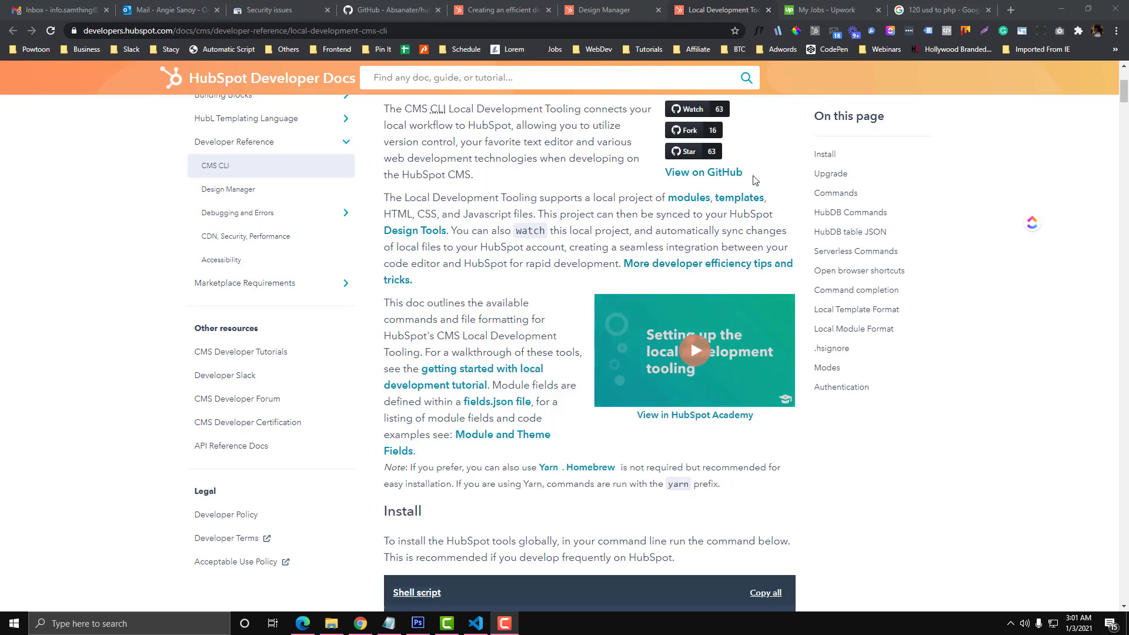
Scroll through the HubSpot local development docs to review the setup material.
{"action": "scroll", "scroll_direction": "up", "scroll_amount": 3}
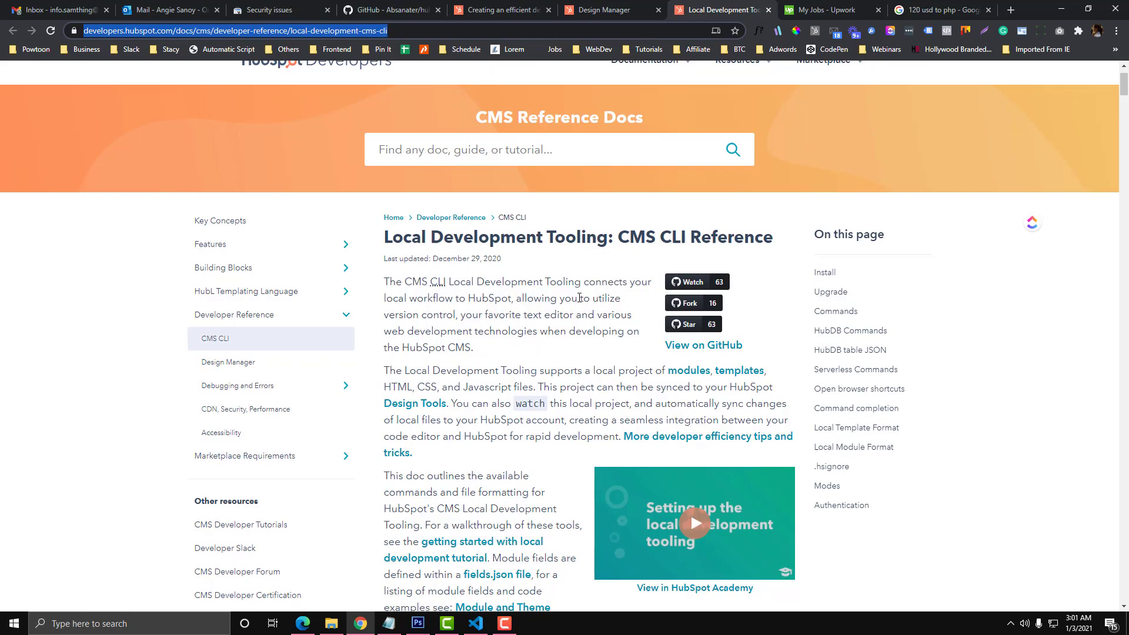
{"action": "scroll", "scroll_direction": "down", "scroll_amount": 3}
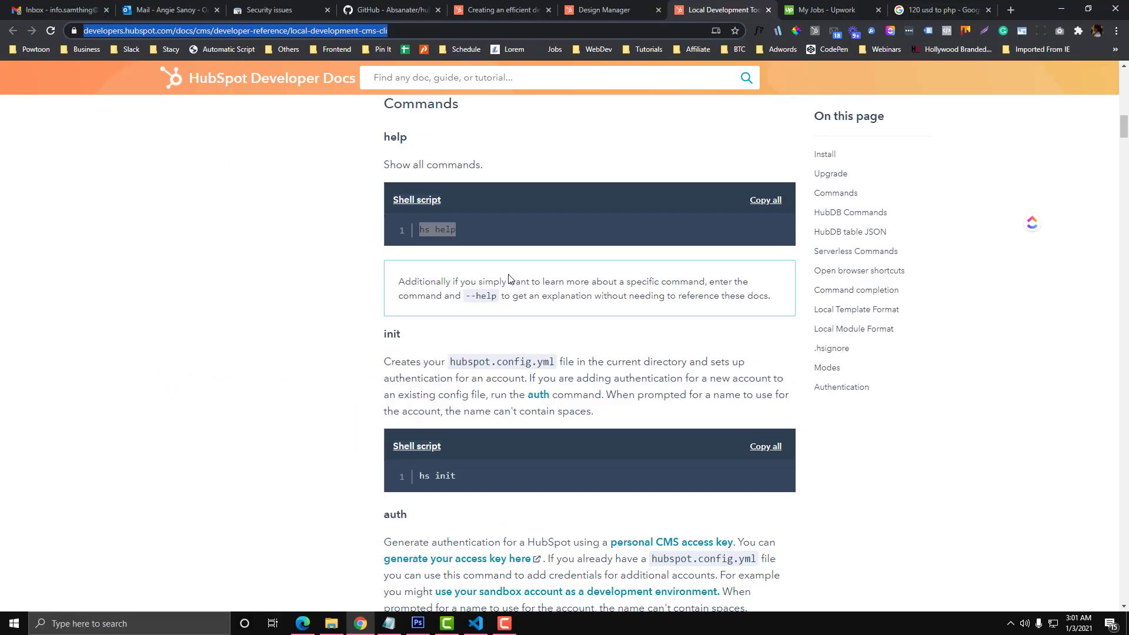
{"action": "scroll", "scroll_direction": "down", "scroll_amount": 3}
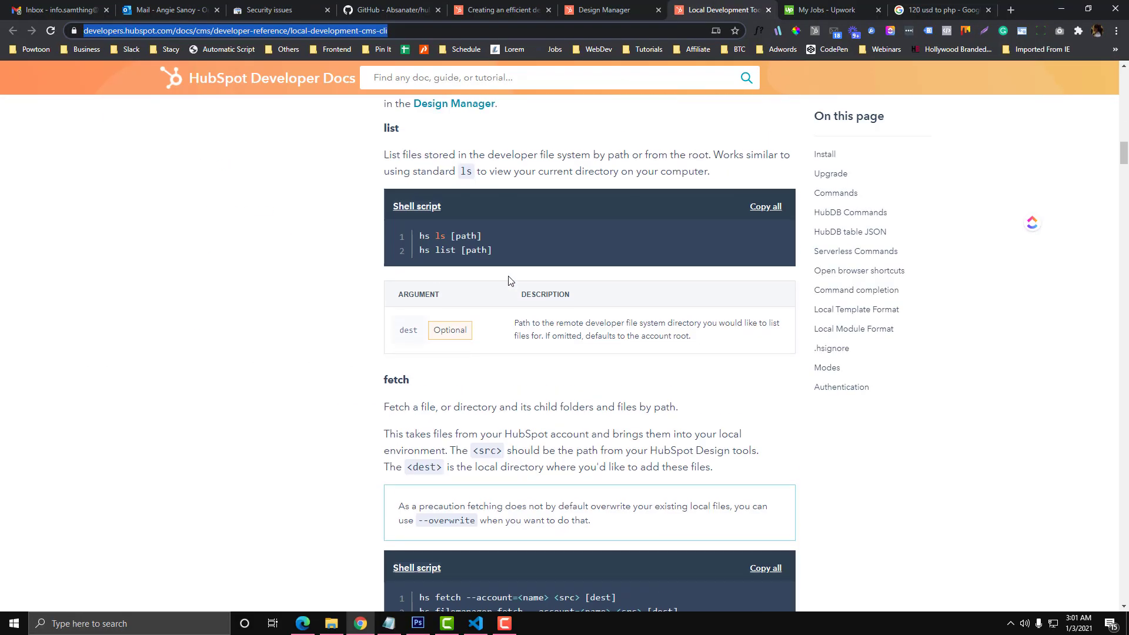
{"action": "scroll", "scroll_direction": "up", "scroll_amount": 3}
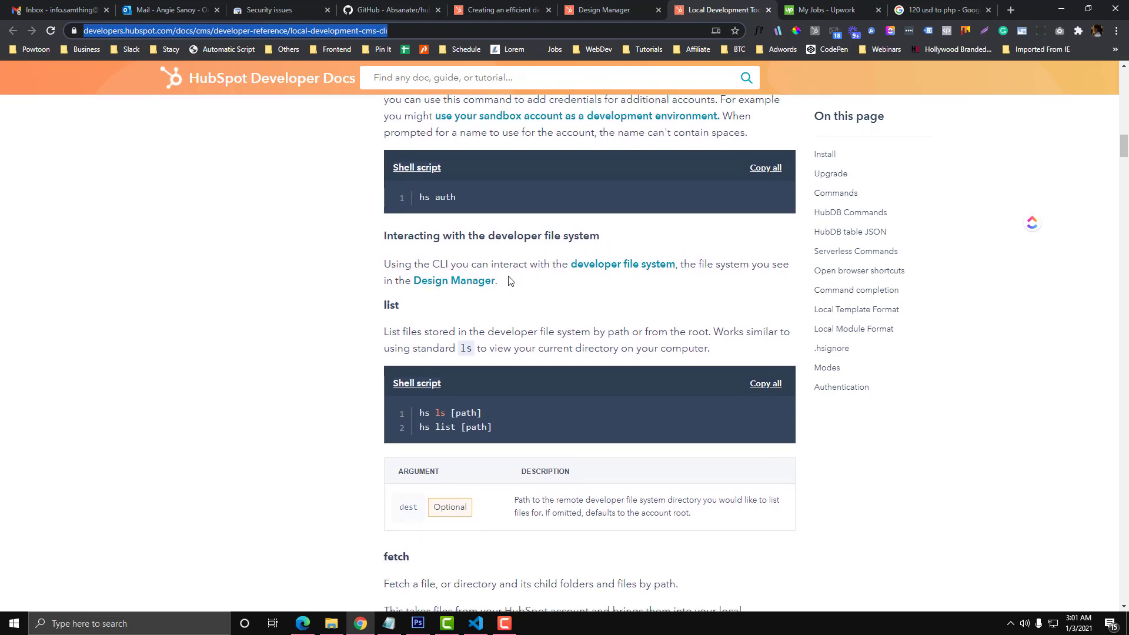
{"action": "scroll", "scroll_direction": "down", "scroll_amount": 3}
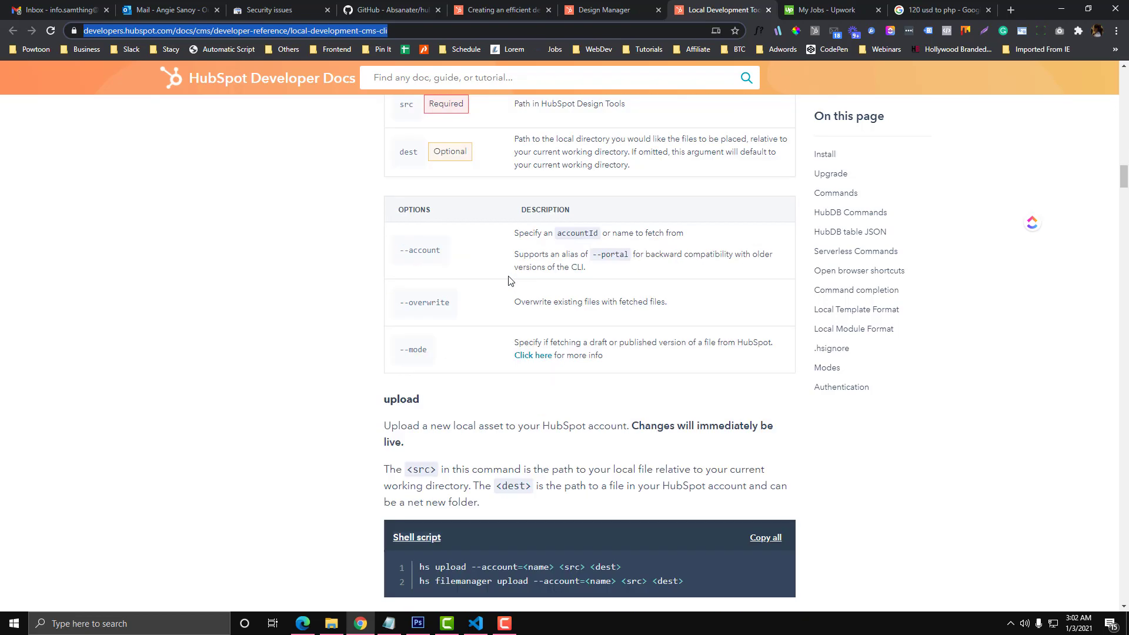
{"action": "scroll", "scroll_direction": "down", "scroll_amount": 3}
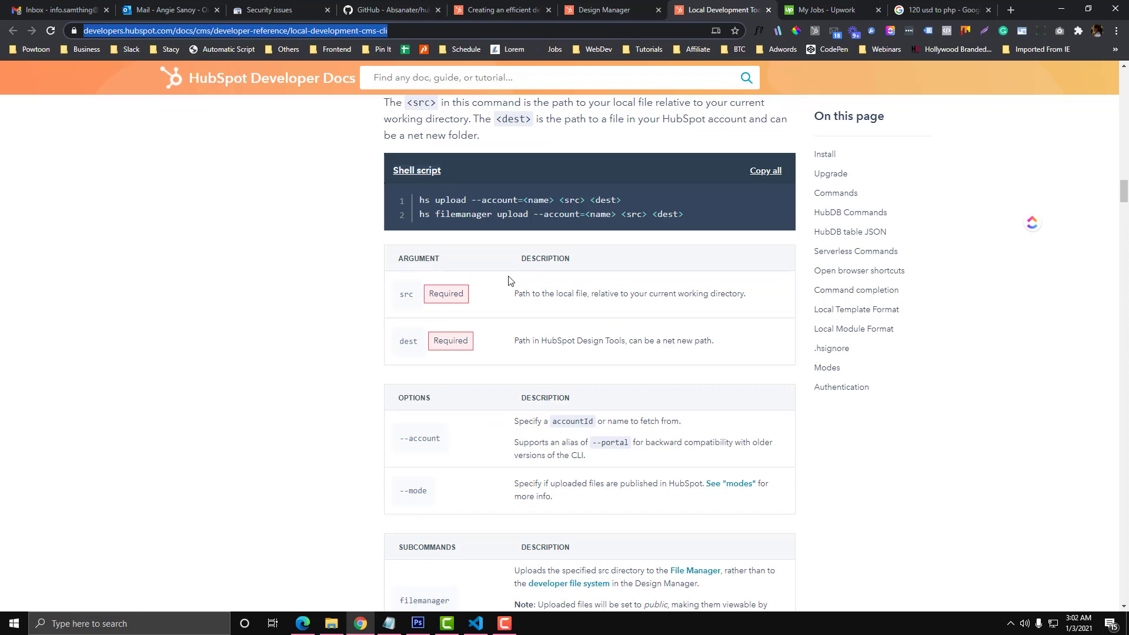
{"action": "scroll", "scroll_direction": "down", "scroll_amount": 3}
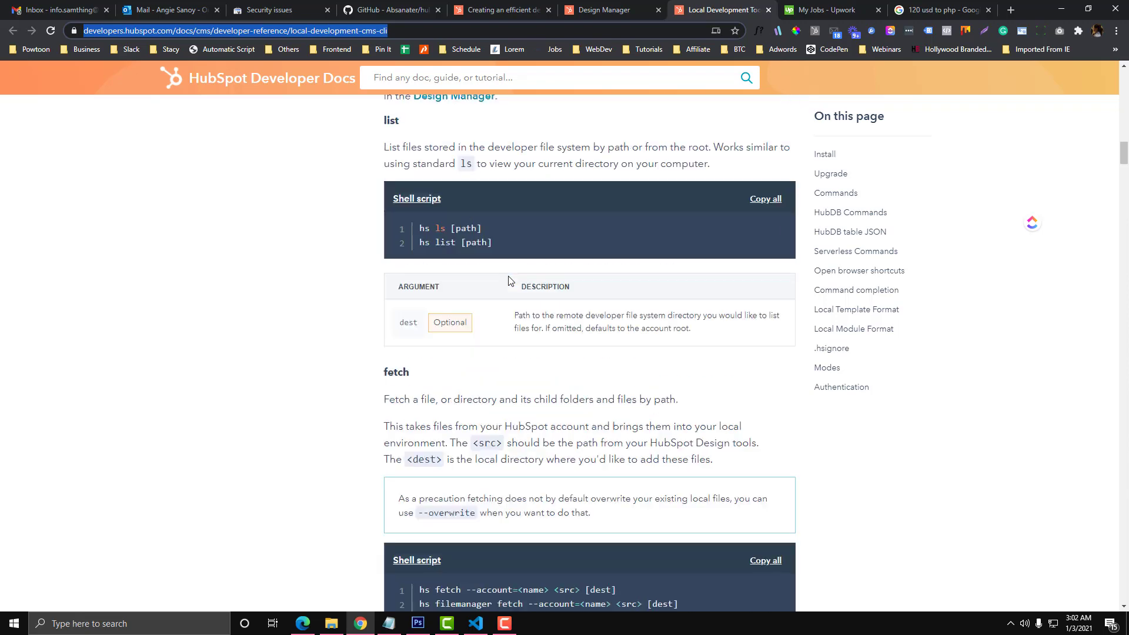
{"action": "scroll", "scroll_direction": "up", "scroll_amount": 3}
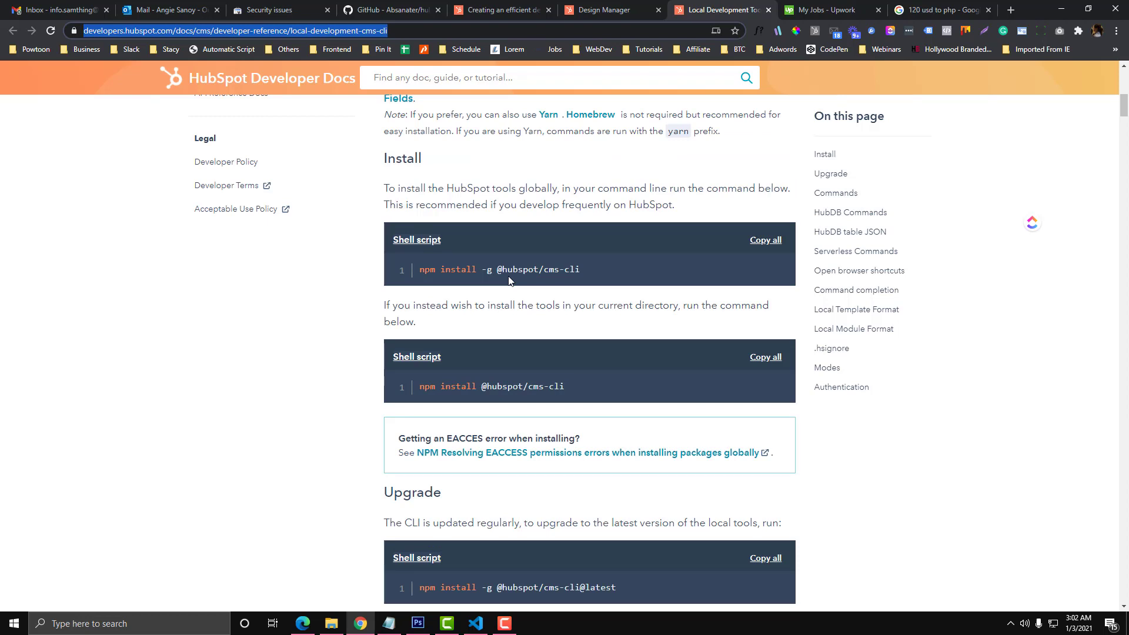
{"action": "scroll", "scroll_direction": "up", "scroll_amount": 3}
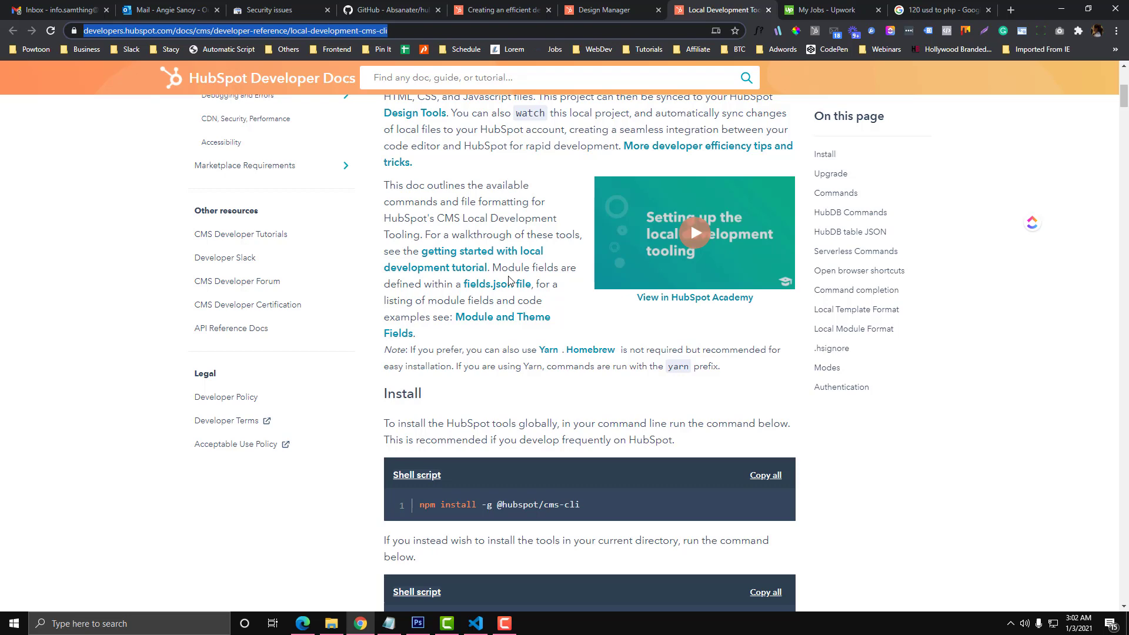
{"action": "scroll", "scroll_direction": "up", "scroll_amount": 3}
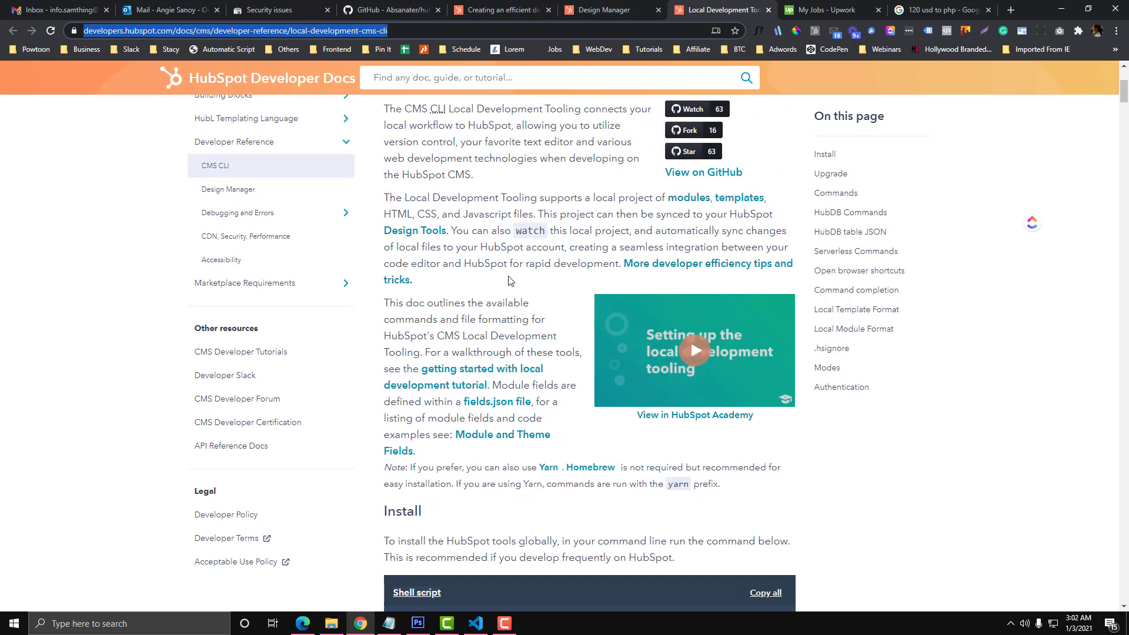
{"action": "scroll", "scroll_direction": "up", "scroll_amount": 3}
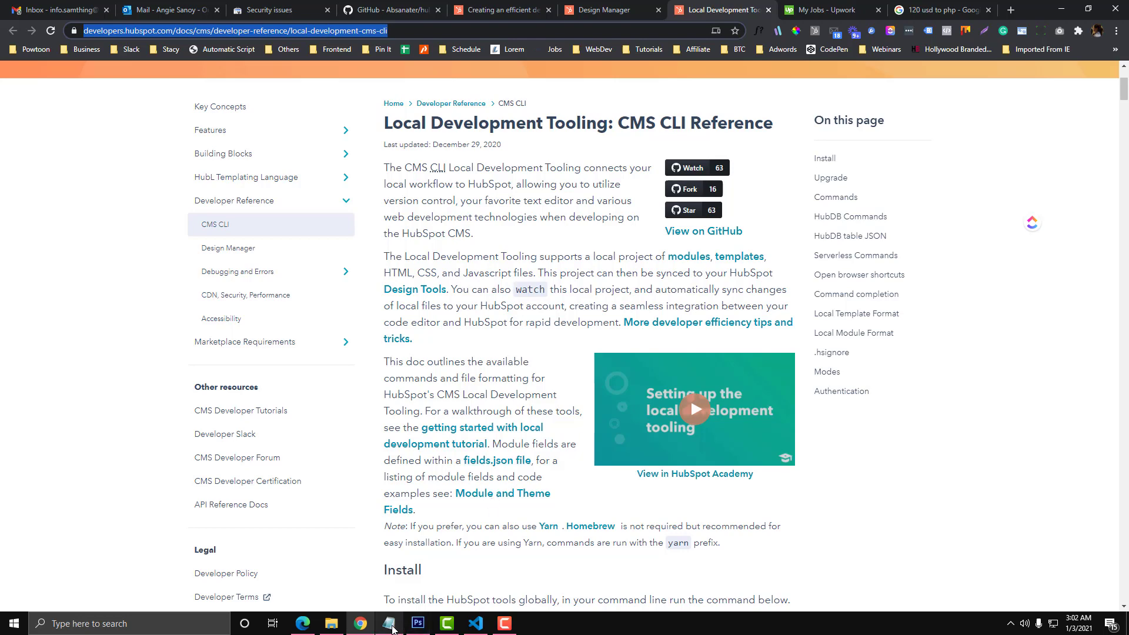
Add outline goals in Notepad: installing a boilerplate locally, installing the CMS CLI, uploading files/boilerplate templates.
{"action": "left_click", "coordinate": [389, 628]}
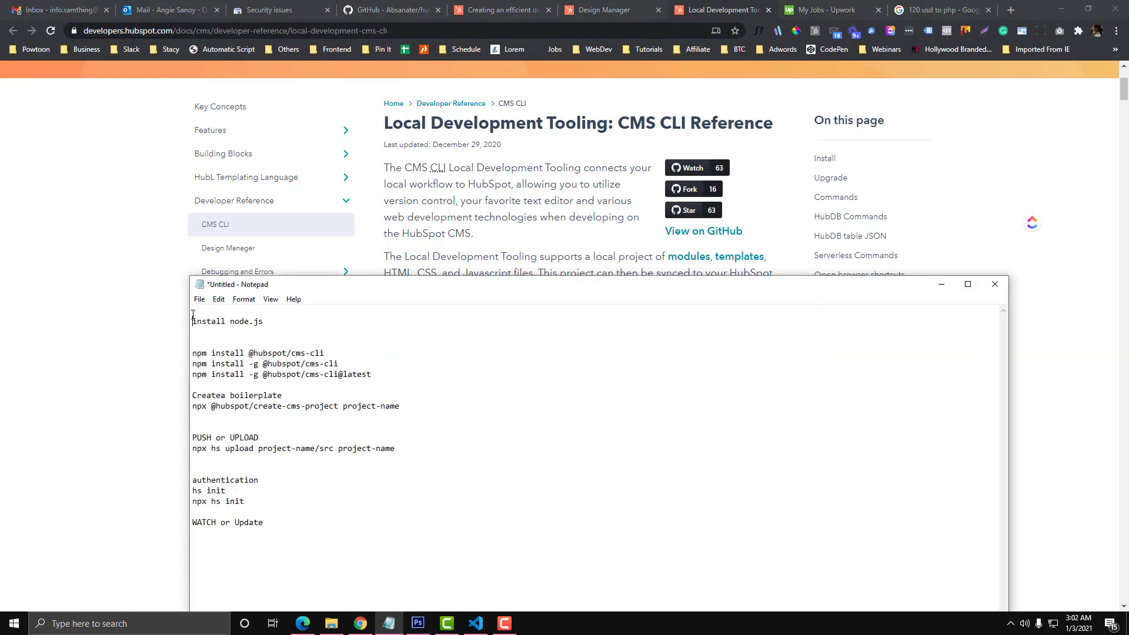
{"action": "type", "text": "how"}
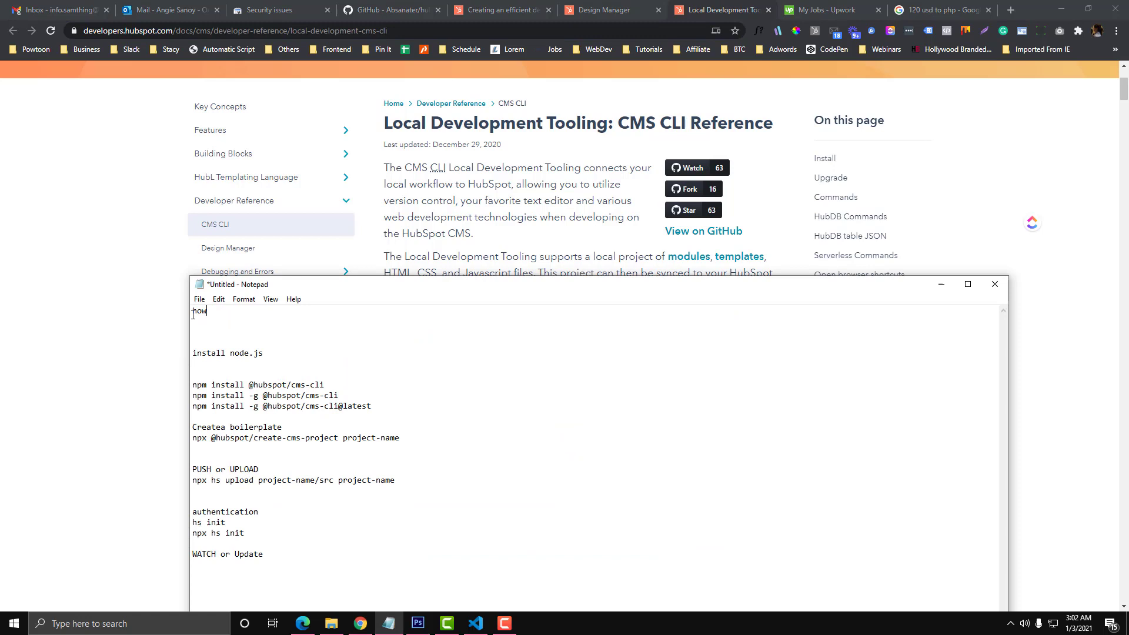
{"action": "type", "text": "to install"}
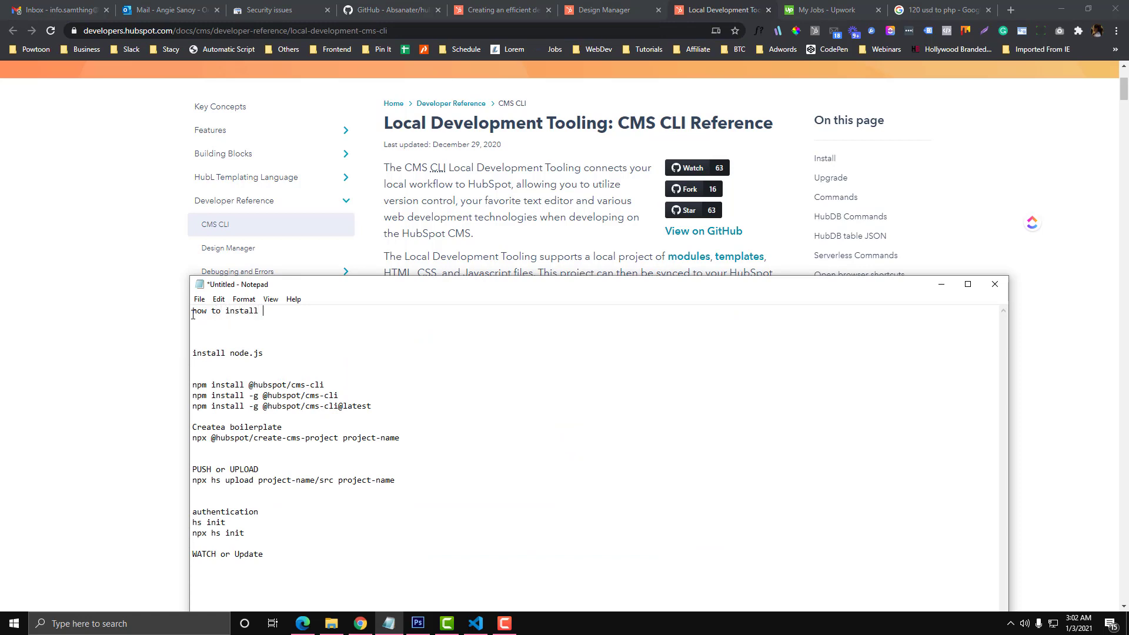
{"action": "type", "text": "a boilerplate template"}
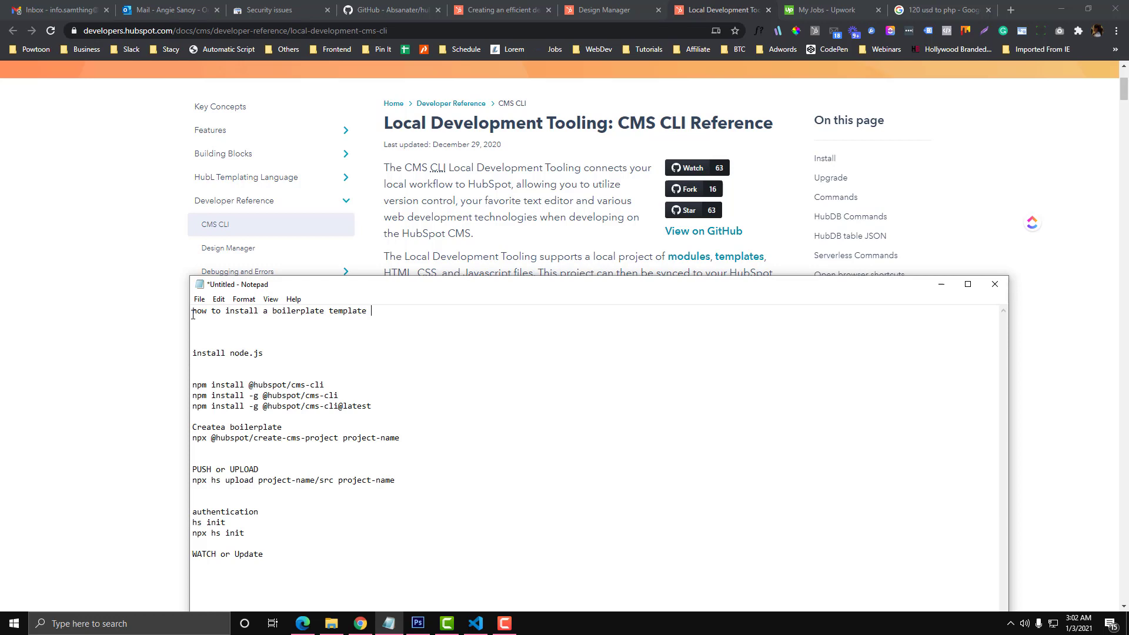
{"action": "type", "text": "on our local computer"}
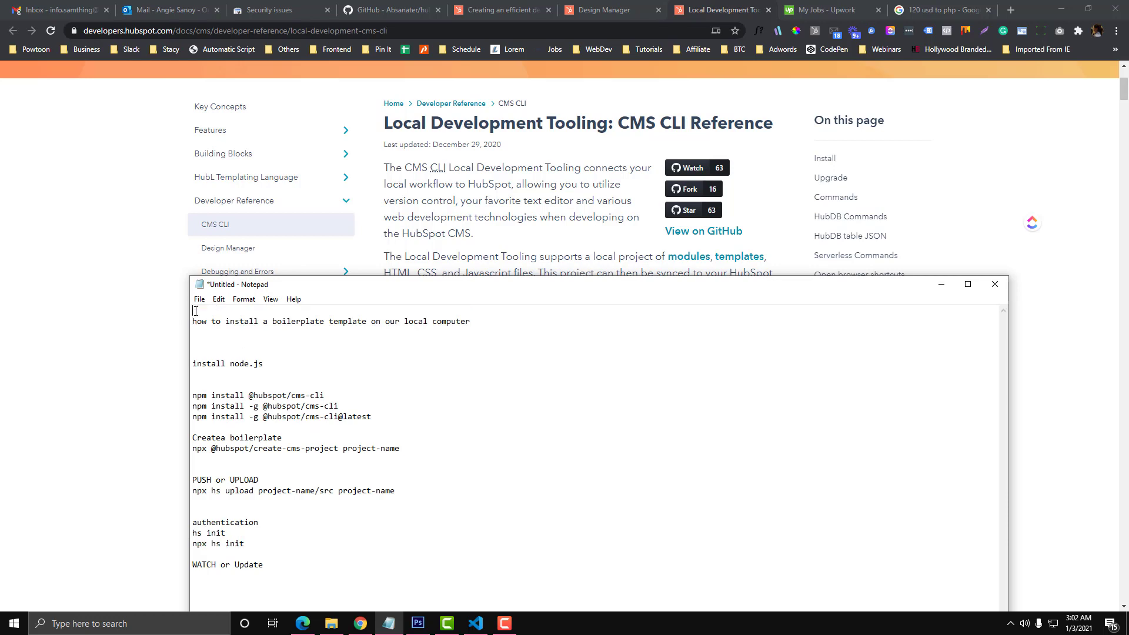
{"action": "type", "text": "how to install"}
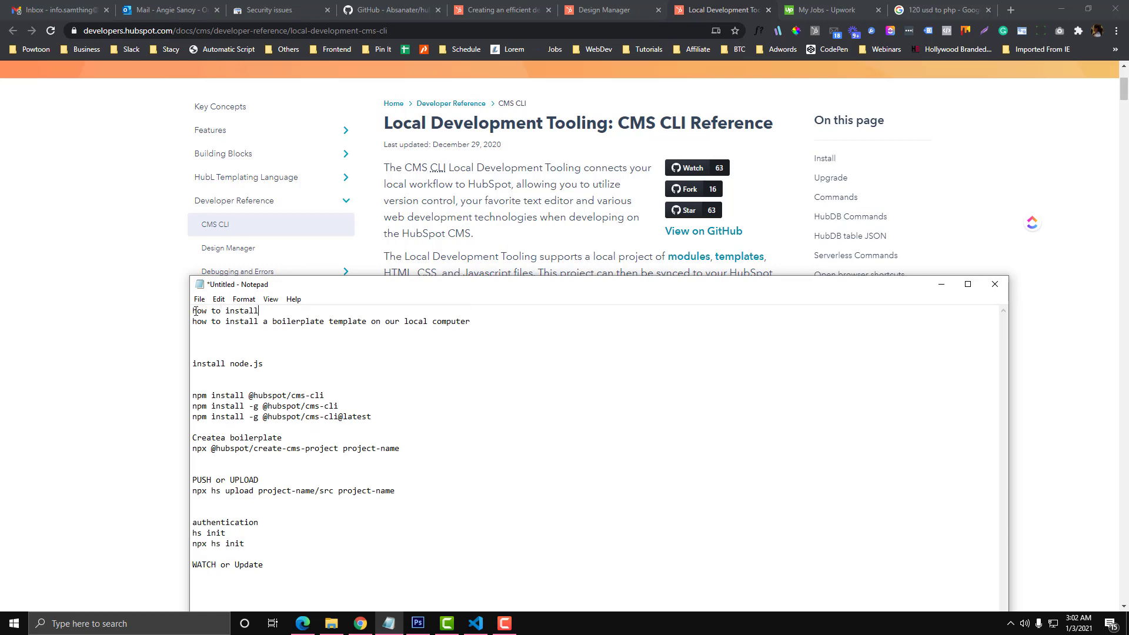
{"action": "type", "text": "a cm"}
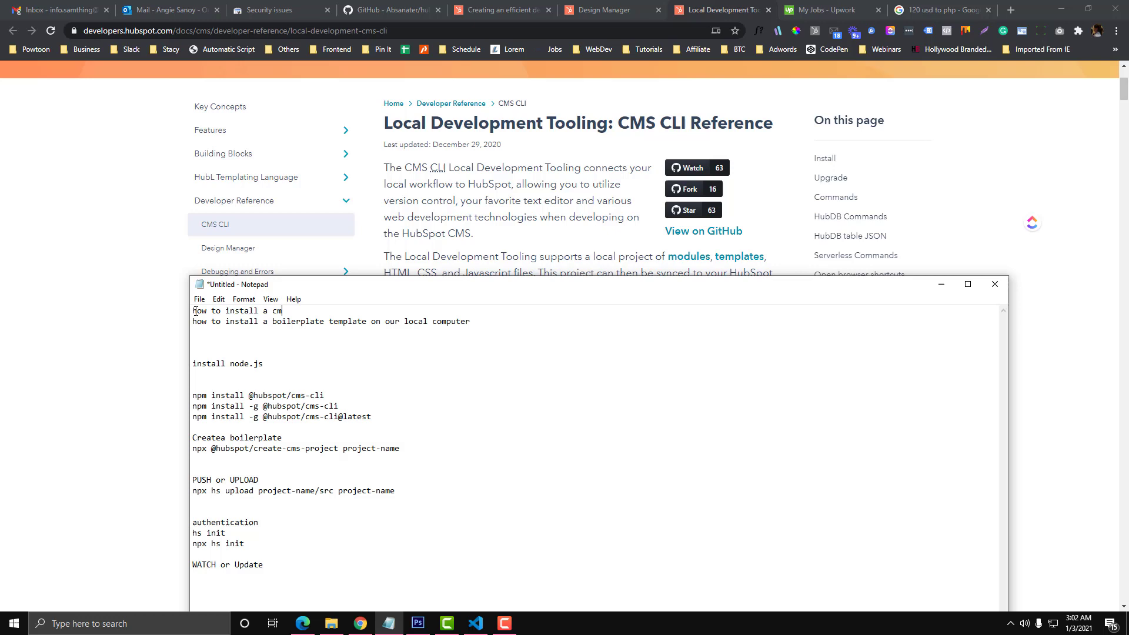
{"action": "key", "text": "Backspace"}
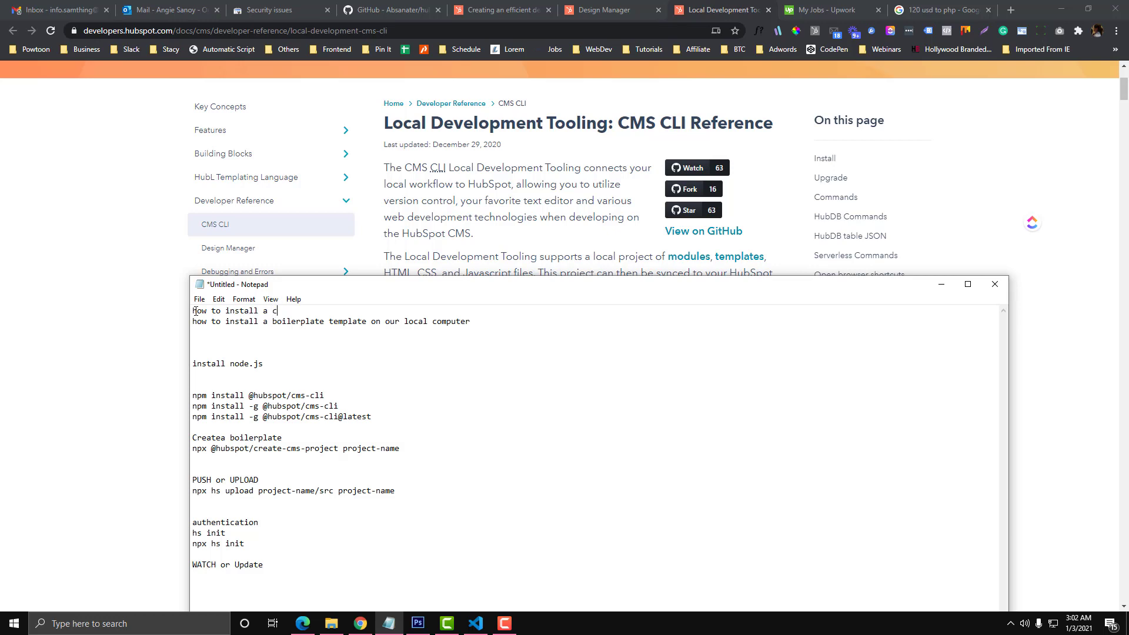
{"action": "type", "text": "ms"}
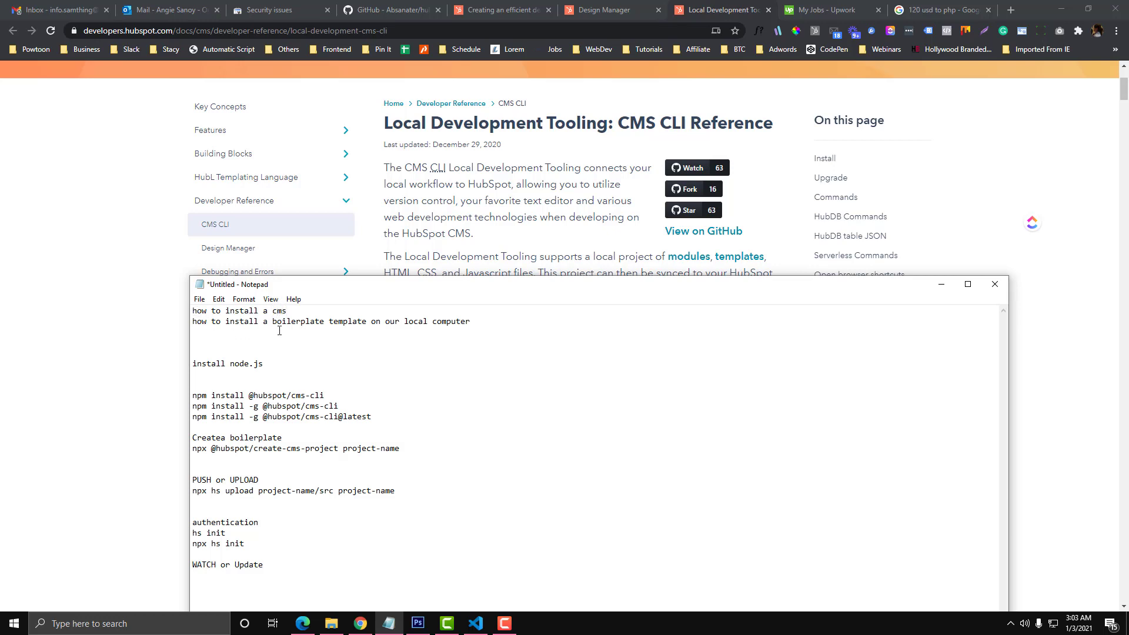
{"action": "type", "text": "how y"}
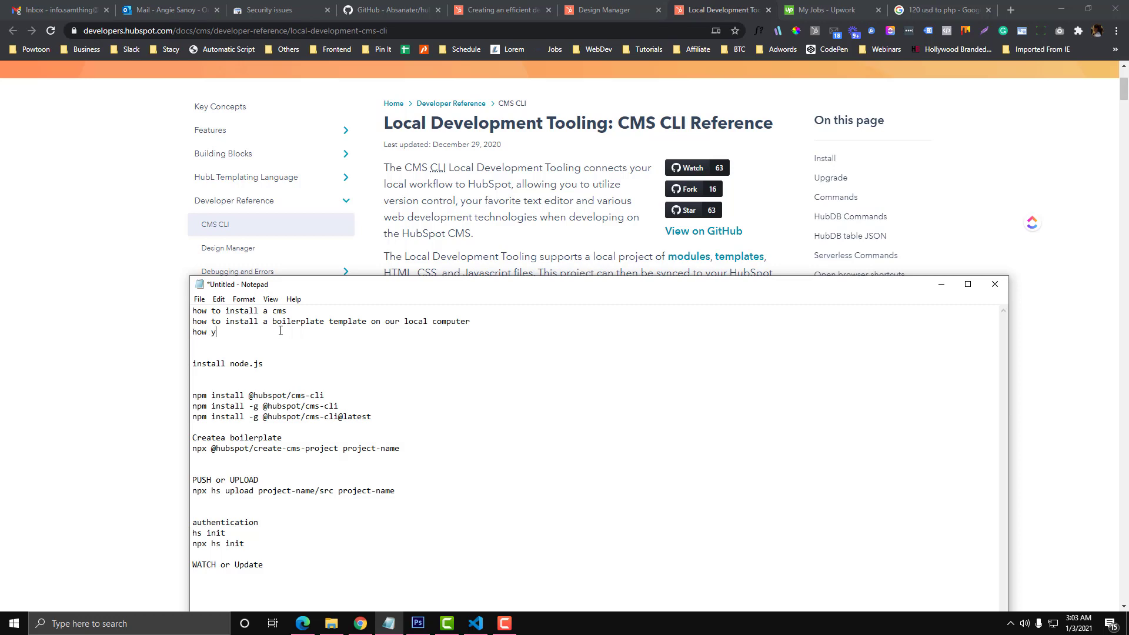
{"action": "type", "text": "ou can upload your"}
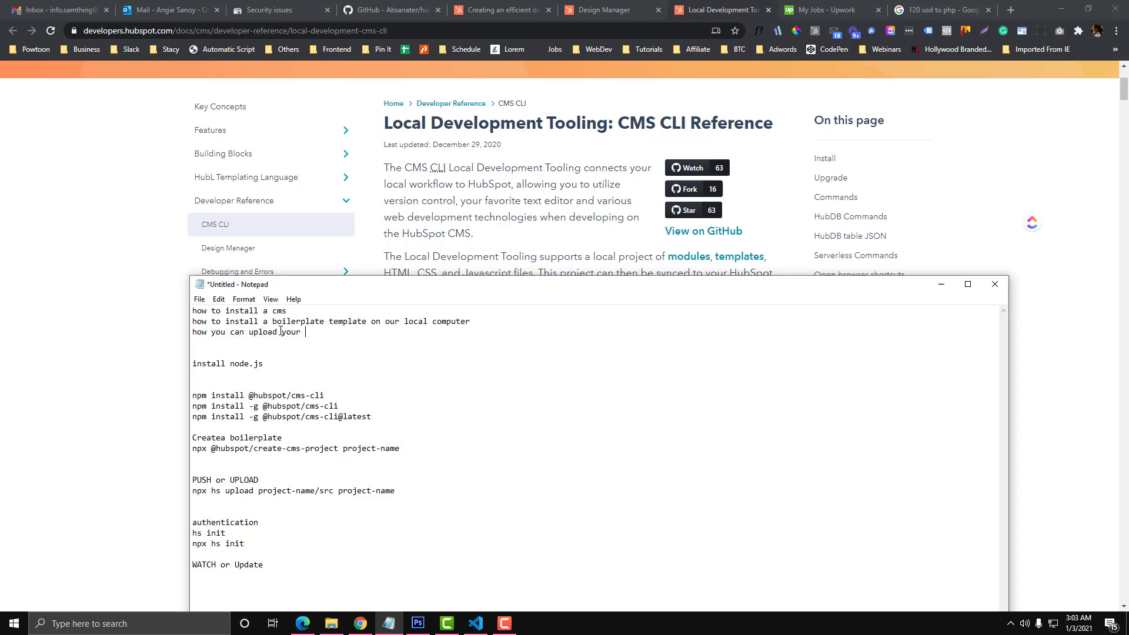
{"action": "type", "text": "files/b"}
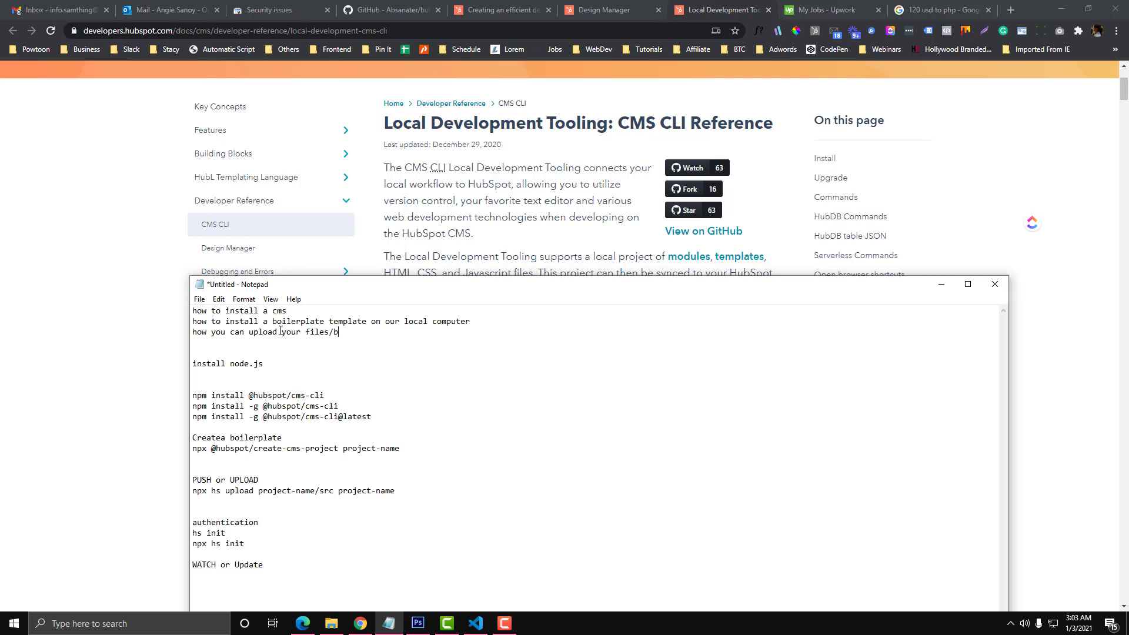
{"action": "type", "text": "oiler tem"}
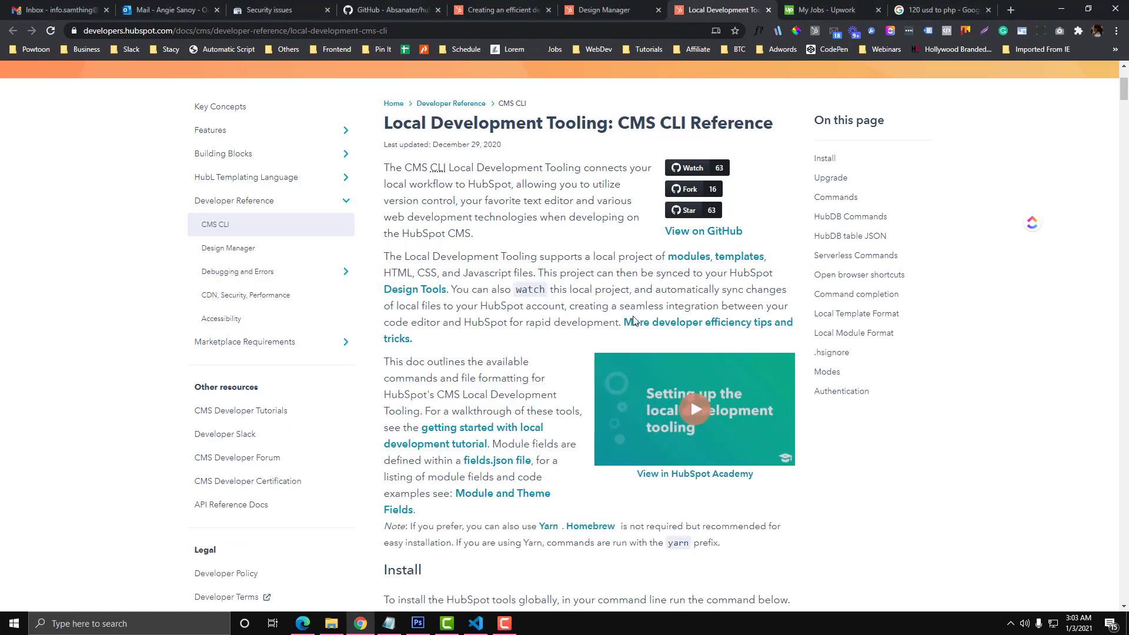
Set the notes aside and bring the bookwormhead project terminal to the front.
{"action": "left_click", "coordinate": [389, 623]}
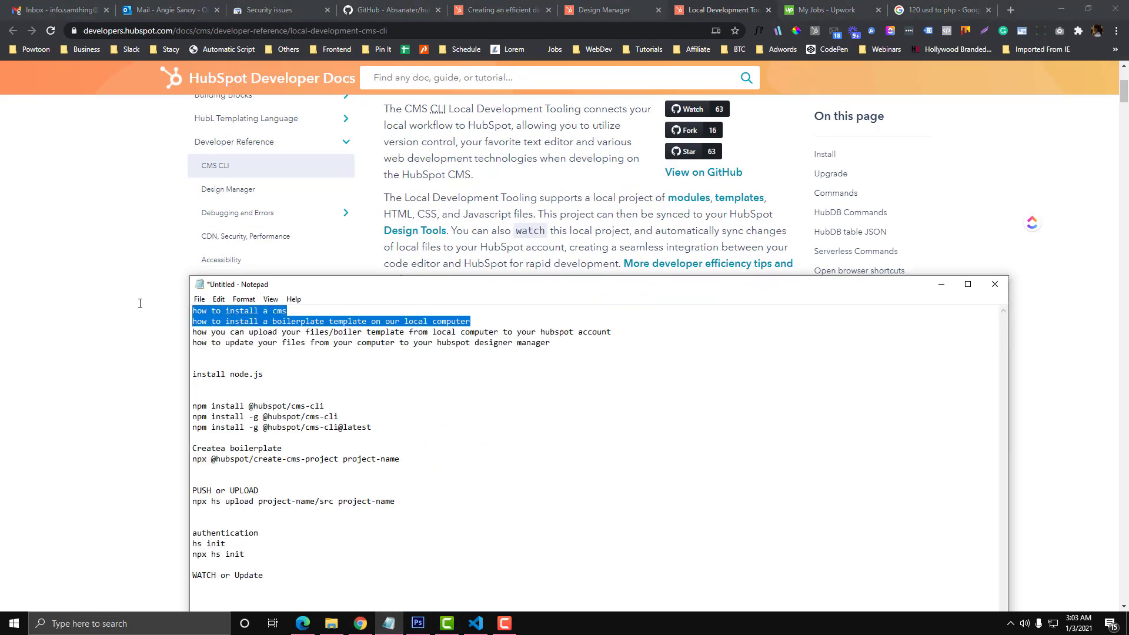
{"action": "mouse_move", "coordinate": [637, 336]}
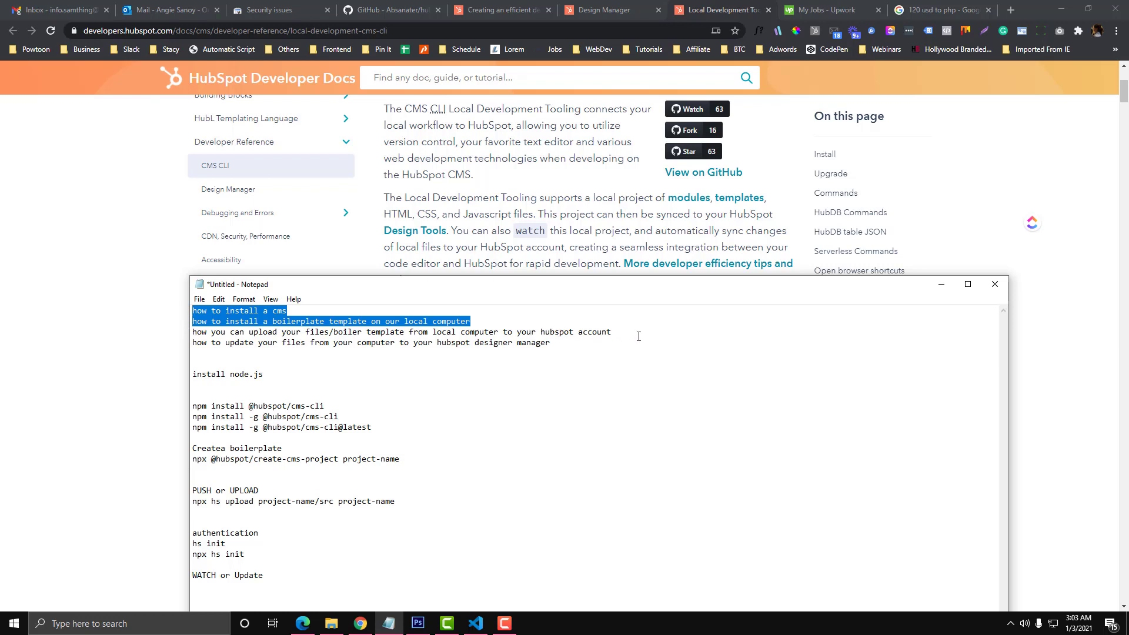
{"action": "left_click", "coordinate": [278, 321]}
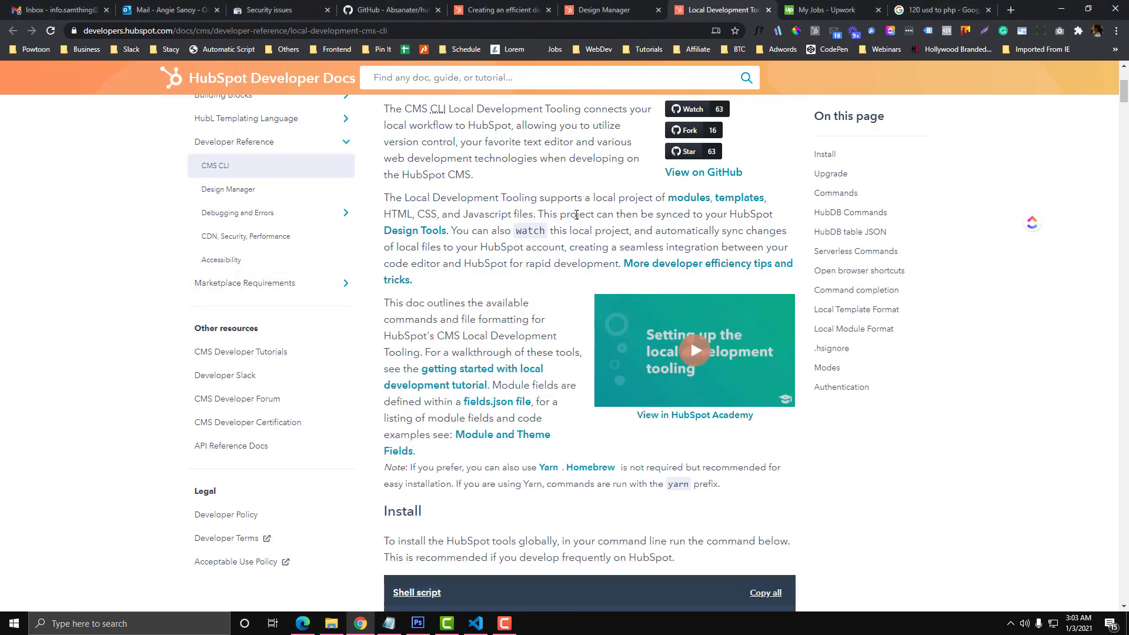
{"action": "scroll", "scroll_direction": "down", "scroll_amount": 3}
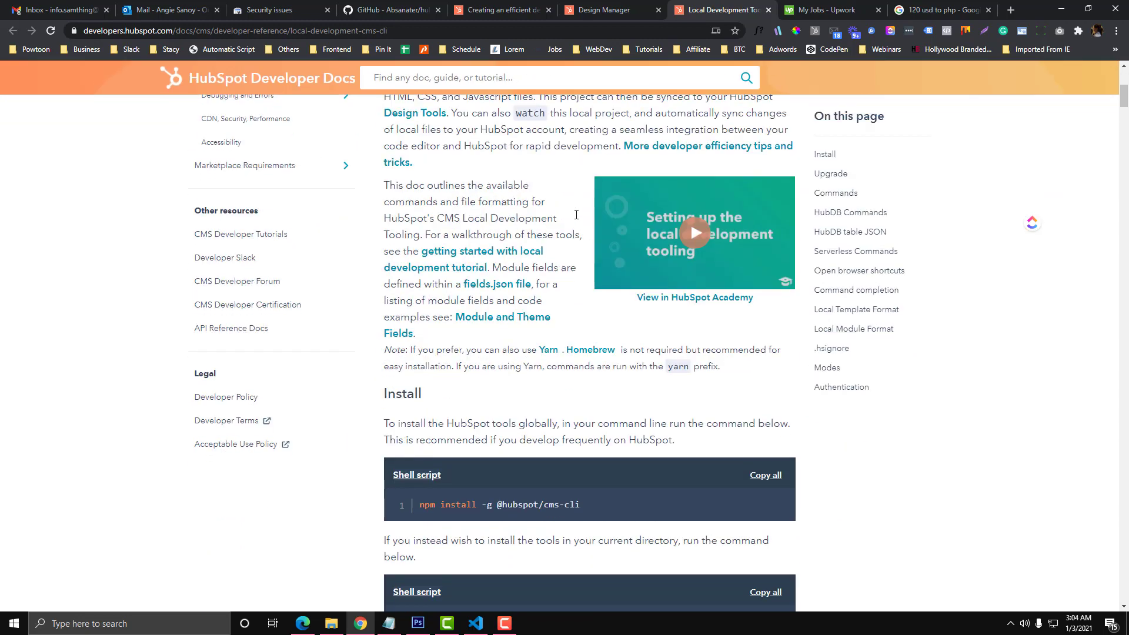
{"action": "left_click", "coordinate": [473, 623]}
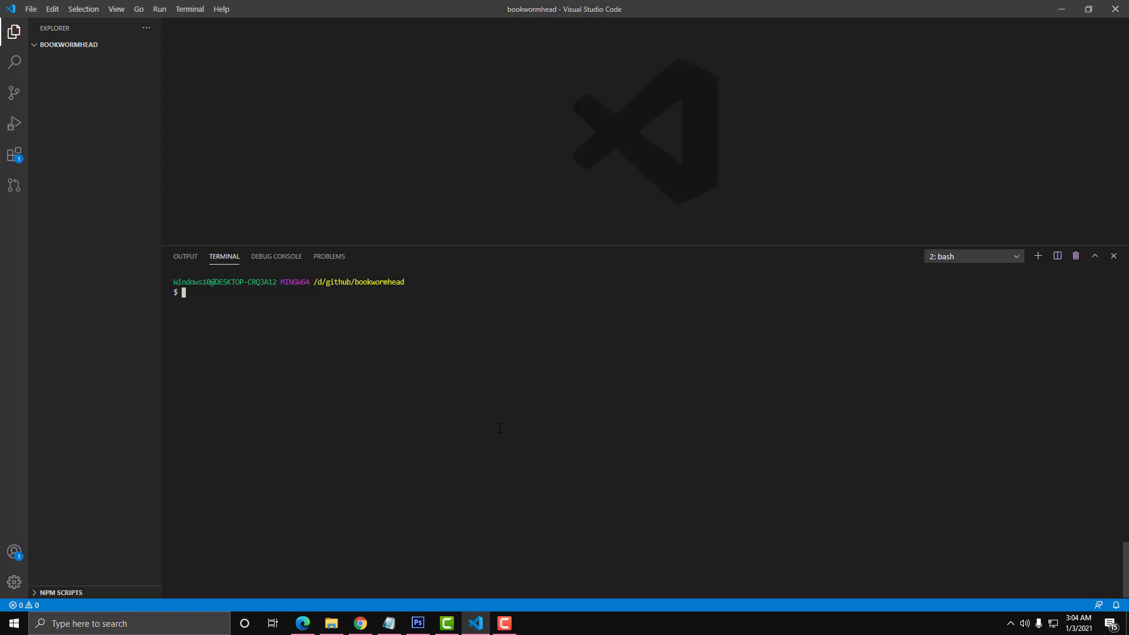
{"action": "mouse_move", "coordinate": [64, 45]}
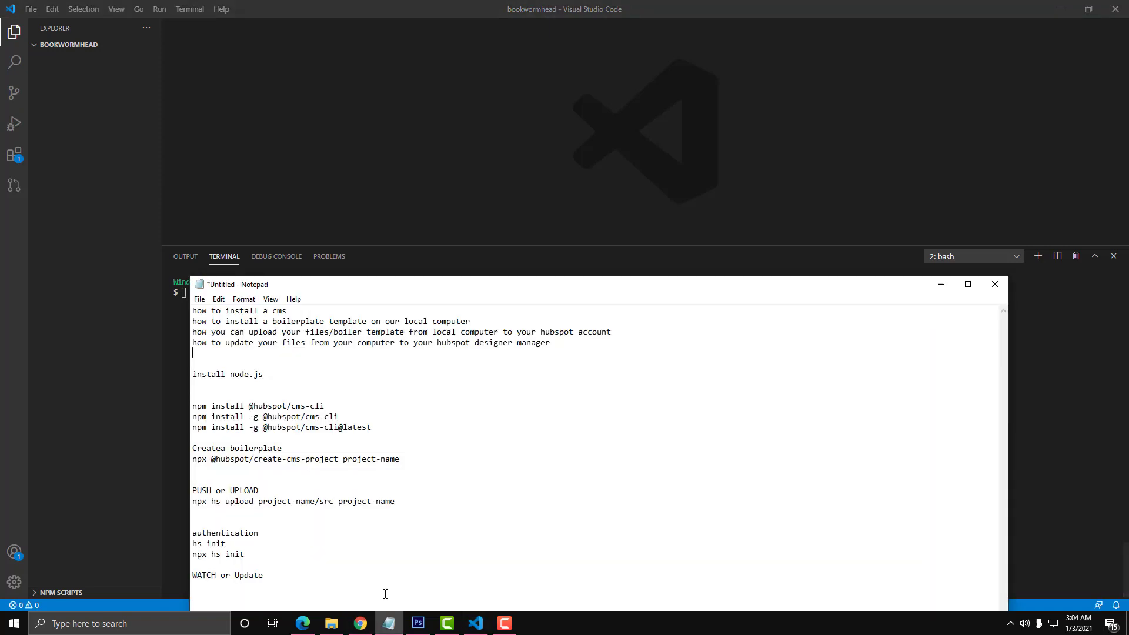
Highlight the npm install lines for the HubSpot CMS CLI, including the latest-version command.
{"action": "double_click", "coordinate": [259, 406]}
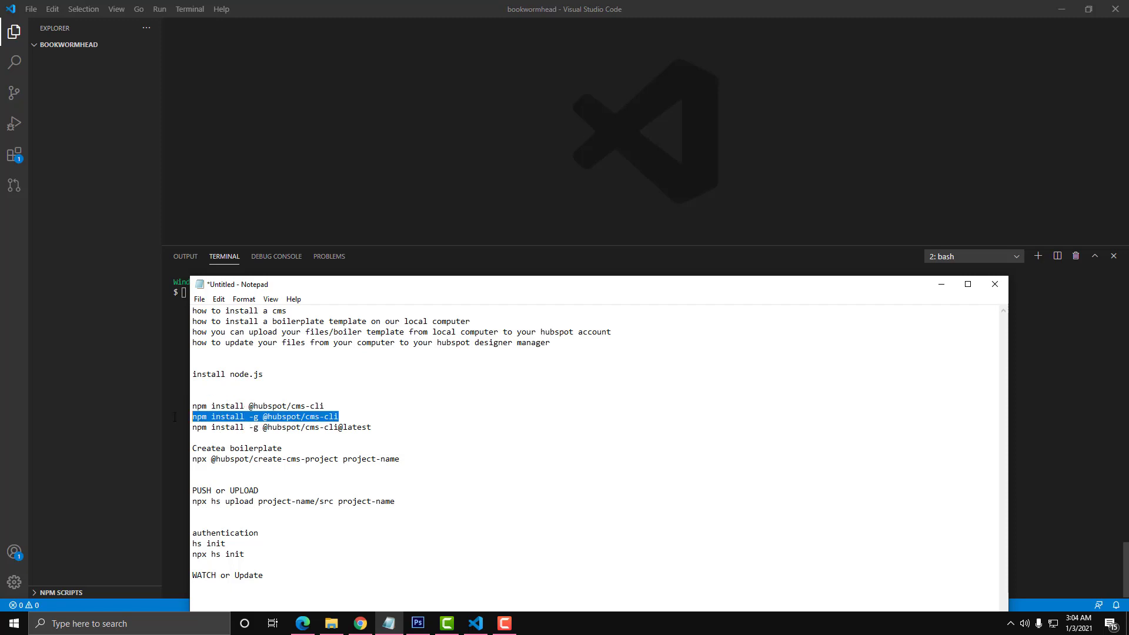
{"action": "left_click", "coordinate": [370, 427]}
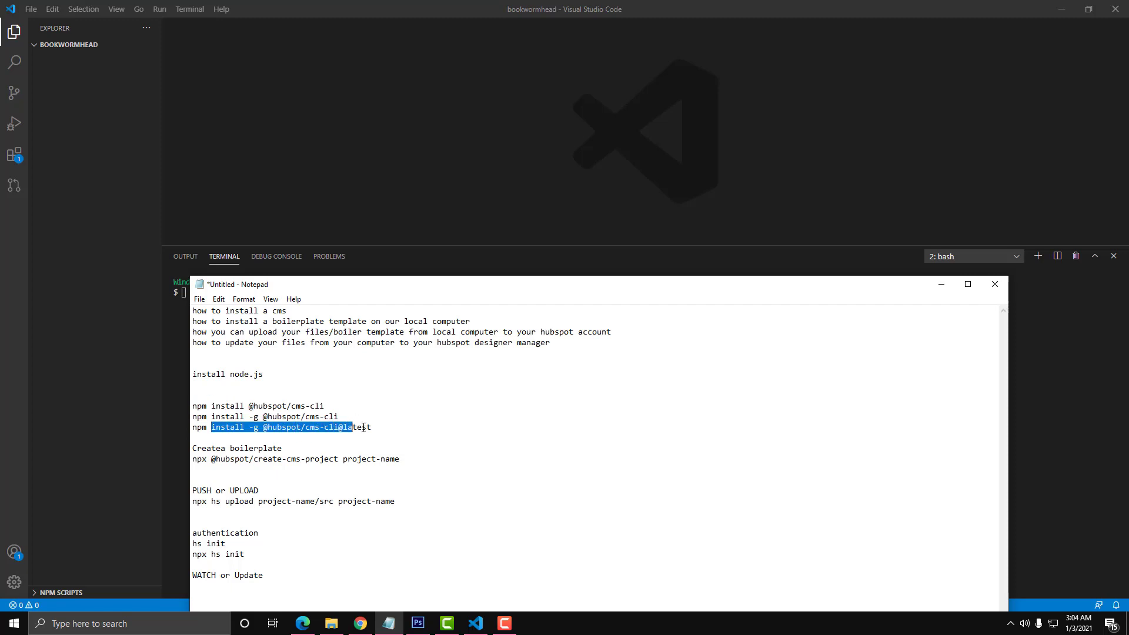
{"action": "left_click", "coordinate": [339, 427]}
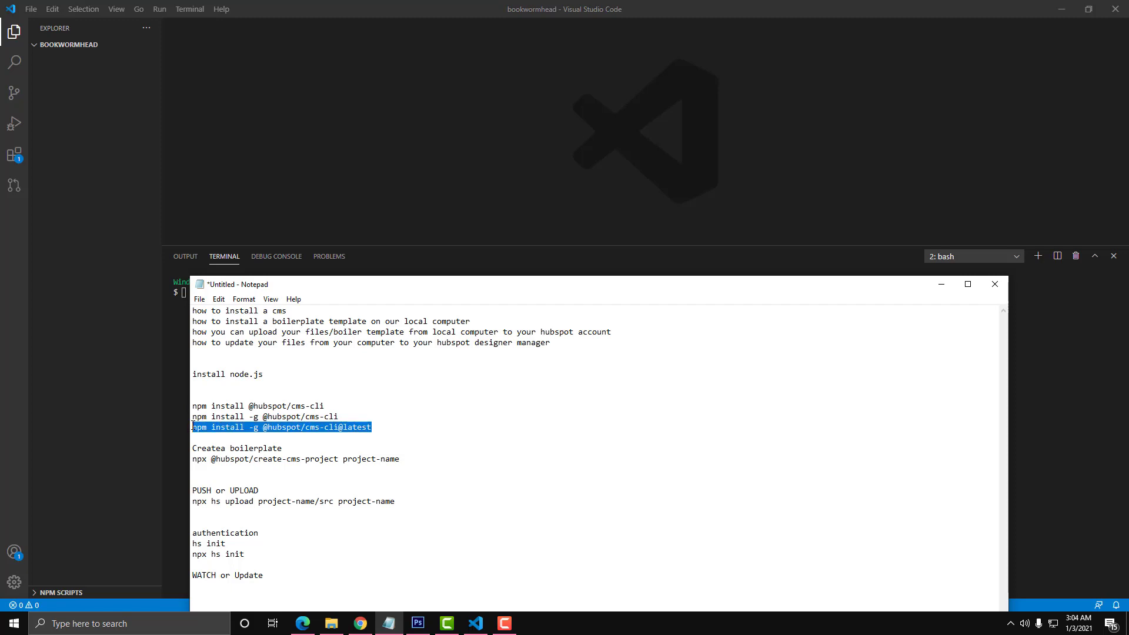
{"action": "left_click", "coordinate": [257, 406]}
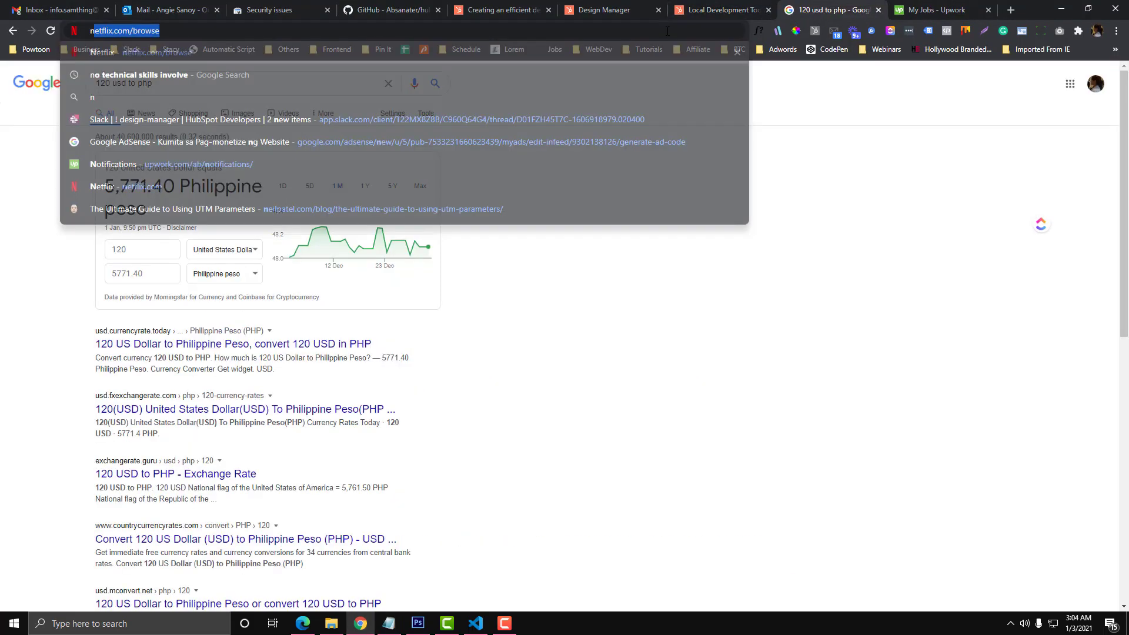
Search 'node.js download', visit the official Node.js download page, then return to the HubSpot docs.
{"action": "type", "text": "node.js download"}
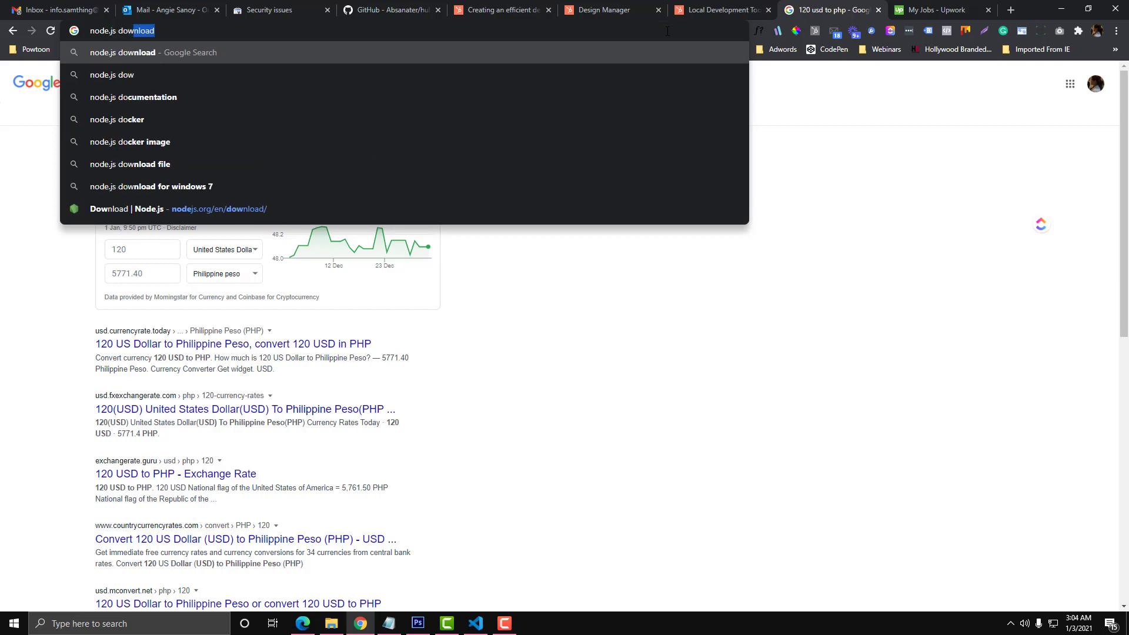
{"action": "key", "text": "Return"}
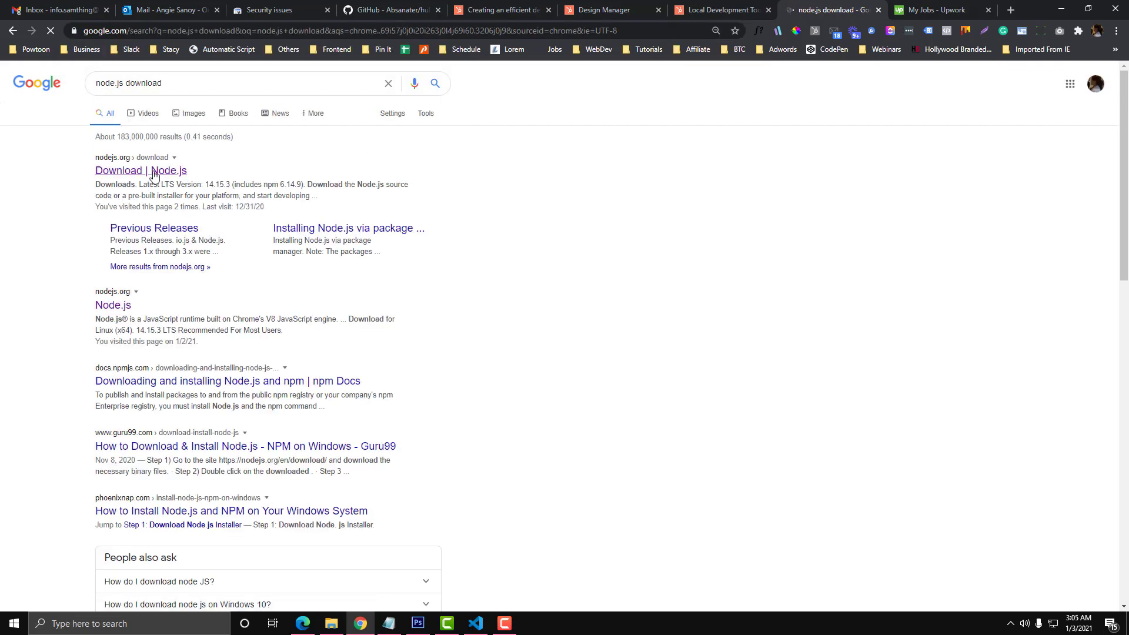
{"action": "left_click", "coordinate": [140, 170]}
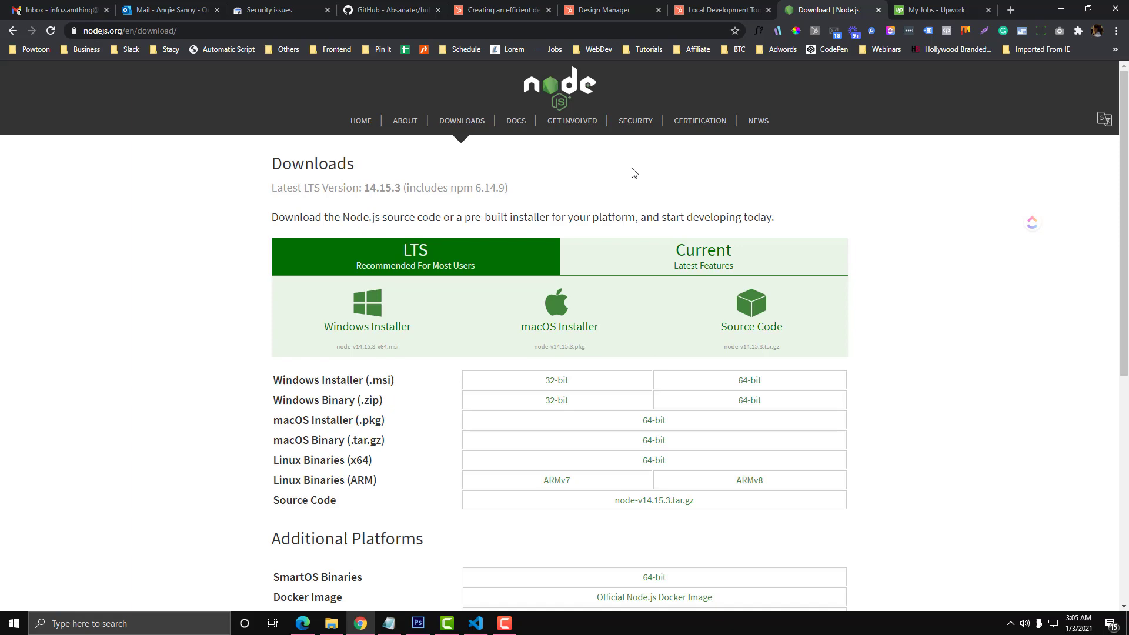
{"action": "left_click", "coordinate": [719, 9]}
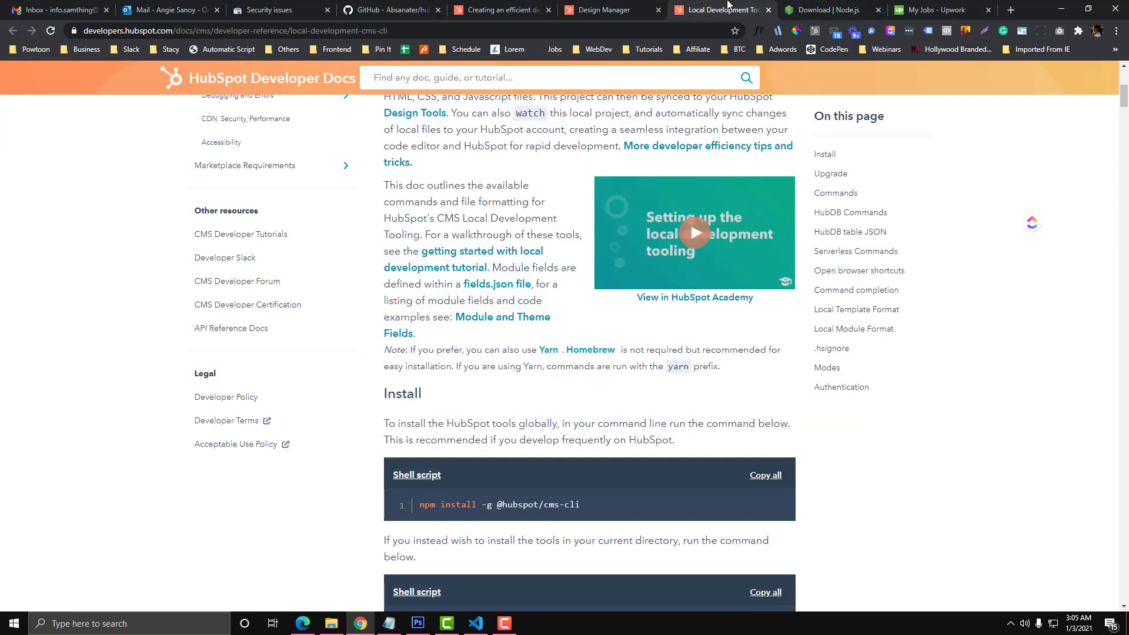
{"action": "left_click", "coordinate": [474, 624]}
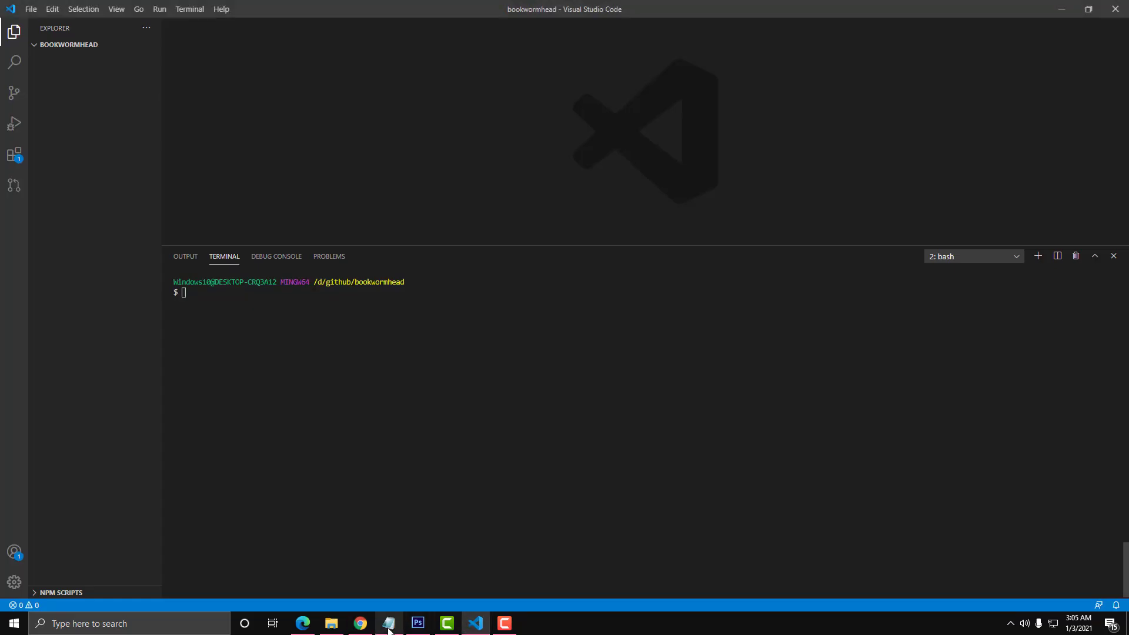
{"action": "left_click", "coordinate": [388, 623]}
{"action": "type", "text": "npm install @hubspot/cms-cli"}
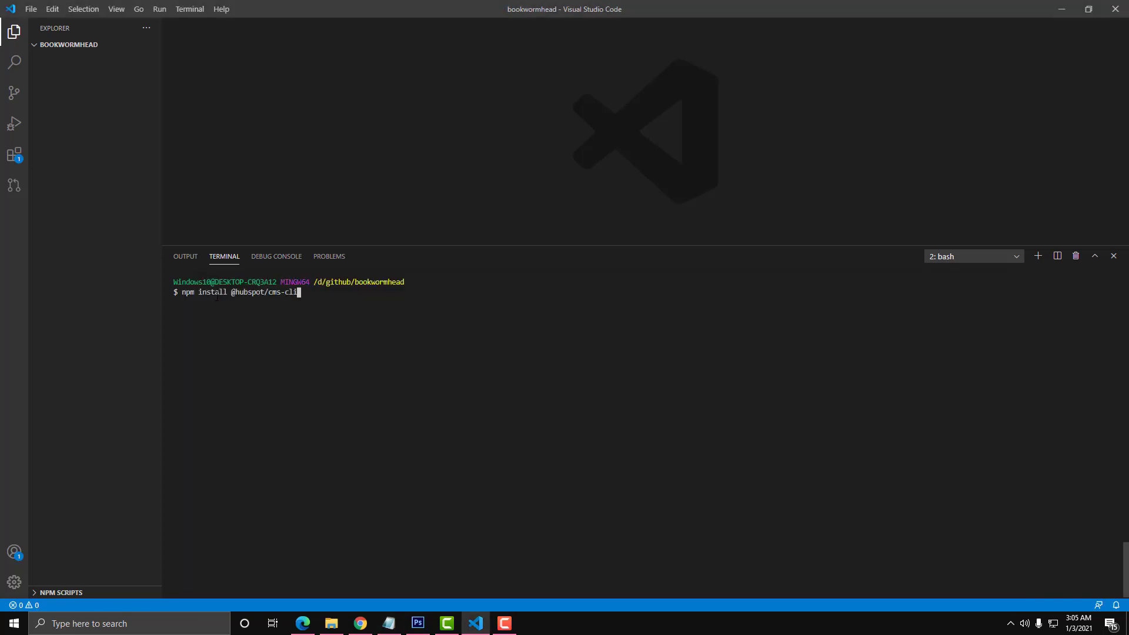
{"action": "key", "text": "Return"}
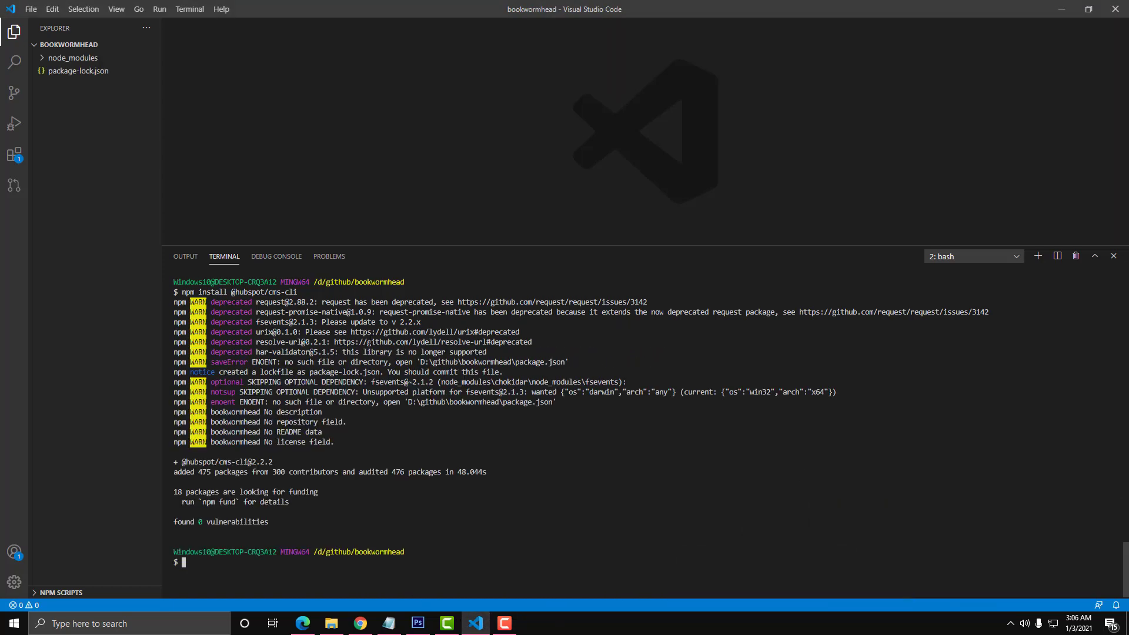
{"action": "mouse_move", "coordinate": [73, 100]}
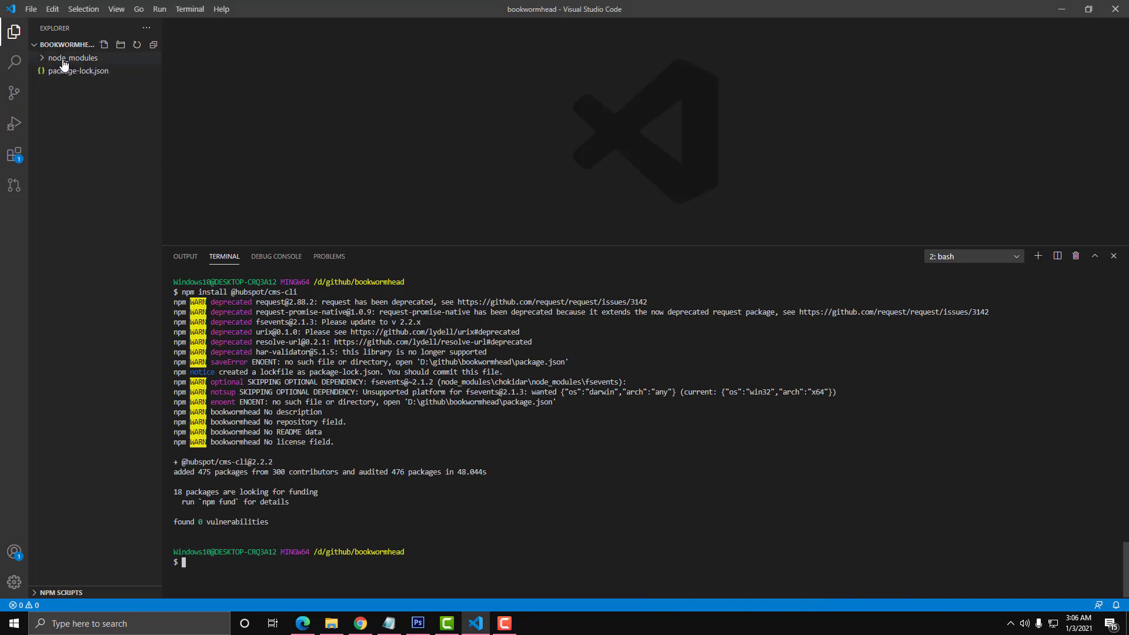
{"action": "mouse_move", "coordinate": [72, 82]}
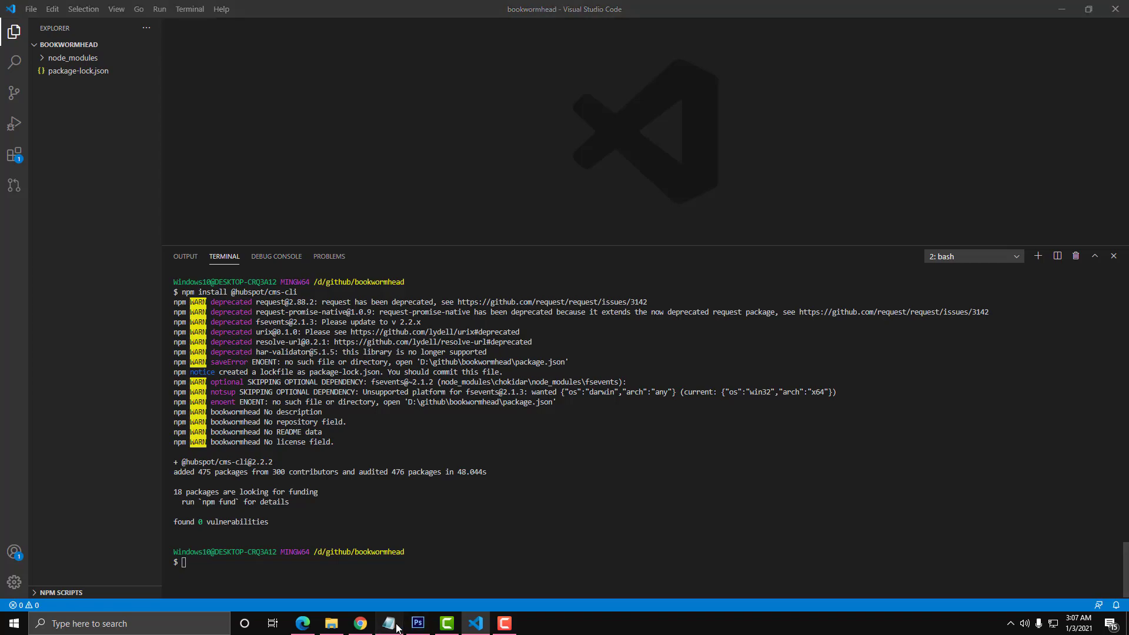
{"action": "left_click", "coordinate": [358, 623]}
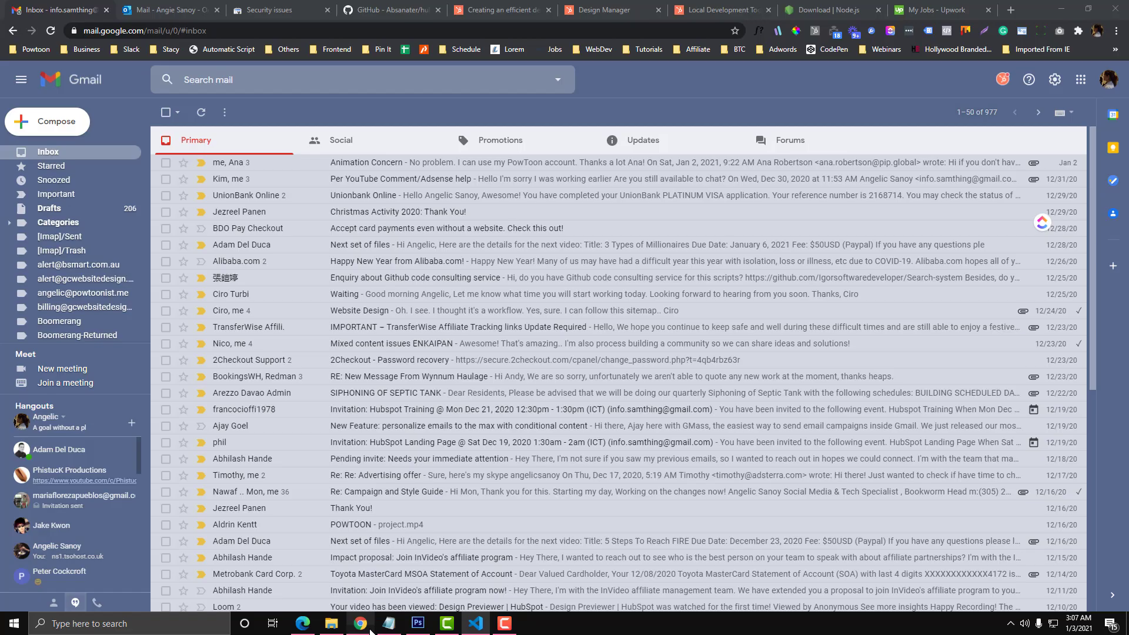
{"action": "left_click", "coordinate": [610, 9]}
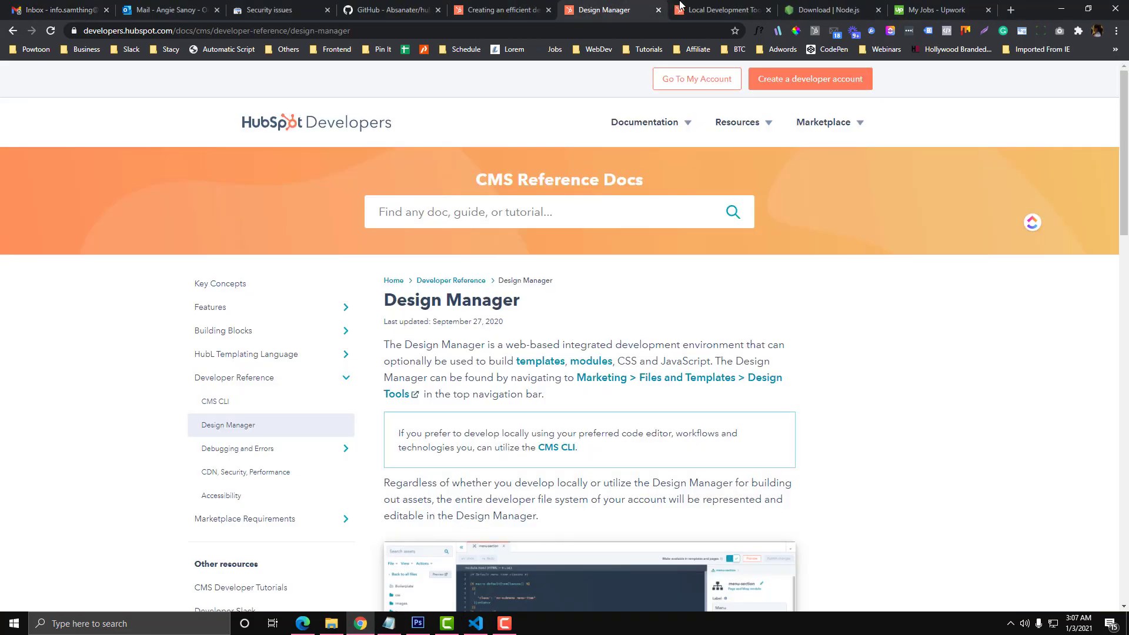
{"action": "left_click", "coordinate": [723, 9]}
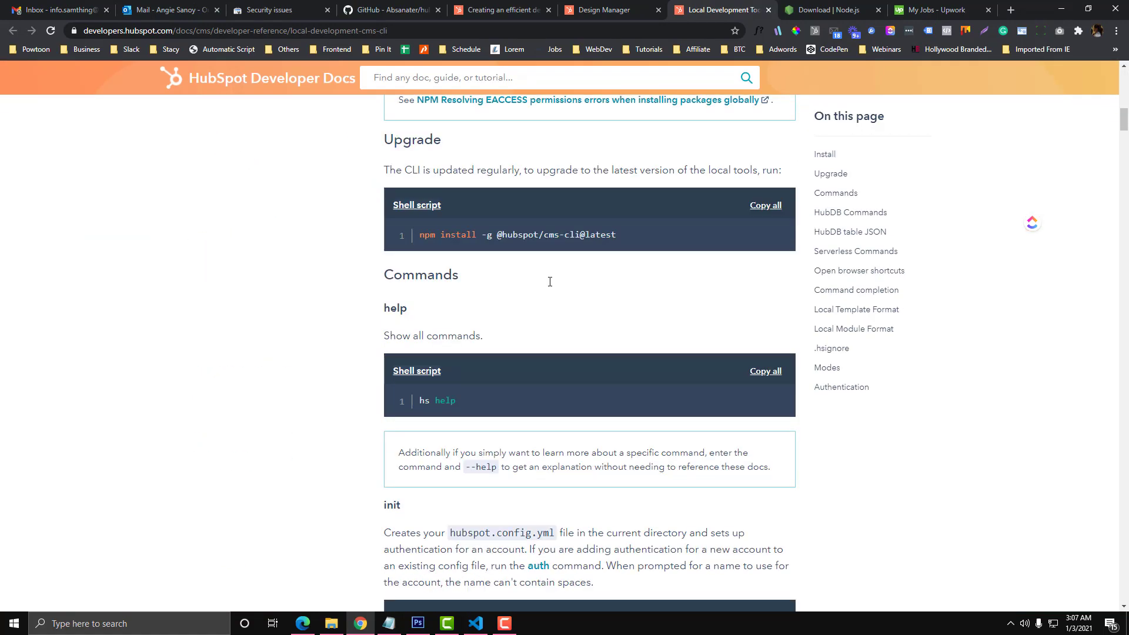
{"action": "scroll", "scroll_direction": "down", "scroll_amount": 3}
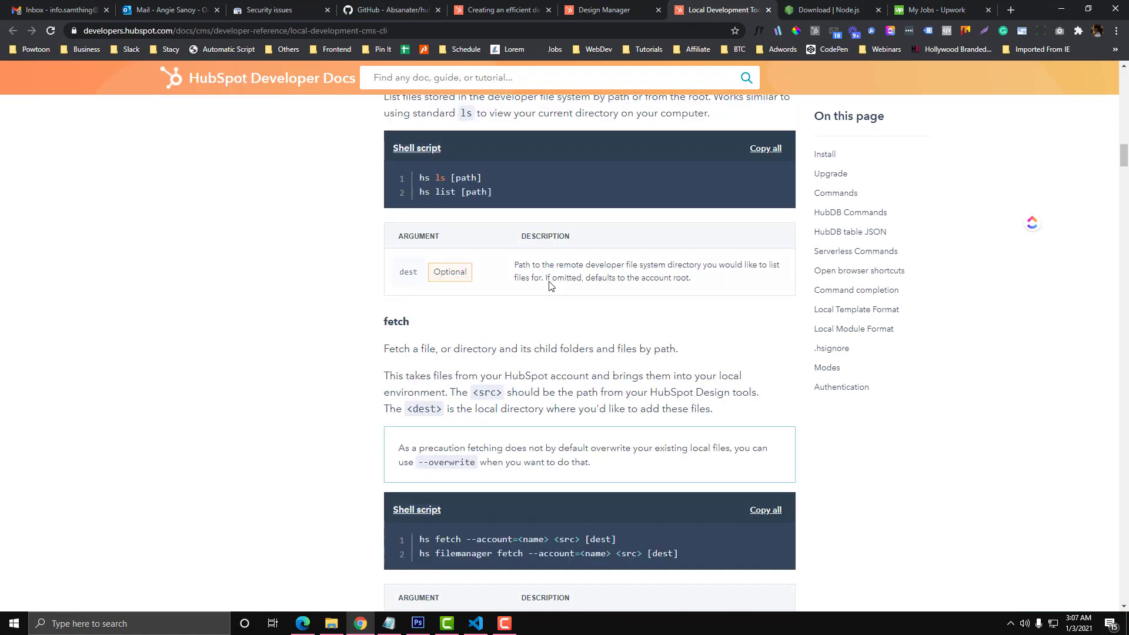
{"action": "scroll", "scroll_direction": "up", "scroll_amount": 3}
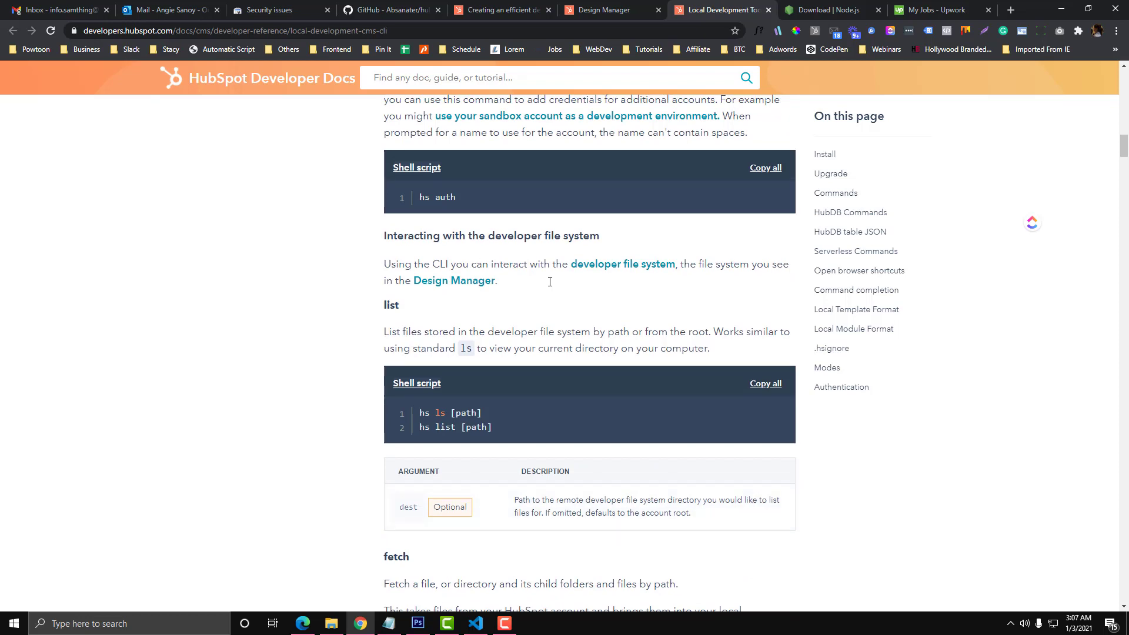
{"action": "scroll", "scroll_direction": "up", "scroll_amount": 3}
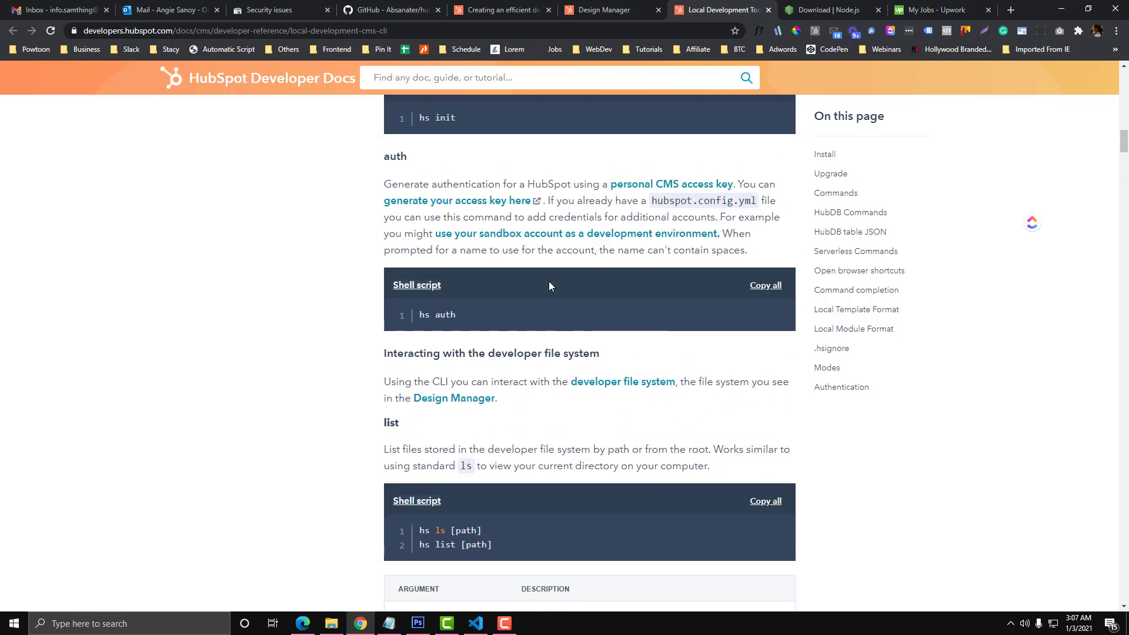
{"action": "double_click", "coordinate": [692, 200]}
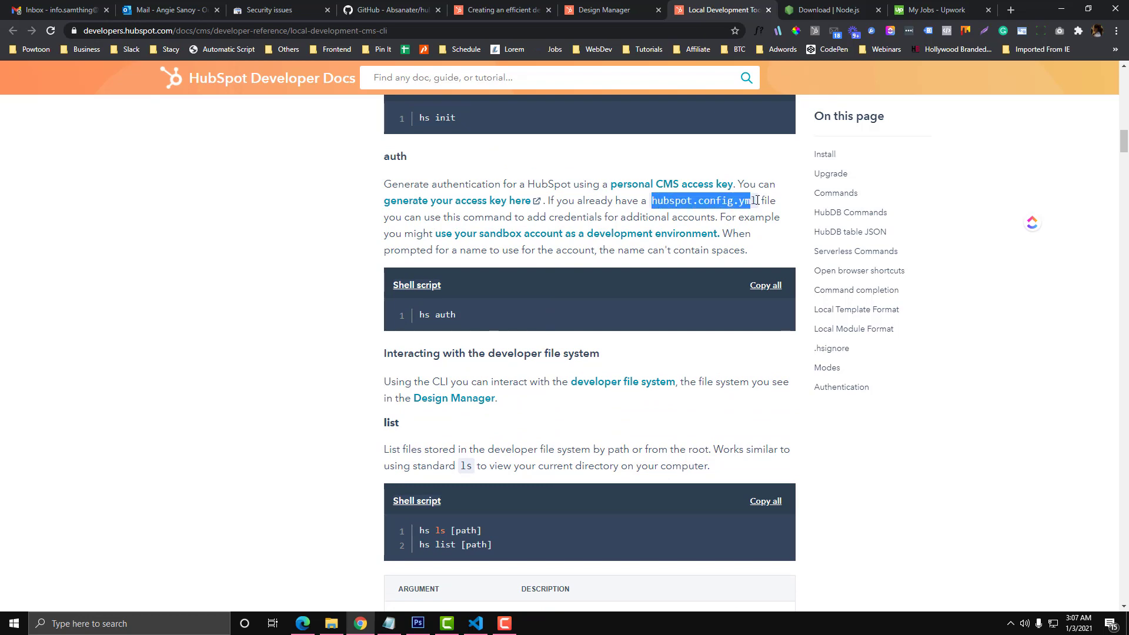
{"action": "left_click", "coordinate": [474, 623]}
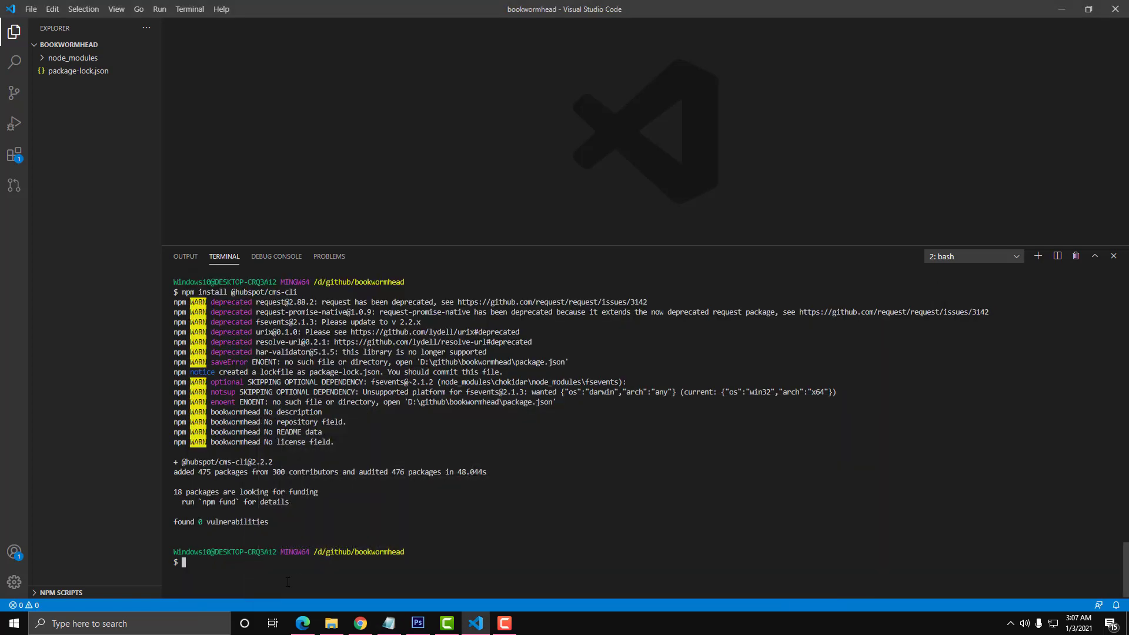
Run 'npx hs init' to start HubSpot CLI authentication for the project.
{"action": "type", "text": "npx hs init"}
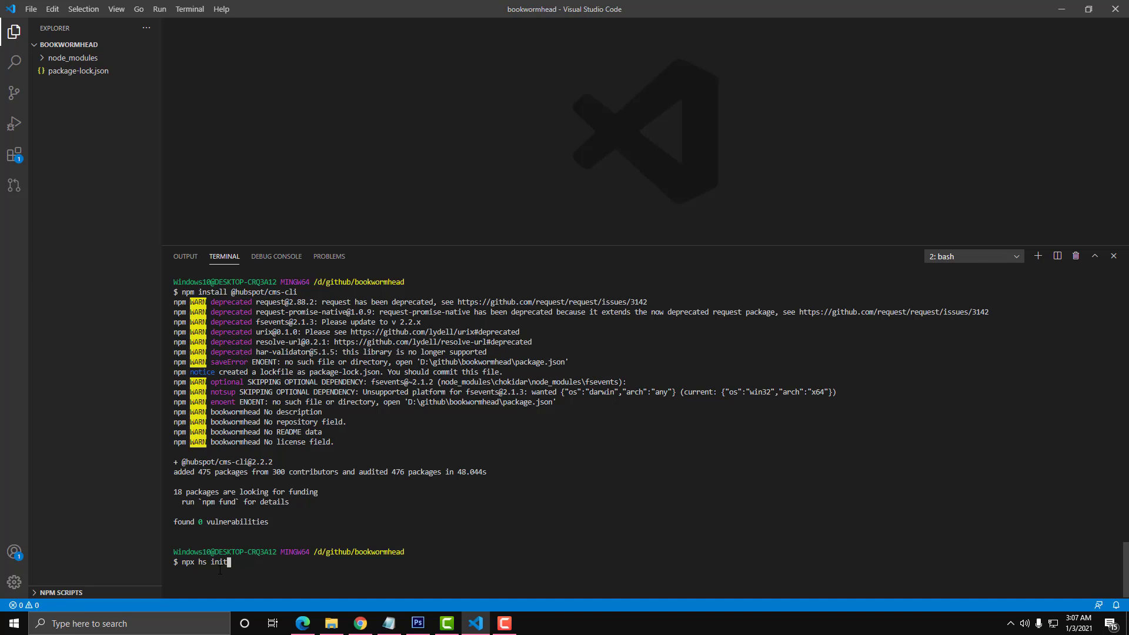
{"action": "key", "text": "Return"}
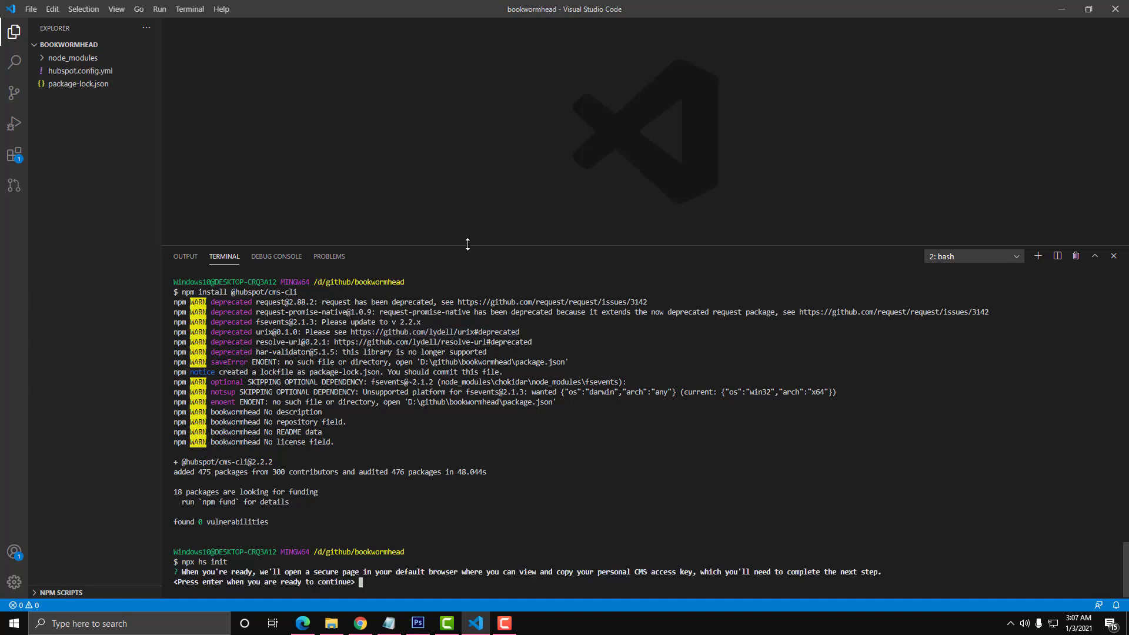
{"action": "left_click_drag", "start_coordinate": [467, 244], "coordinate": [467, 111]}
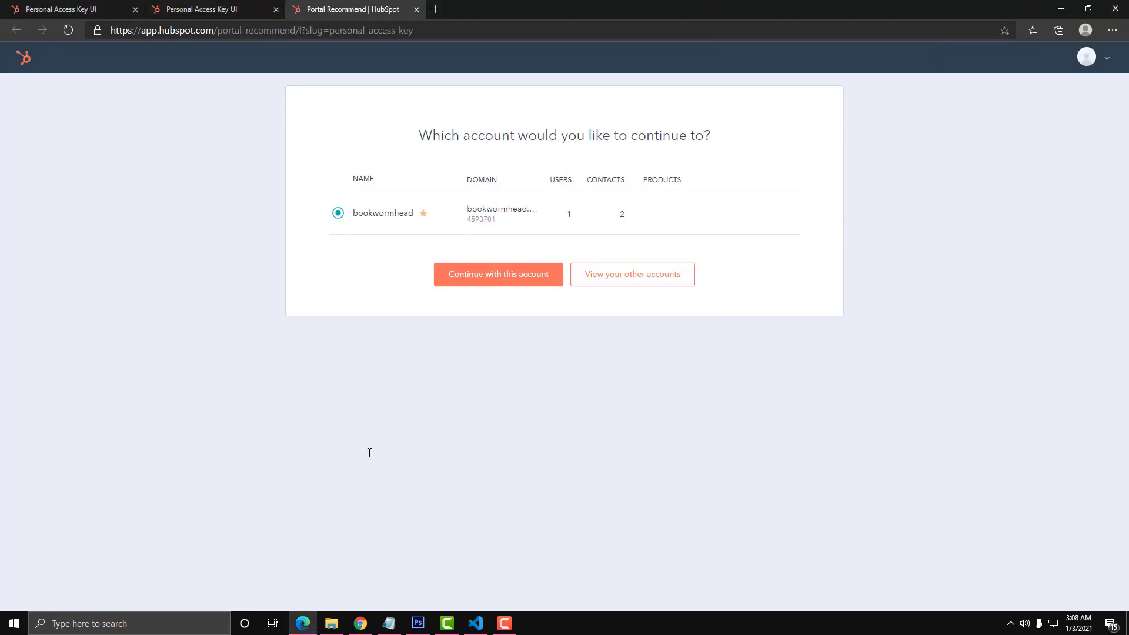
{"action": "mouse_move", "coordinate": [454, 251]}
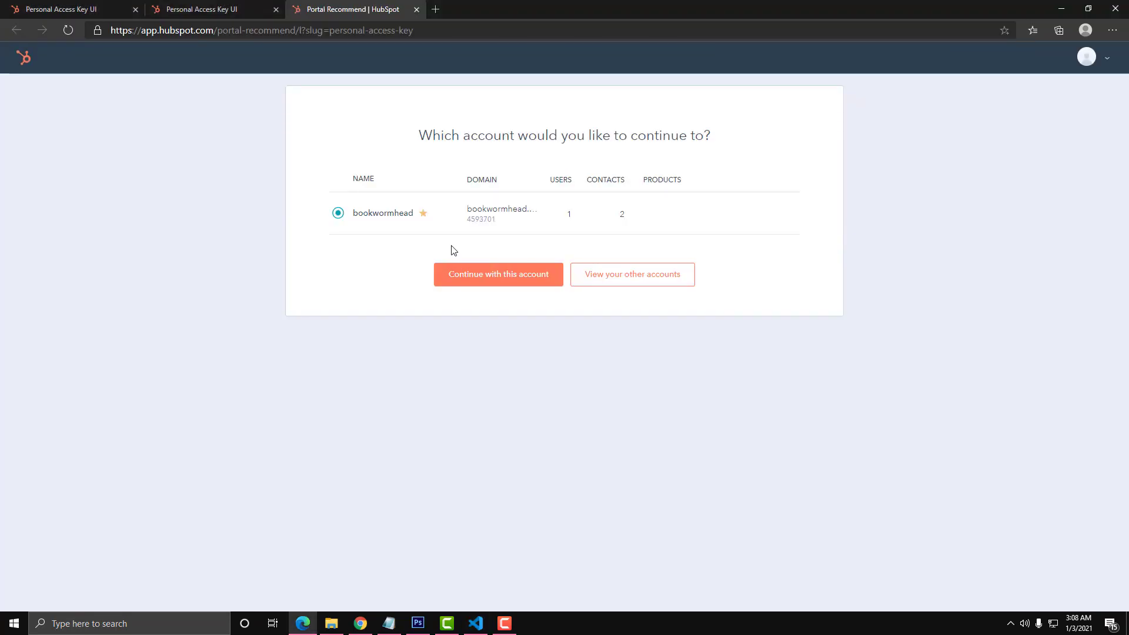
{"action": "mouse_move", "coordinate": [521, 237]}
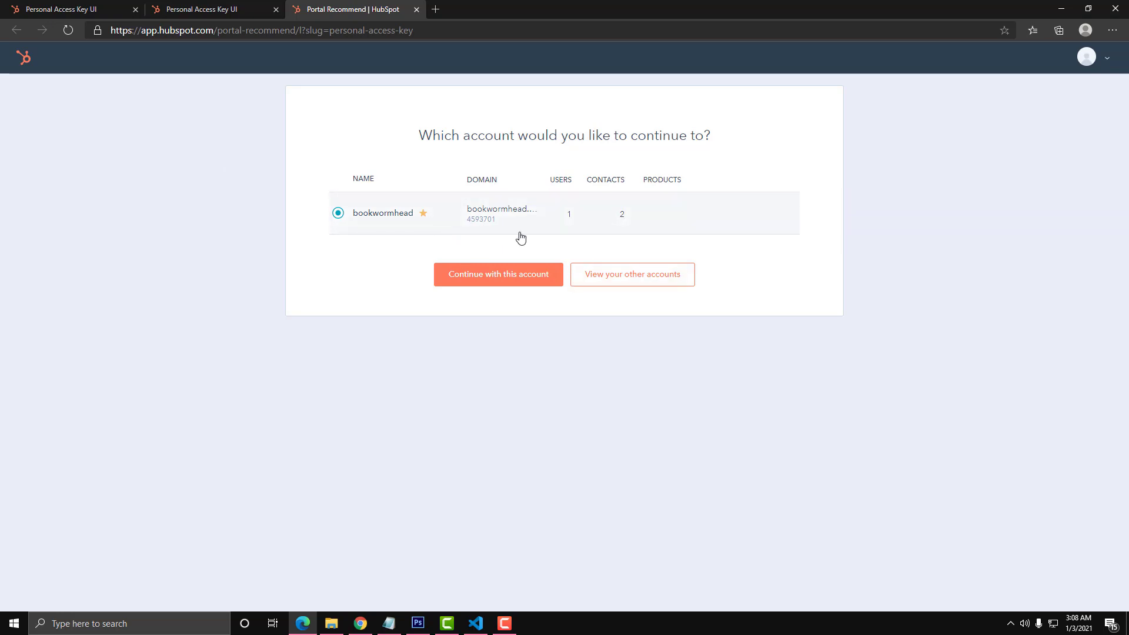
{"action": "mouse_move", "coordinate": [649, 293]}
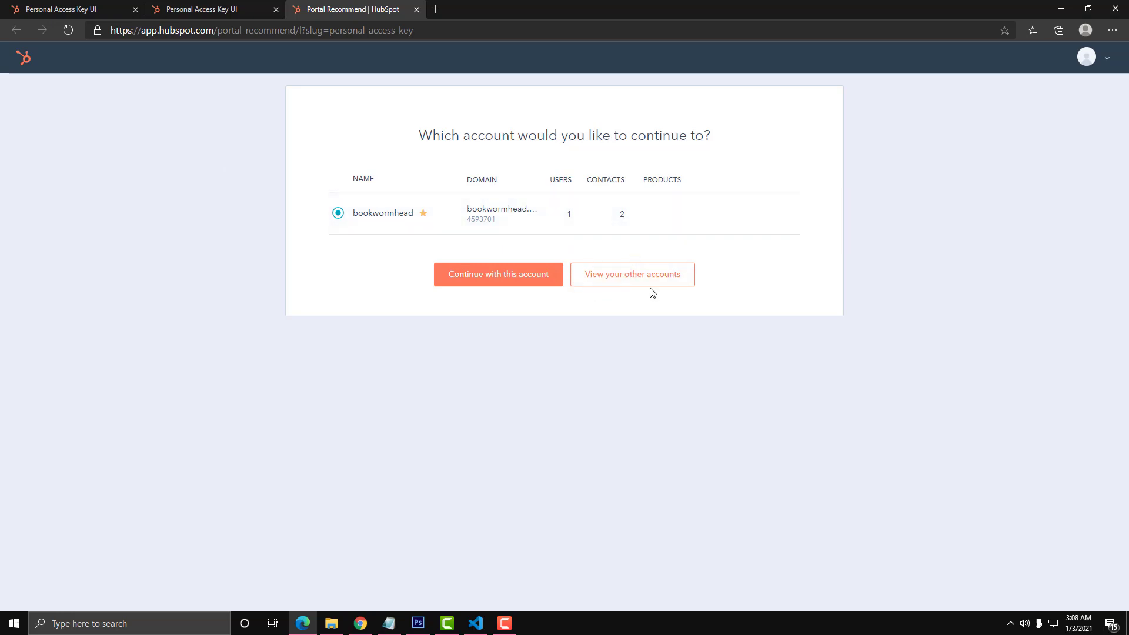
{"action": "mouse_move", "coordinate": [649, 283]}
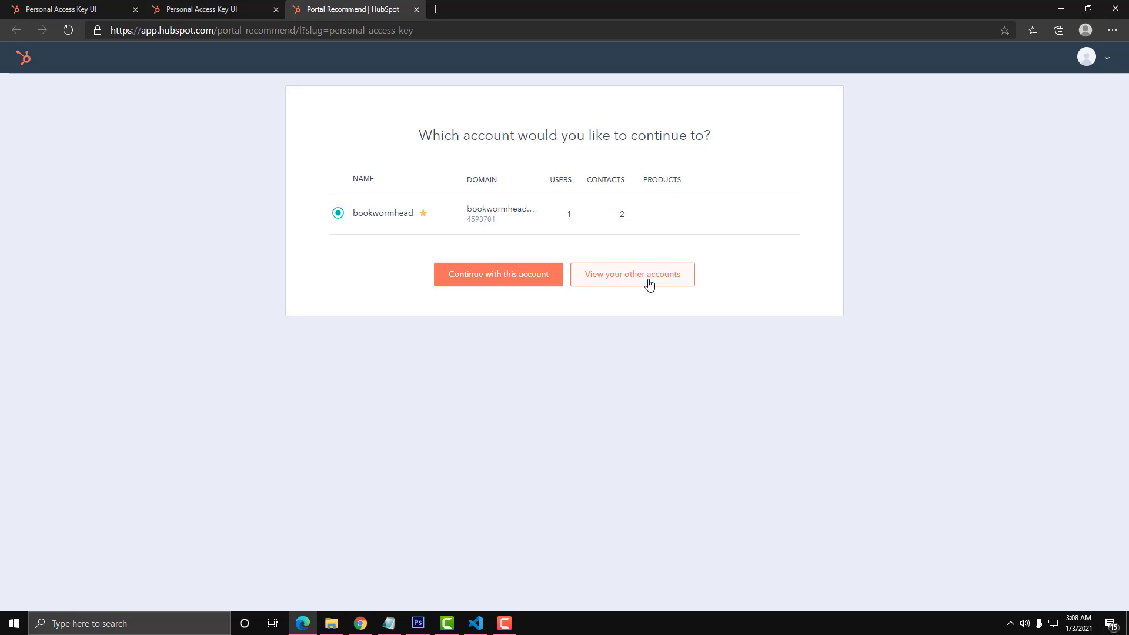
{"action": "mouse_move", "coordinate": [652, 270]}
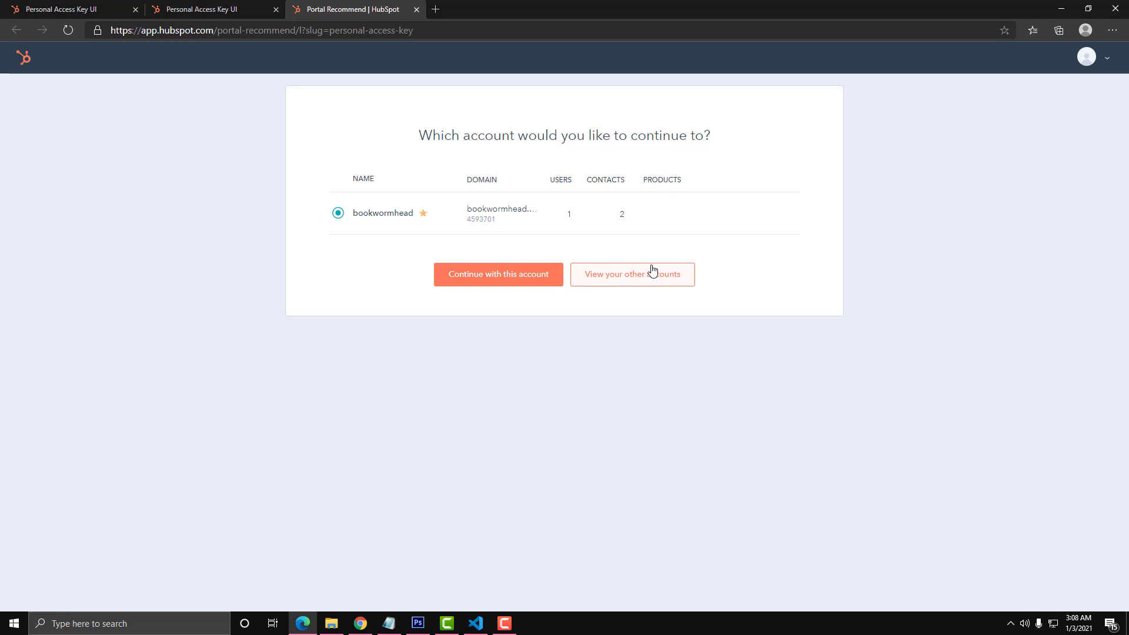
{"action": "mouse_move", "coordinate": [383, 237]}
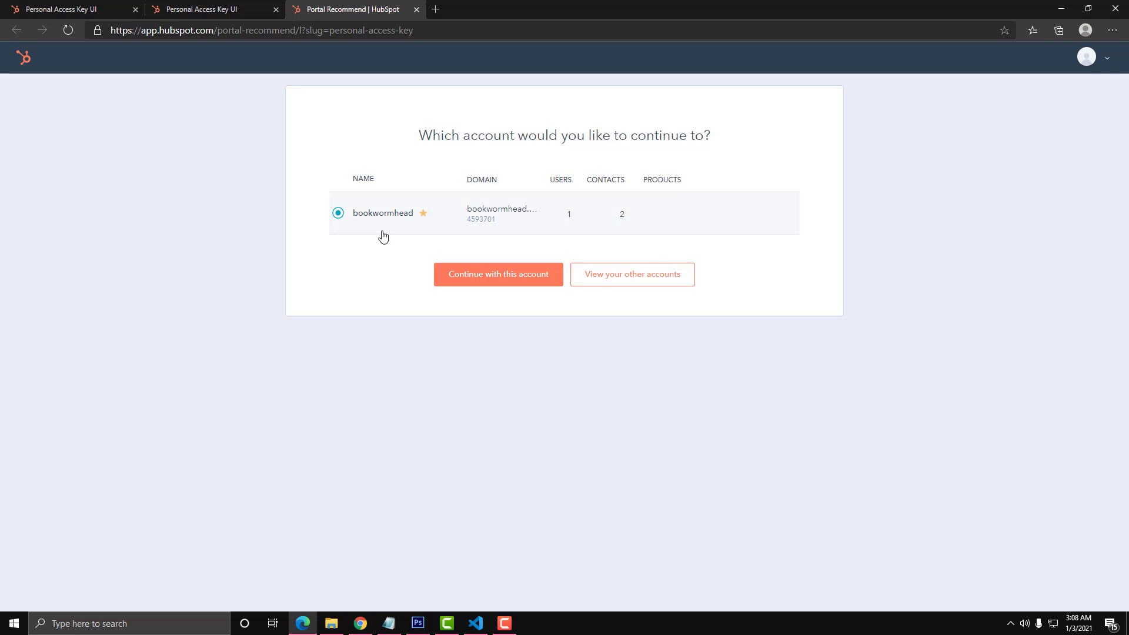
{"action": "mouse_move", "coordinate": [419, 232]}
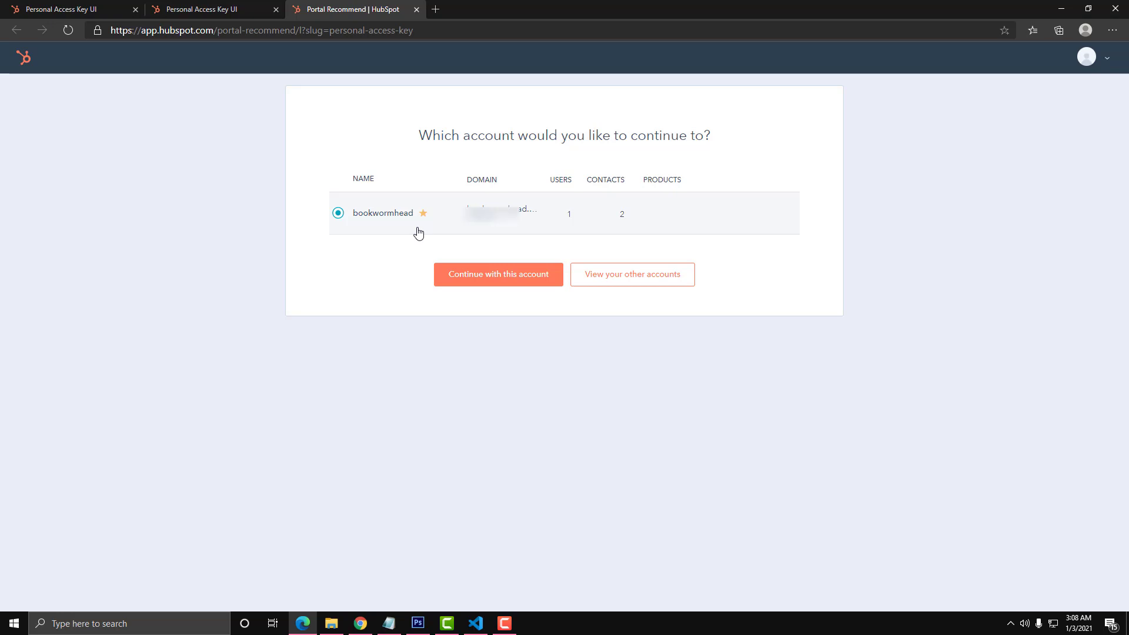
{"action": "mouse_move", "coordinate": [442, 252]}
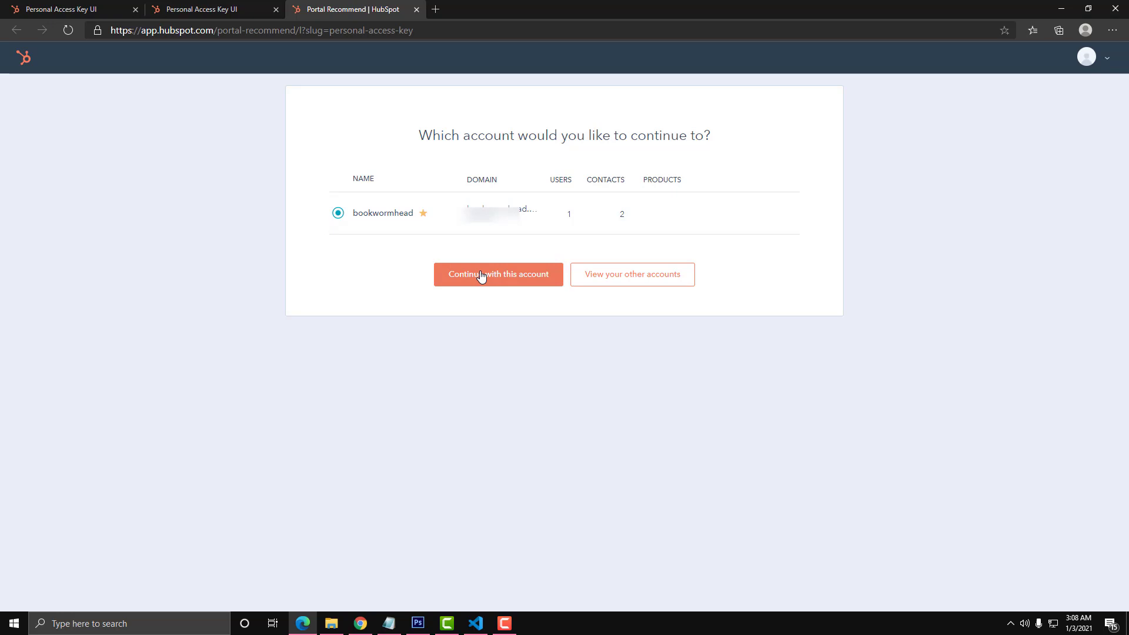
Continue with the bookwormhead account on HubSpot's account chooser.
{"action": "left_click", "coordinate": [498, 274]}
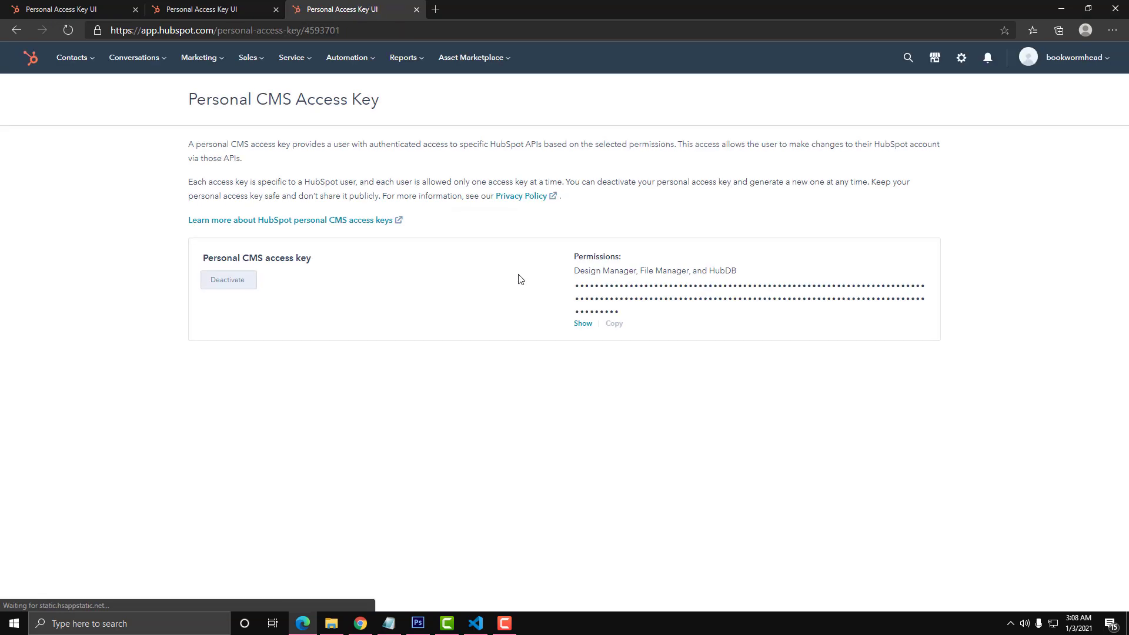
Show and copy the personal CMS access key, then return to the project terminal.
{"action": "left_click", "coordinate": [582, 324]}
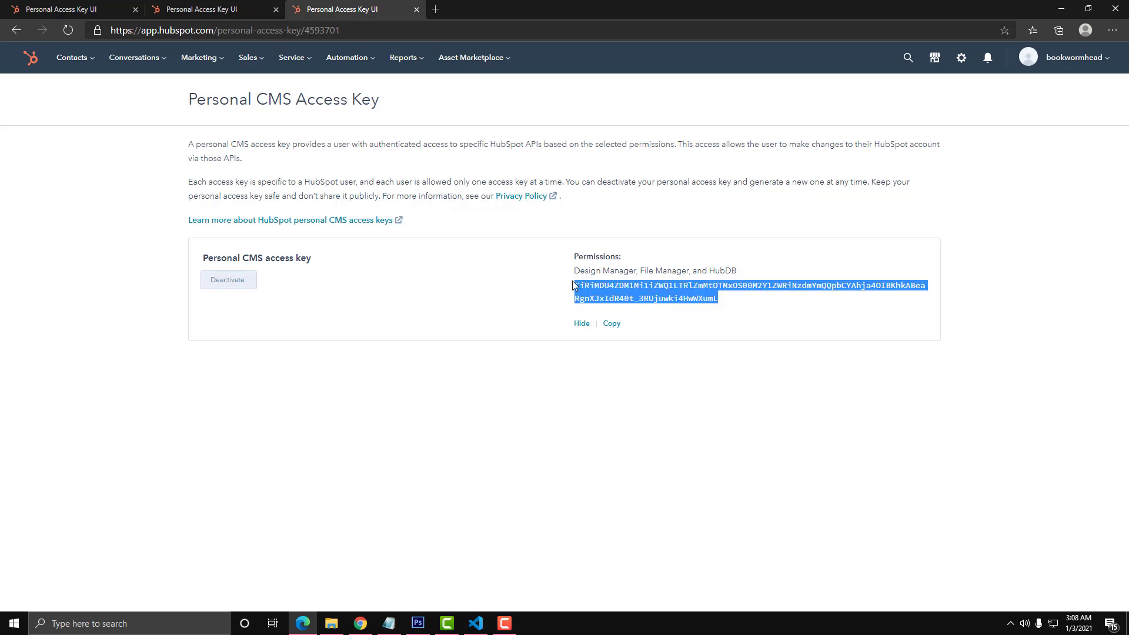
{"action": "left_click", "coordinate": [611, 323]}
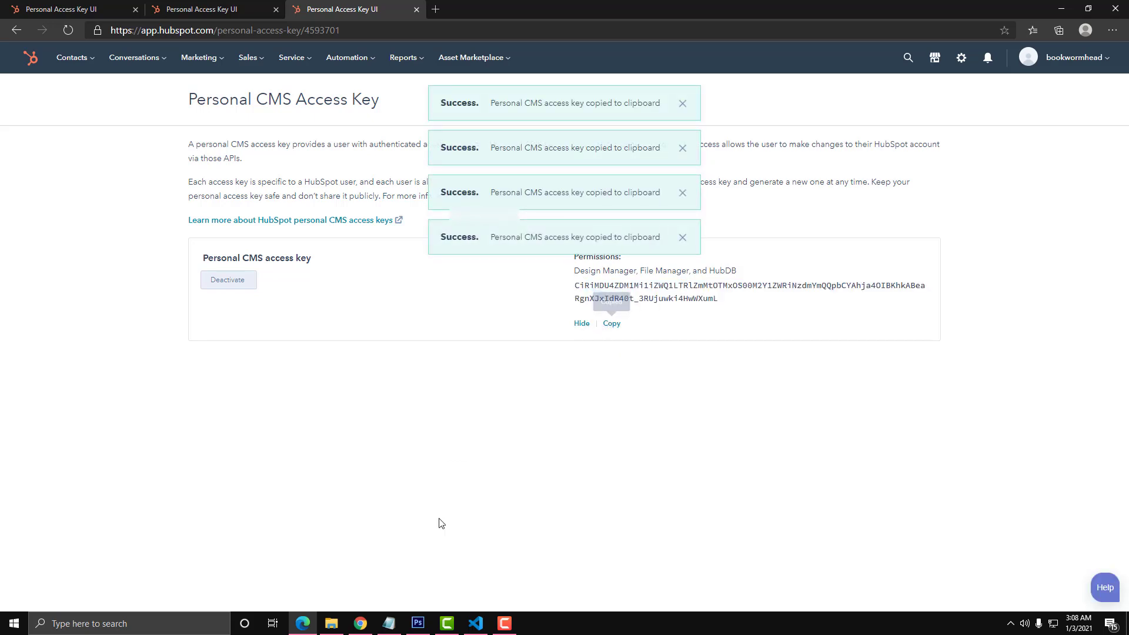
{"action": "left_click", "coordinate": [474, 623]}
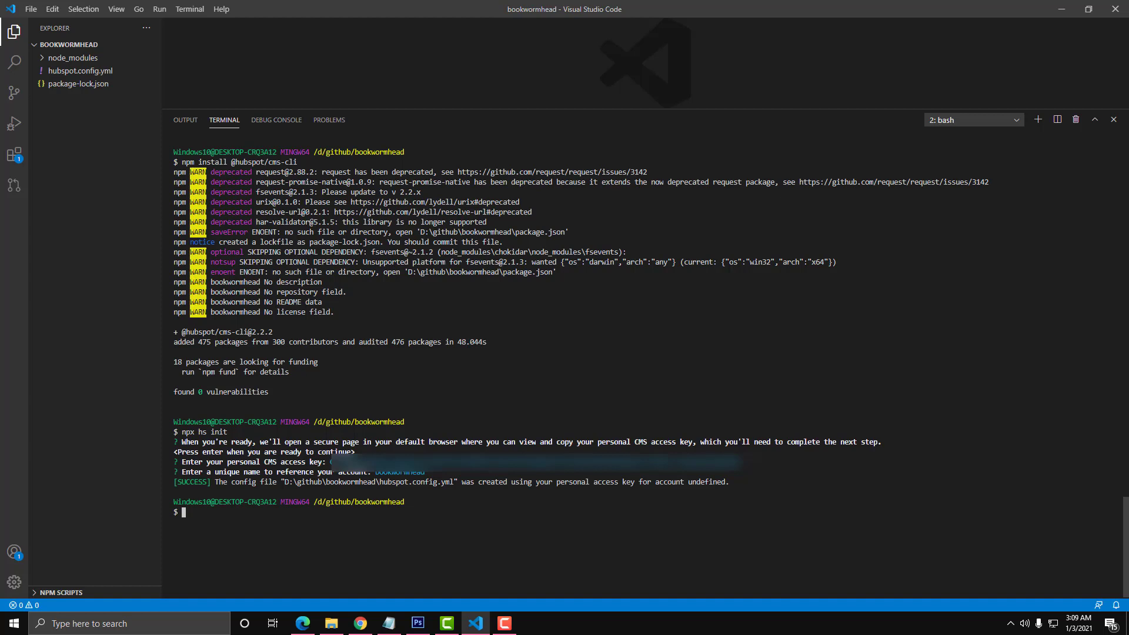
{"action": "mouse_move", "coordinate": [389, 623]}
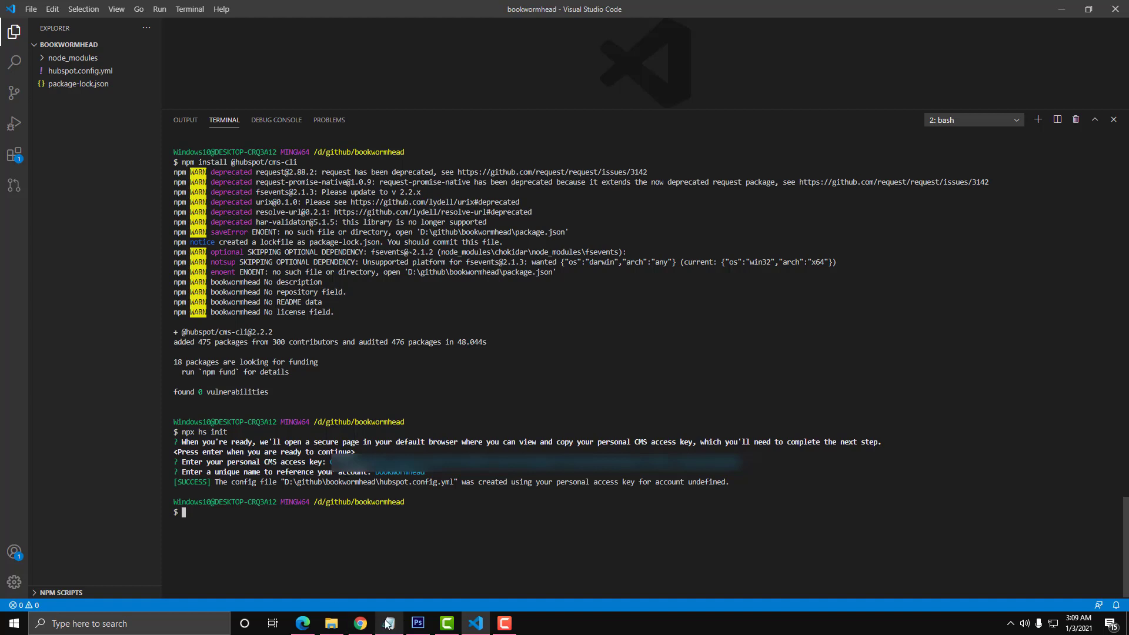
Bring the Notepad setup-command notes back up over the project.
{"action": "left_click", "coordinate": [389, 623]}
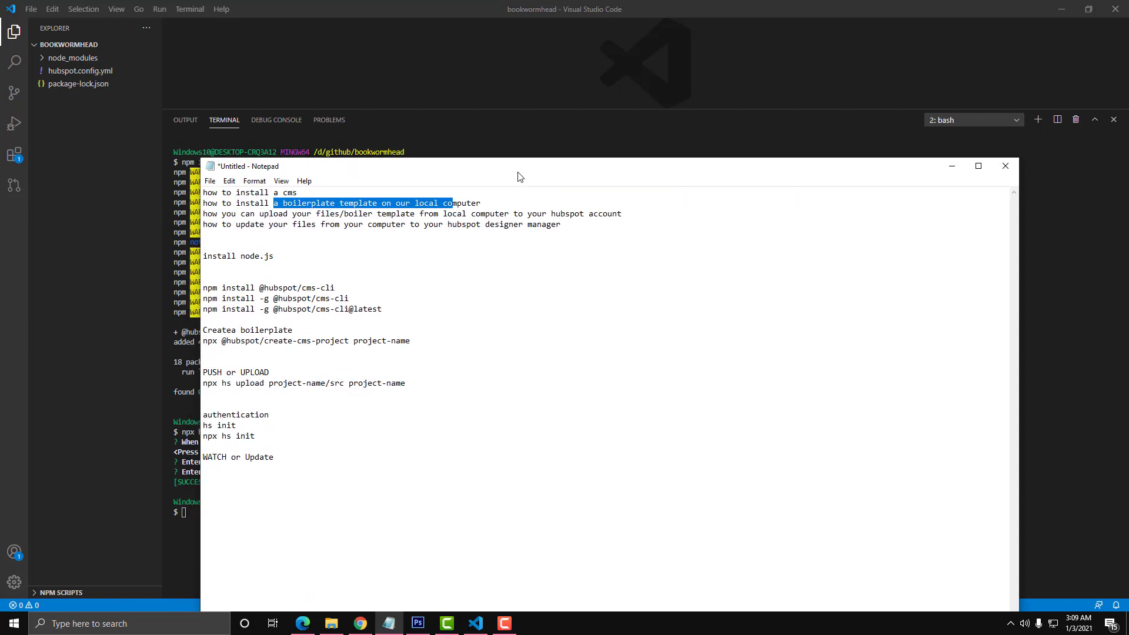
{"action": "mouse_move", "coordinate": [380, 328]}
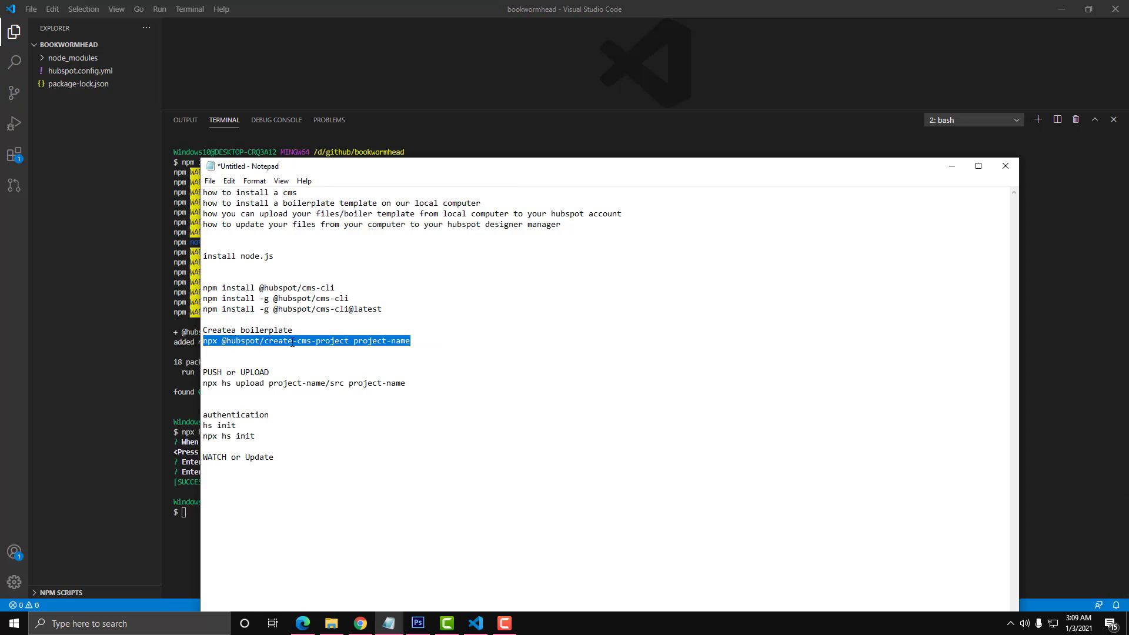
Change project-name to bookwormhead in the create-cms-project command and select the whole line.
{"action": "double_click", "coordinate": [380, 341]}
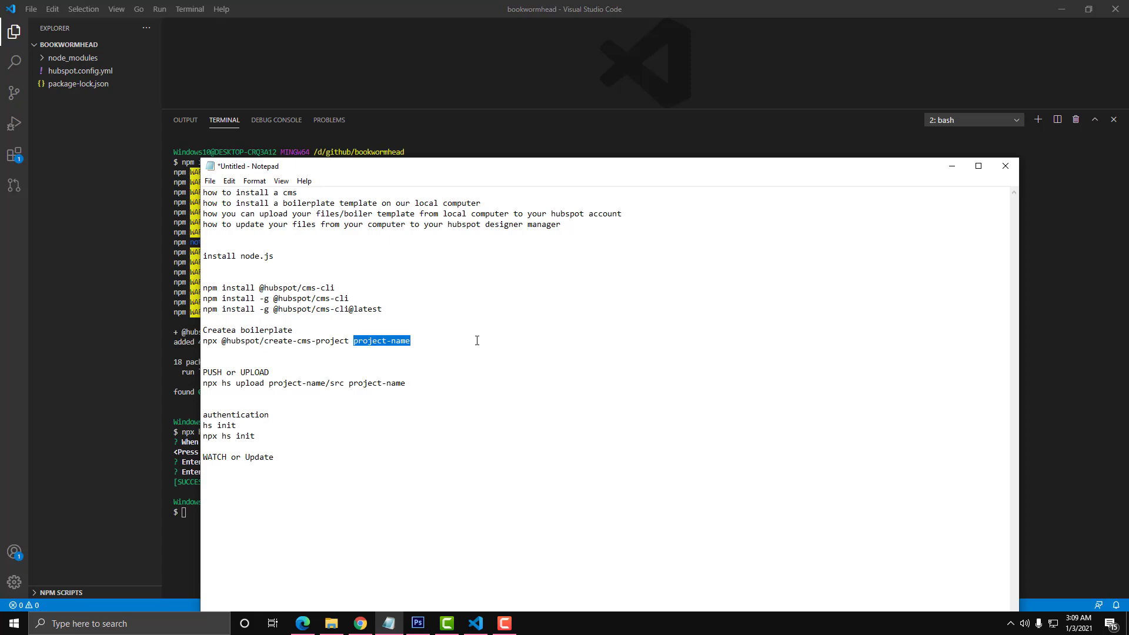
{"action": "type", "text": "bookwormh"}
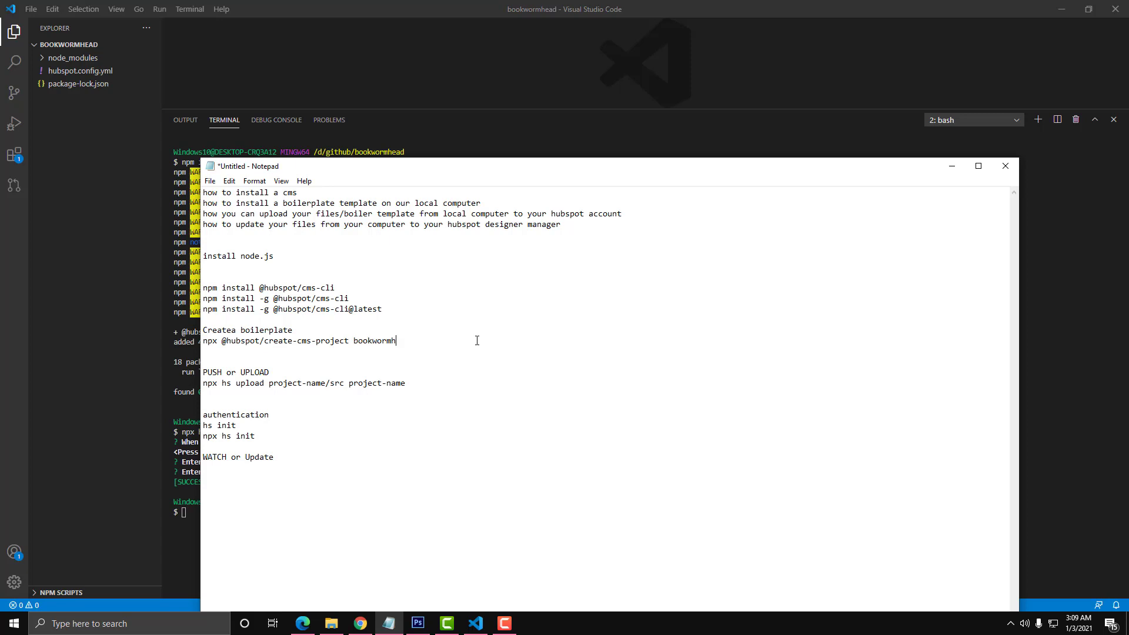
{"action": "triple_click", "coordinate": [303, 341]}
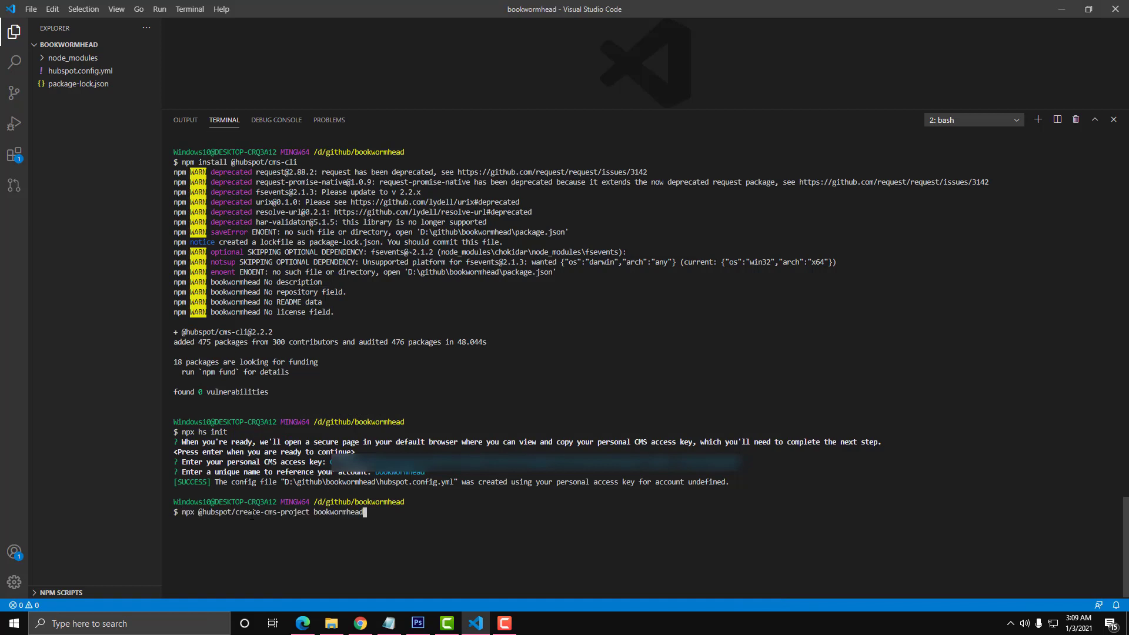
{"action": "key", "text": "Return"}
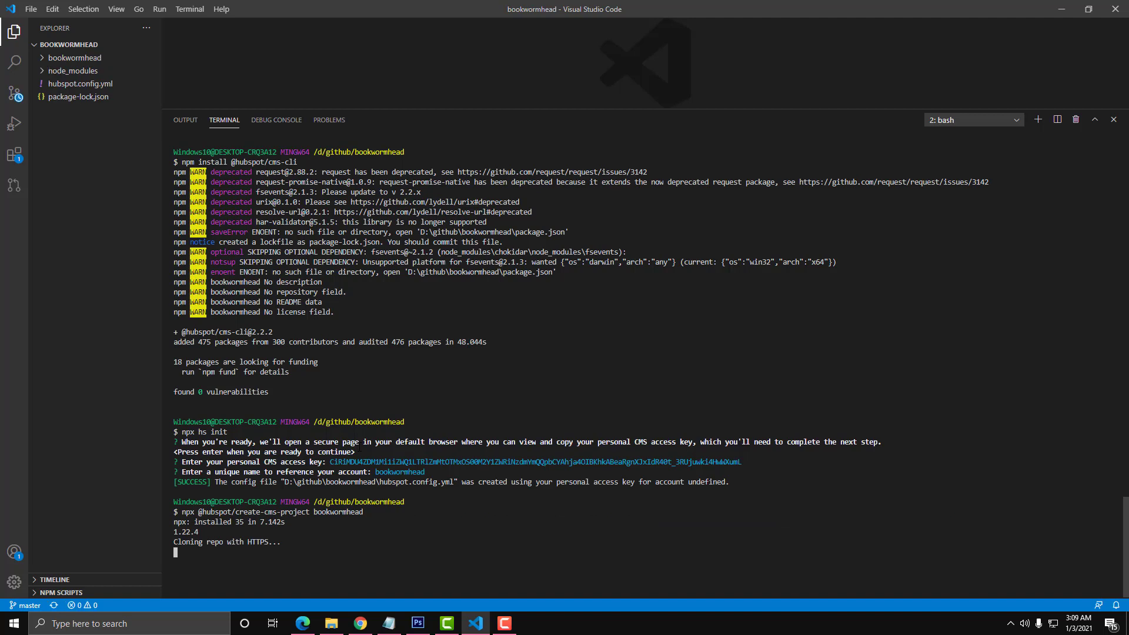
{"action": "mouse_move", "coordinate": [69, 71]}
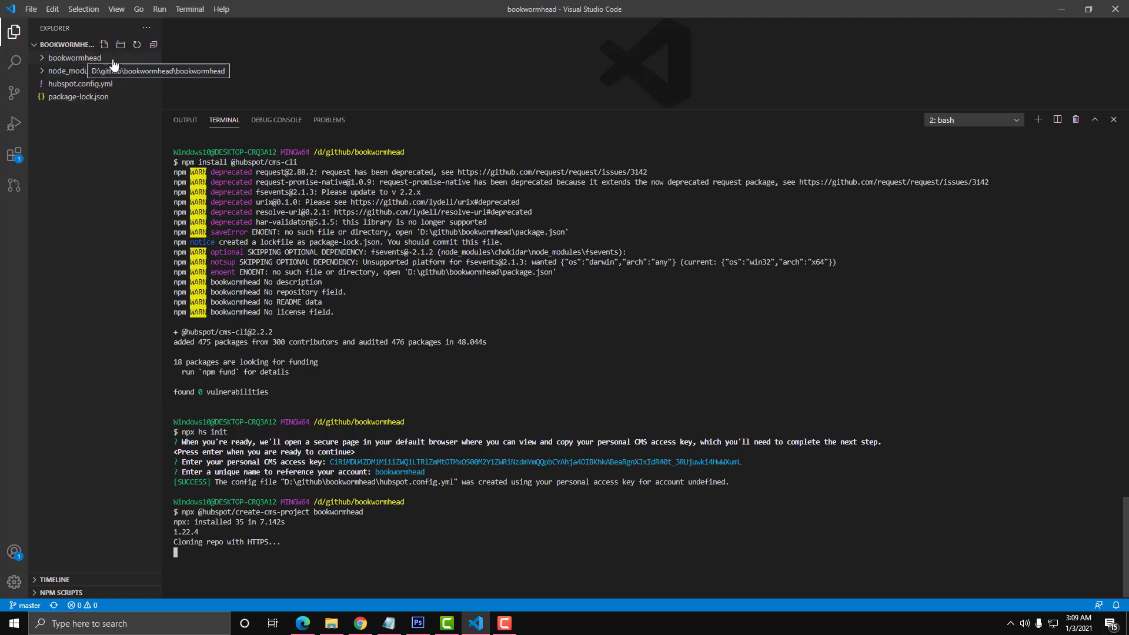
{"action": "left_click", "coordinate": [75, 57]}
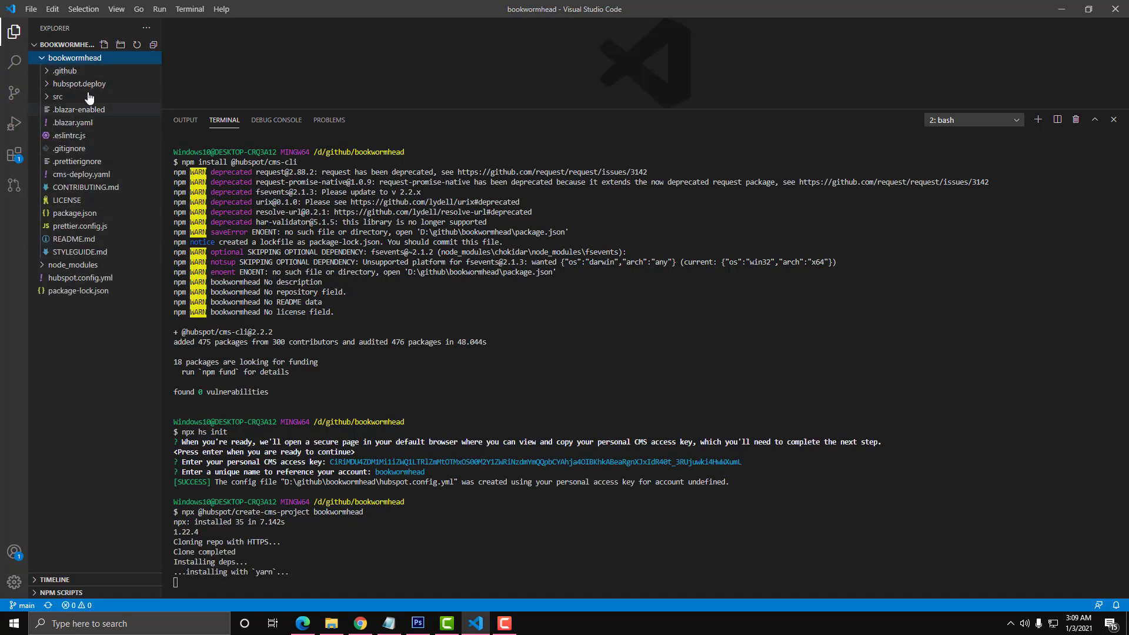
{"action": "mouse_move", "coordinate": [56, 97]}
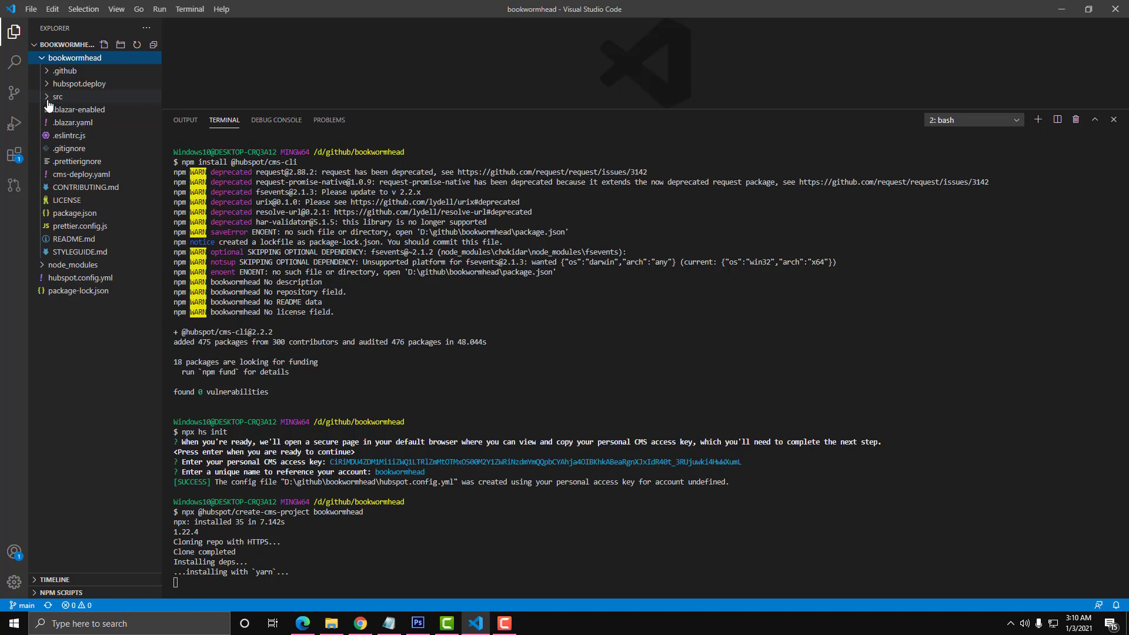
Browse src/templates, viewing blog-post.html and contact.html, and preview the contact template via Live Server.
{"action": "left_click", "coordinate": [56, 97]}
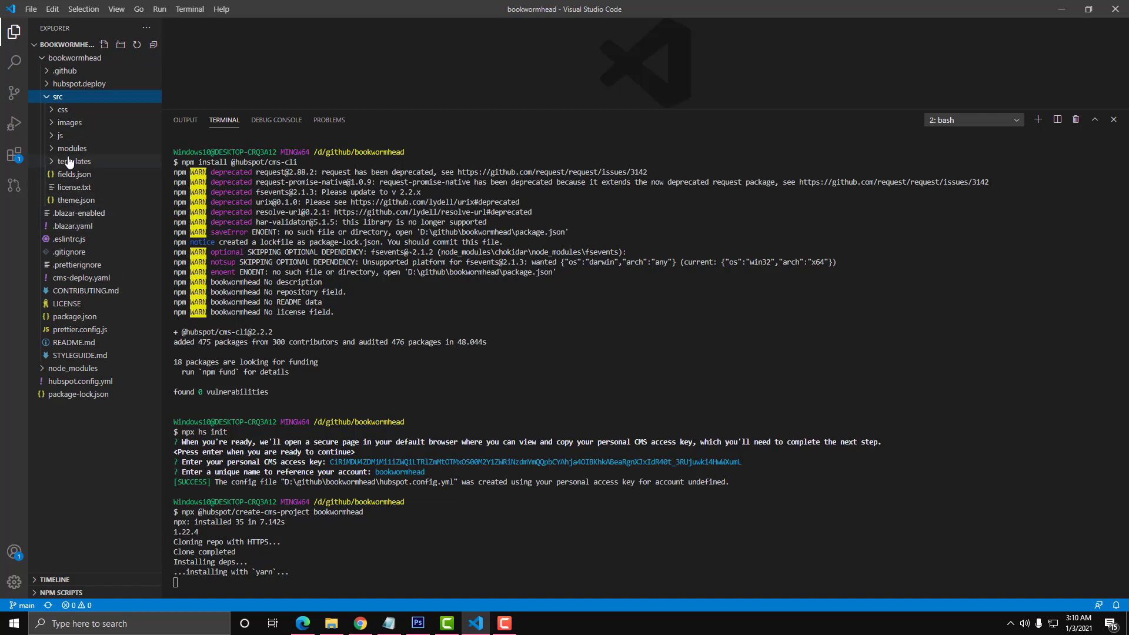
{"action": "left_click", "coordinate": [74, 161]}
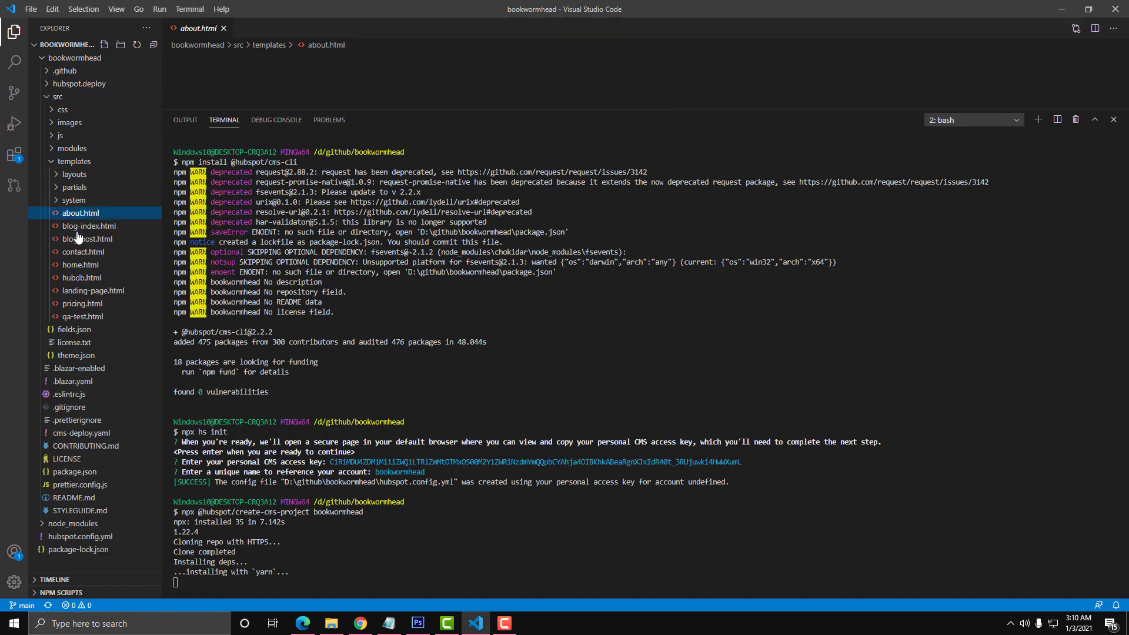
{"action": "left_click", "coordinate": [81, 213]}
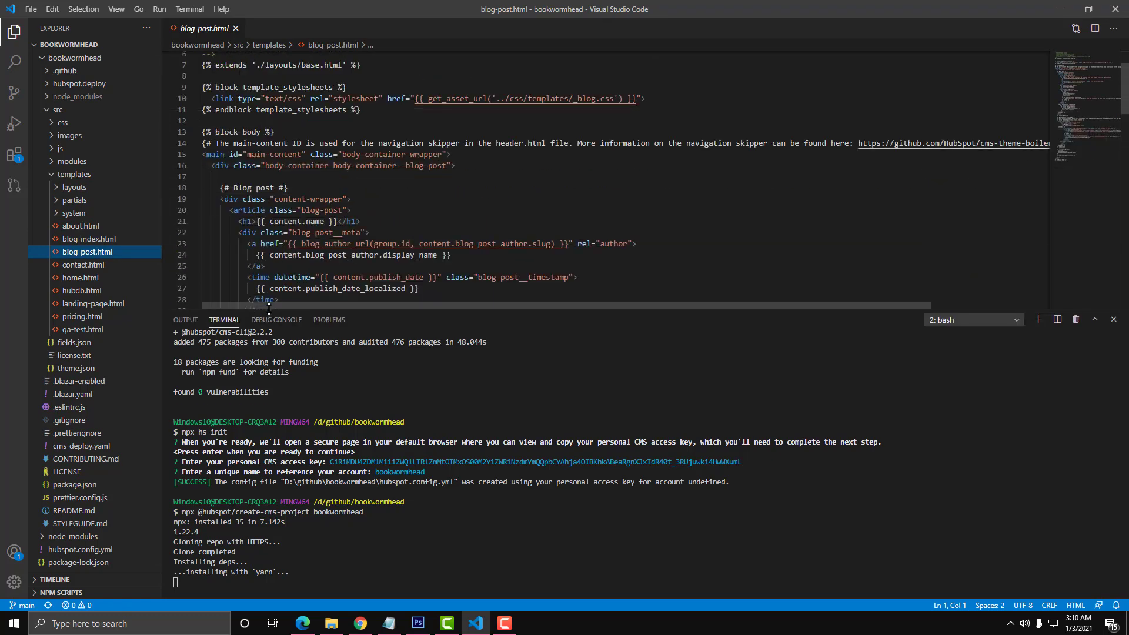
{"action": "scroll", "scroll_direction": "down", "scroll_amount": 3}
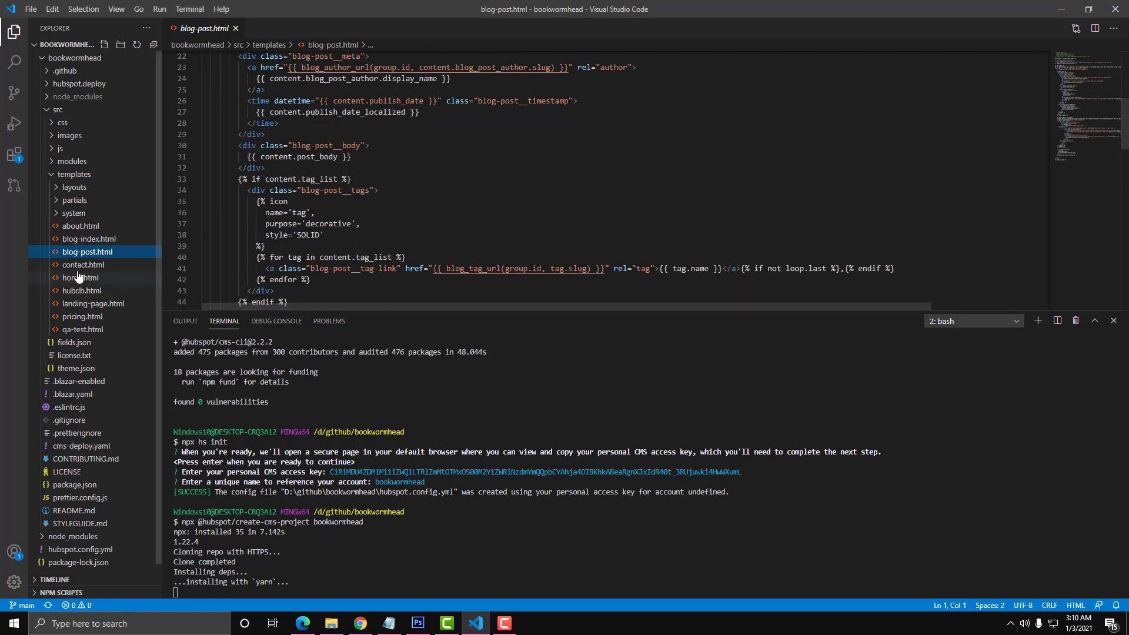
{"action": "left_click", "coordinate": [83, 265]}
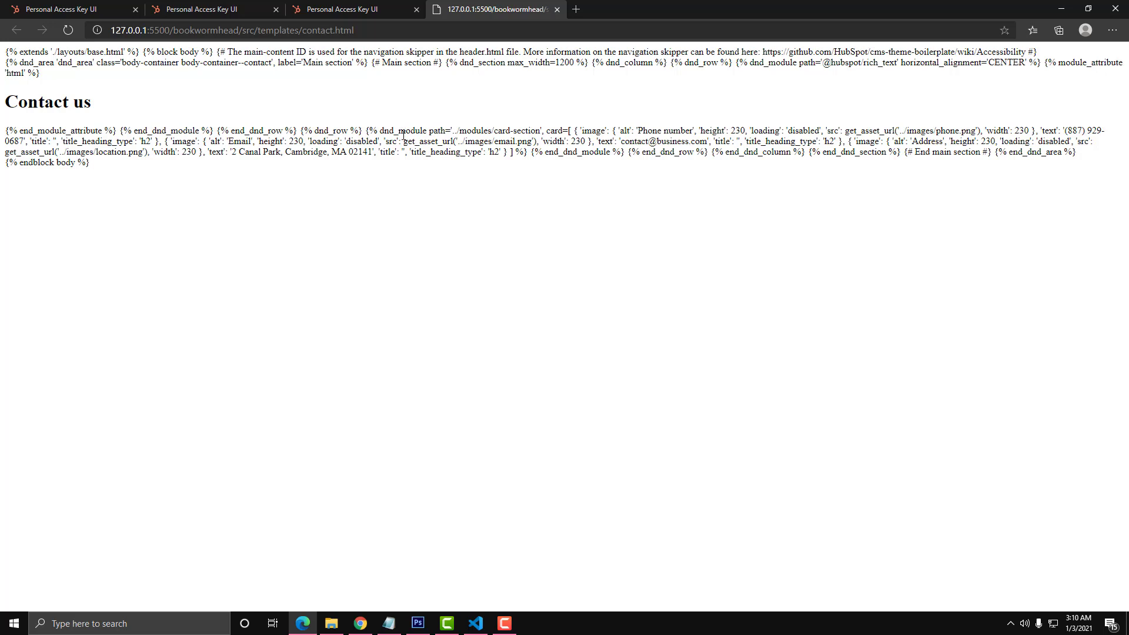
Return to the contact template in VS Code, where the boilerplate creation has completed.
{"action": "left_click", "coordinate": [474, 623]}
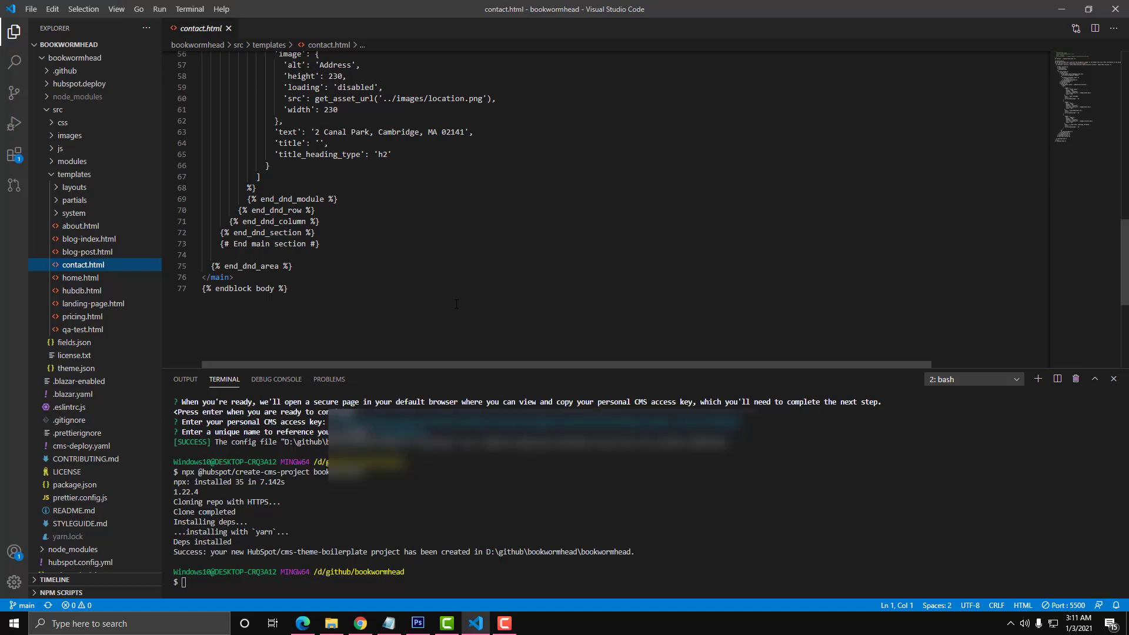
{"action": "scroll", "scroll_direction": "up", "scroll_amount": 3}
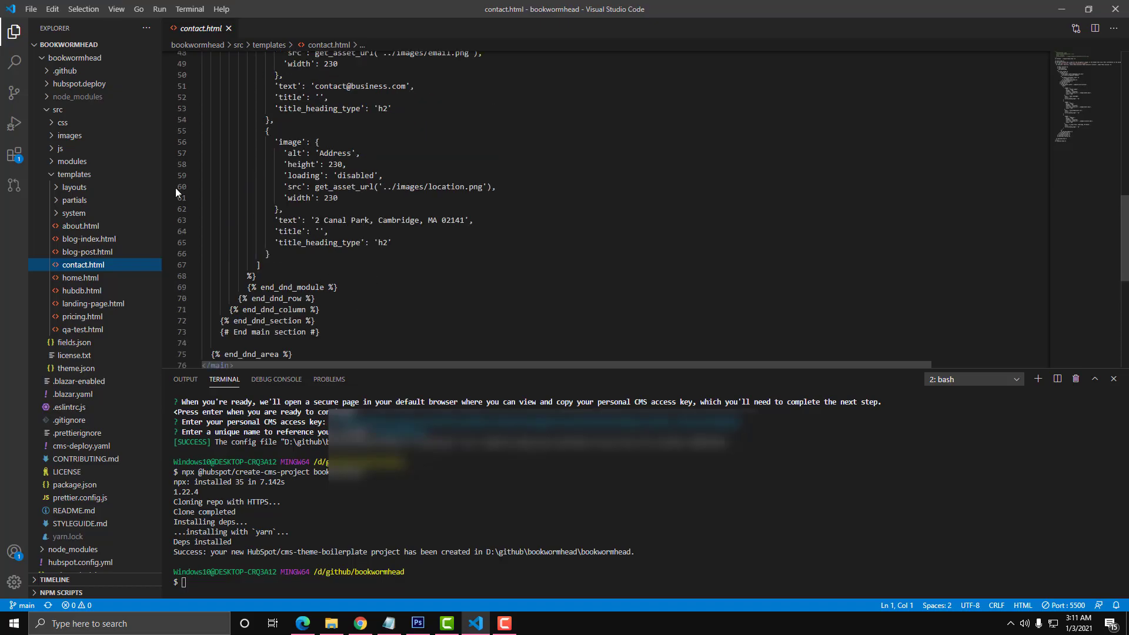
{"action": "mouse_move", "coordinate": [14, 92]}
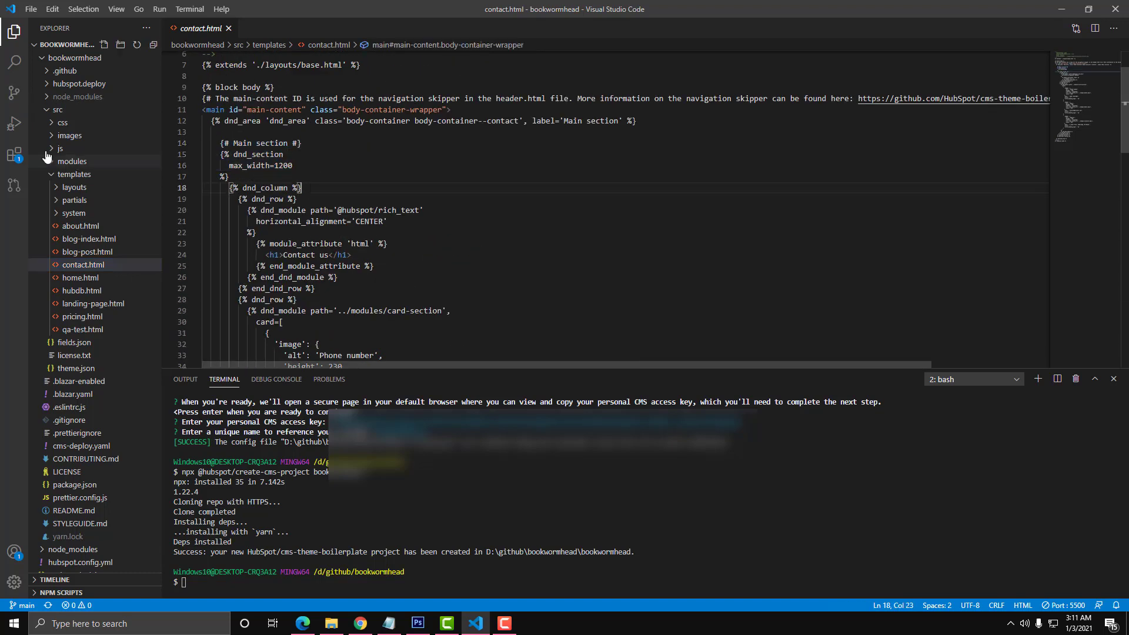
Find 'hubspot' in the Extensions view and show the HubSpot VS Code Extension details page.
{"action": "left_click", "coordinate": [14, 153]}
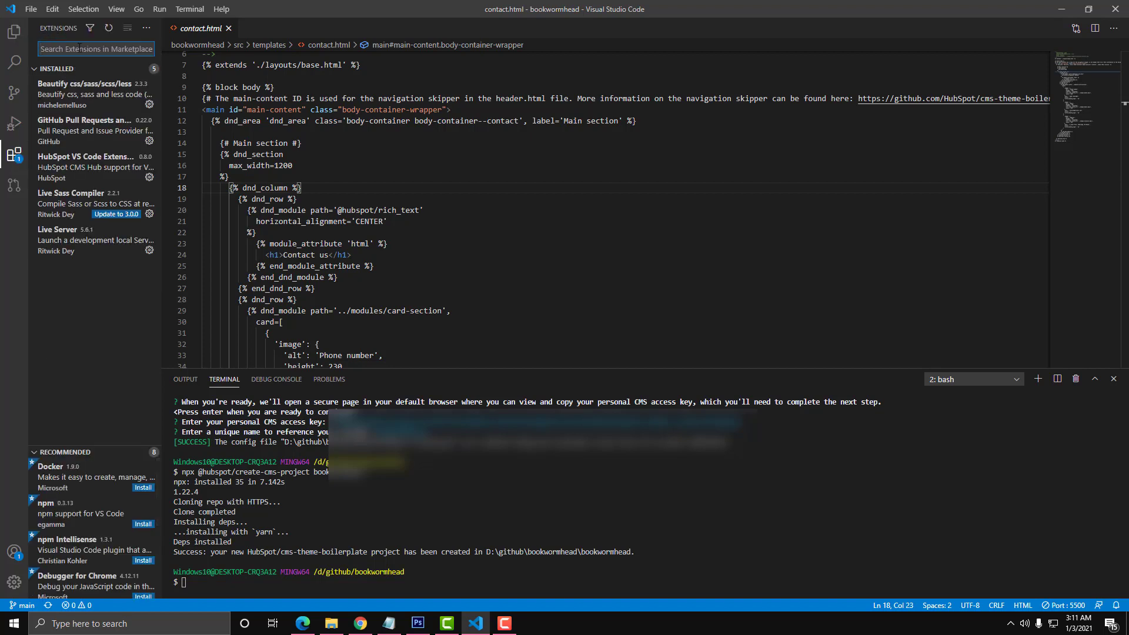
{"action": "type", "text": "hubspot"}
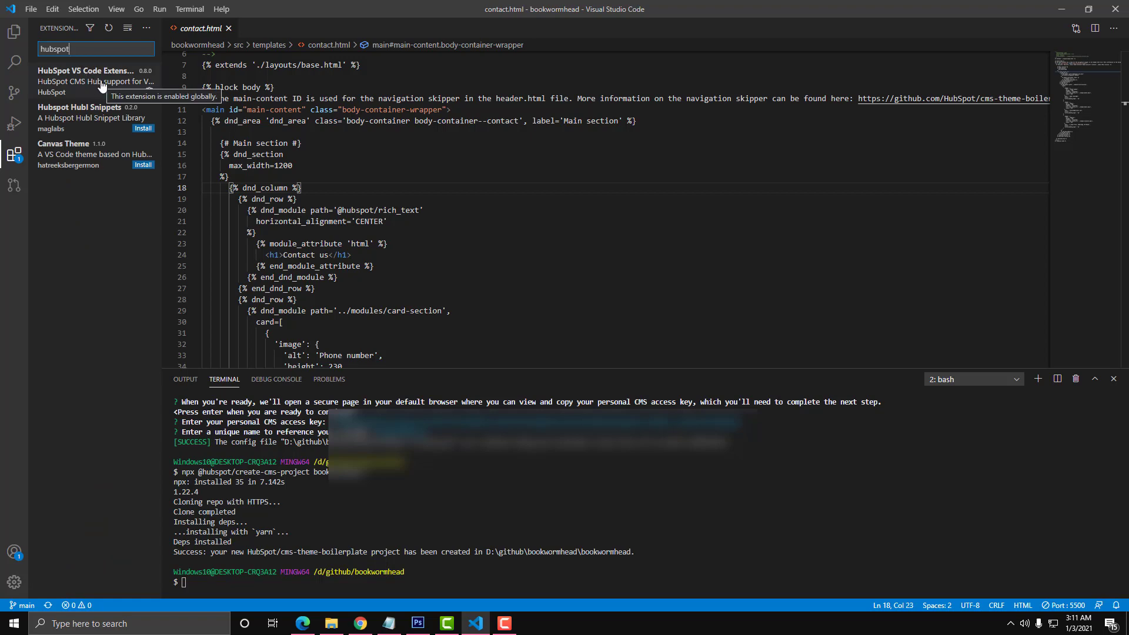
{"action": "left_click", "coordinate": [85, 81]}
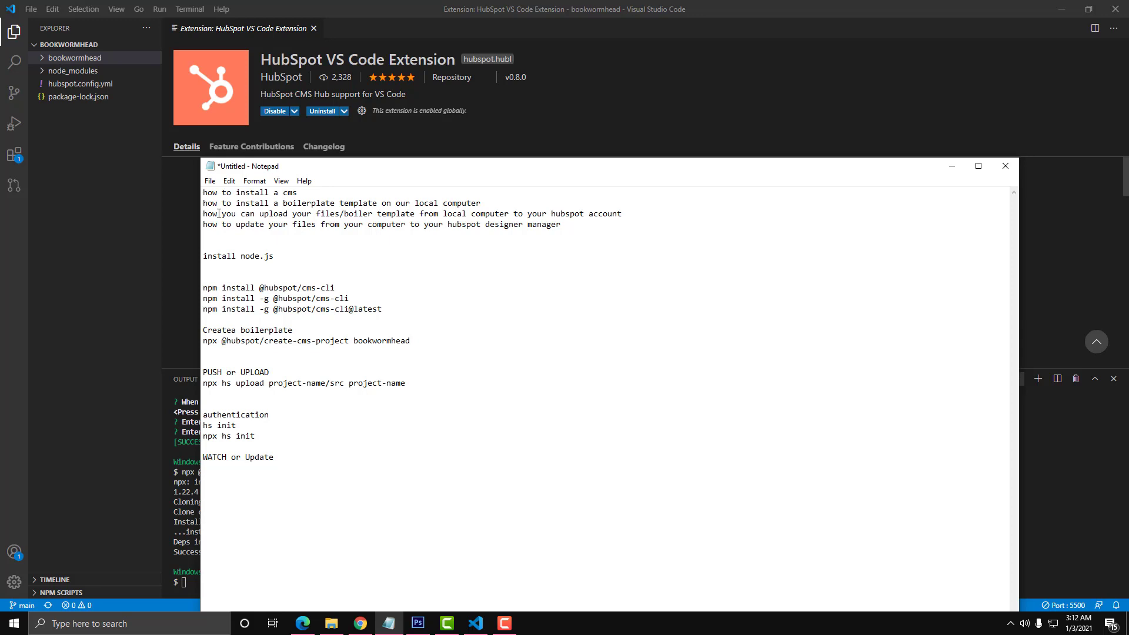
{"action": "mouse_move", "coordinate": [54, 98]}
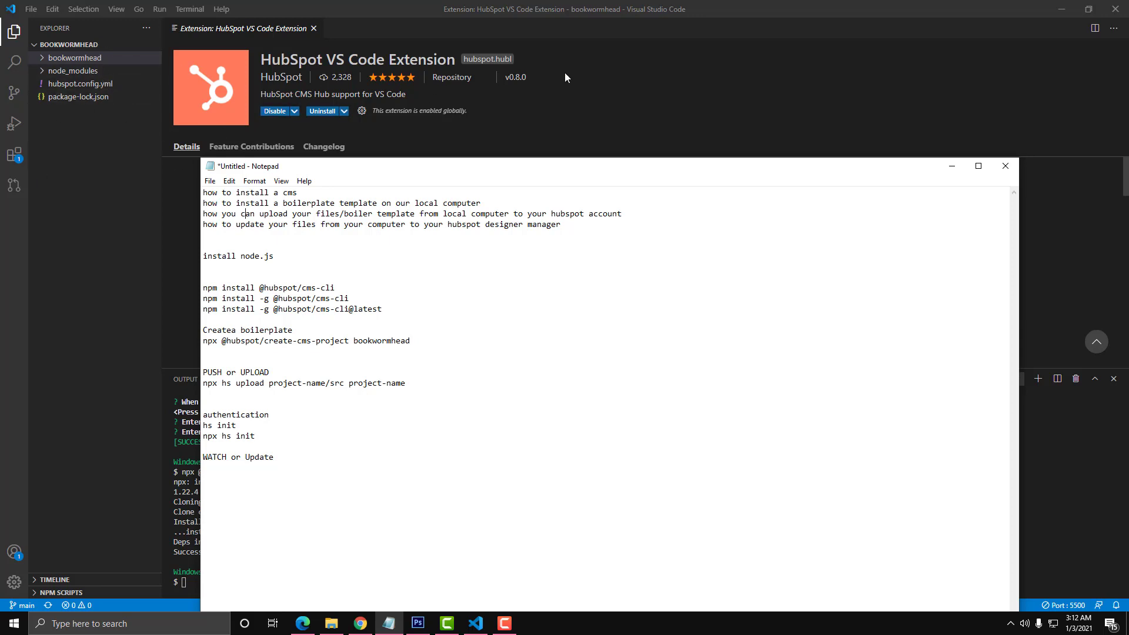
{"action": "mouse_move", "coordinate": [138, 142]}
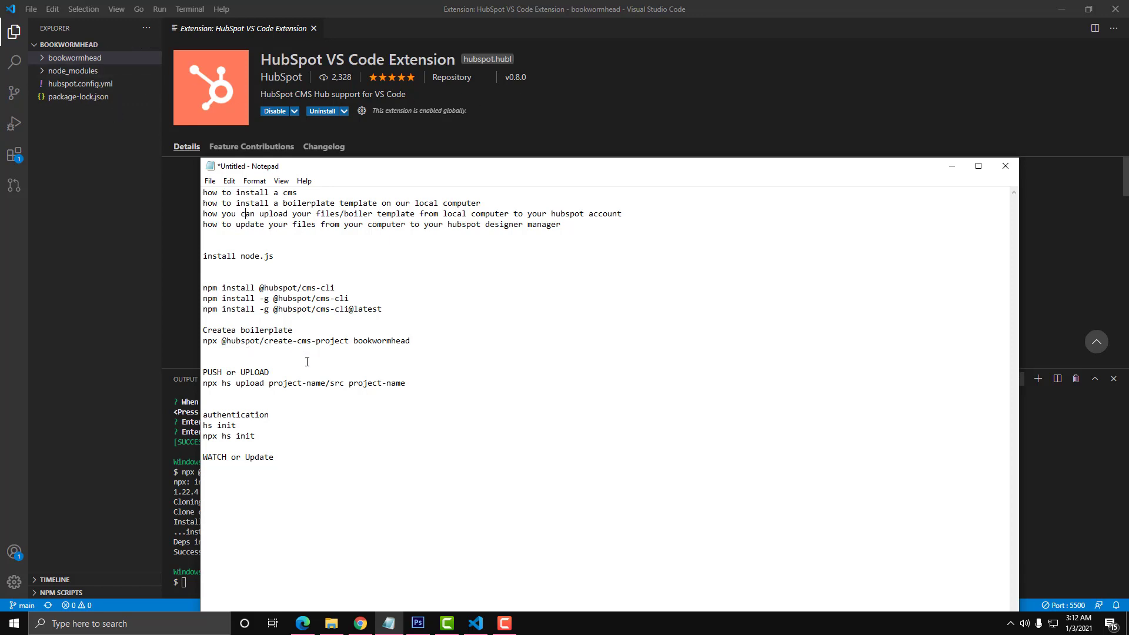
{"action": "mouse_move", "coordinate": [261, 369]}
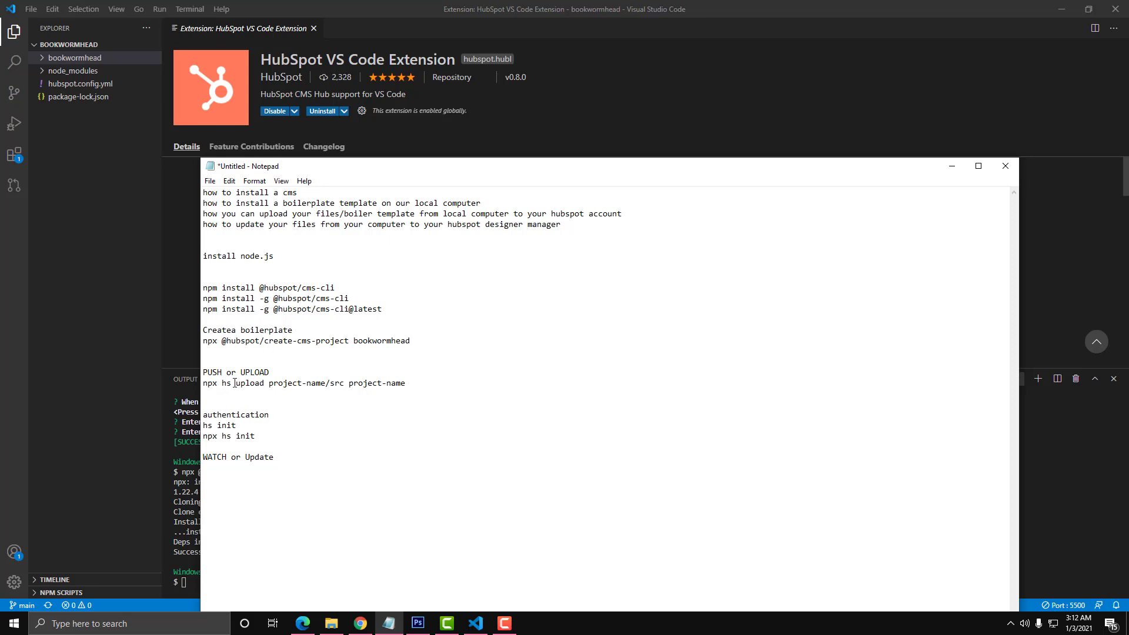
Replace both project-name placeholders with bookwormhead and select the full 'npx hs upload bookwormhead/src bookwormhead' line.
{"action": "double_click", "coordinate": [297, 383]}
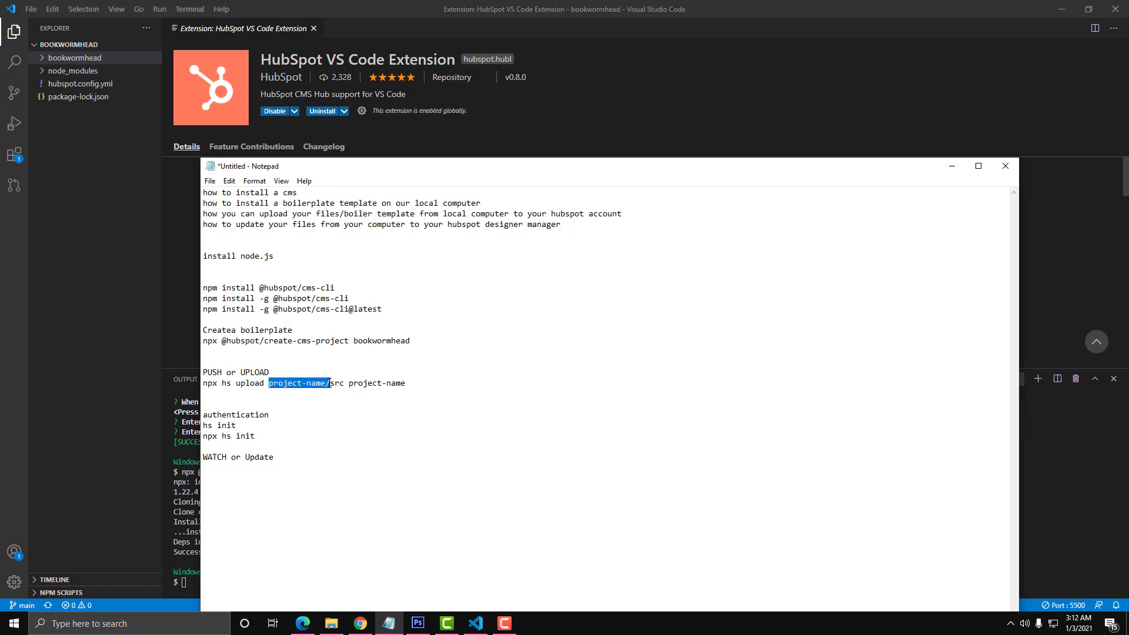
{"action": "double_click", "coordinate": [381, 341]}
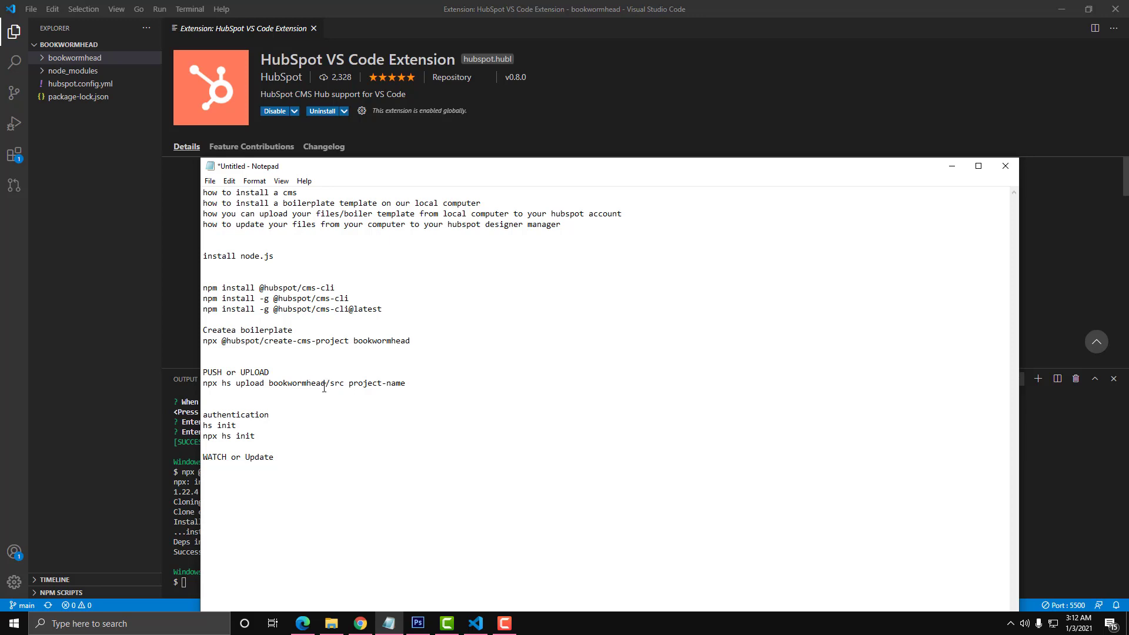
{"action": "double_click", "coordinate": [377, 382]}
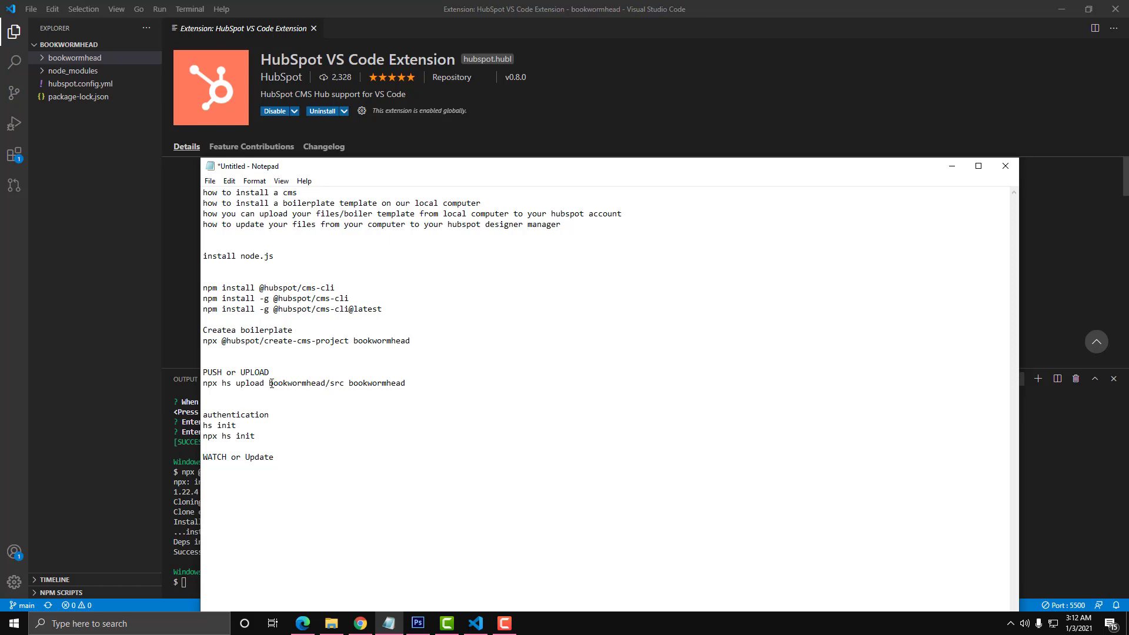
{"action": "double_click", "coordinate": [298, 382]}
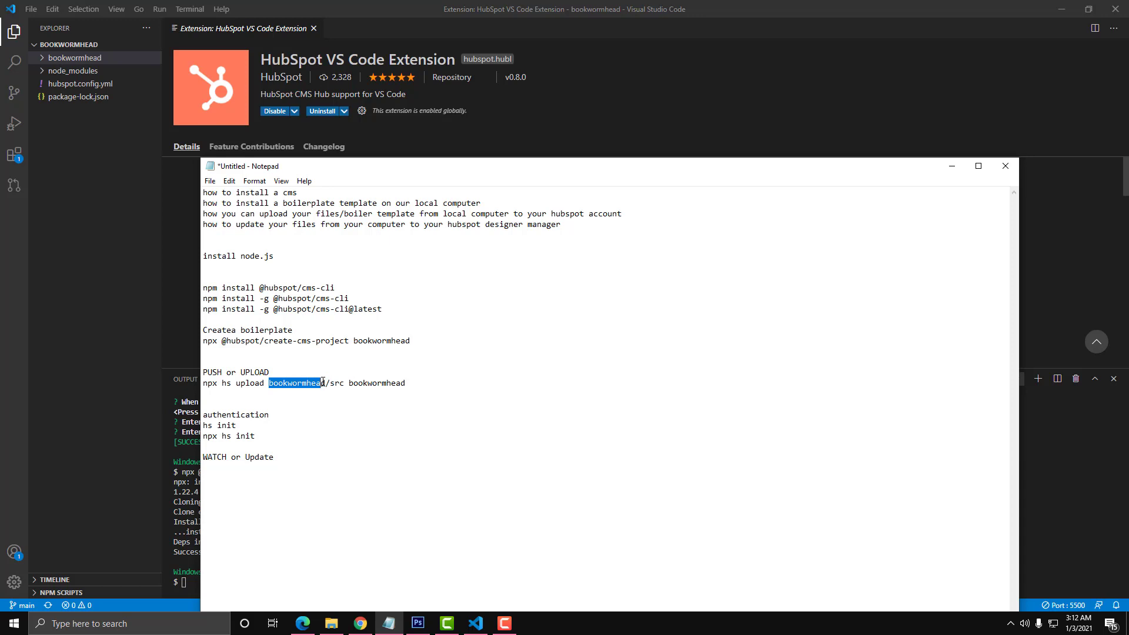
{"action": "double_click", "coordinate": [376, 382]}
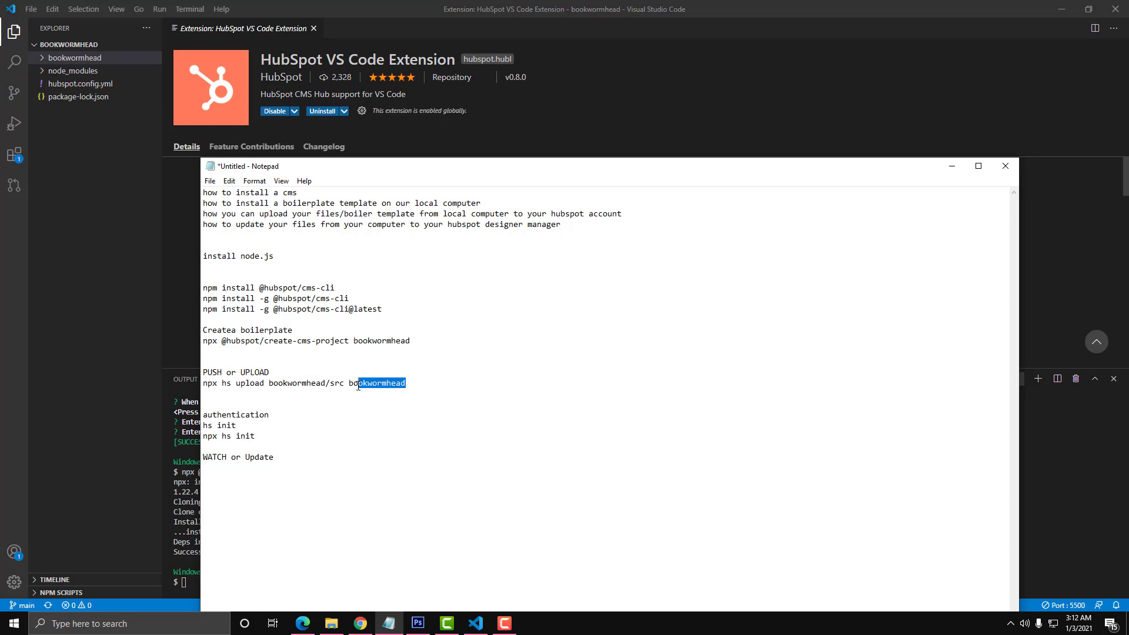
{"action": "triple_click", "coordinate": [303, 382]}
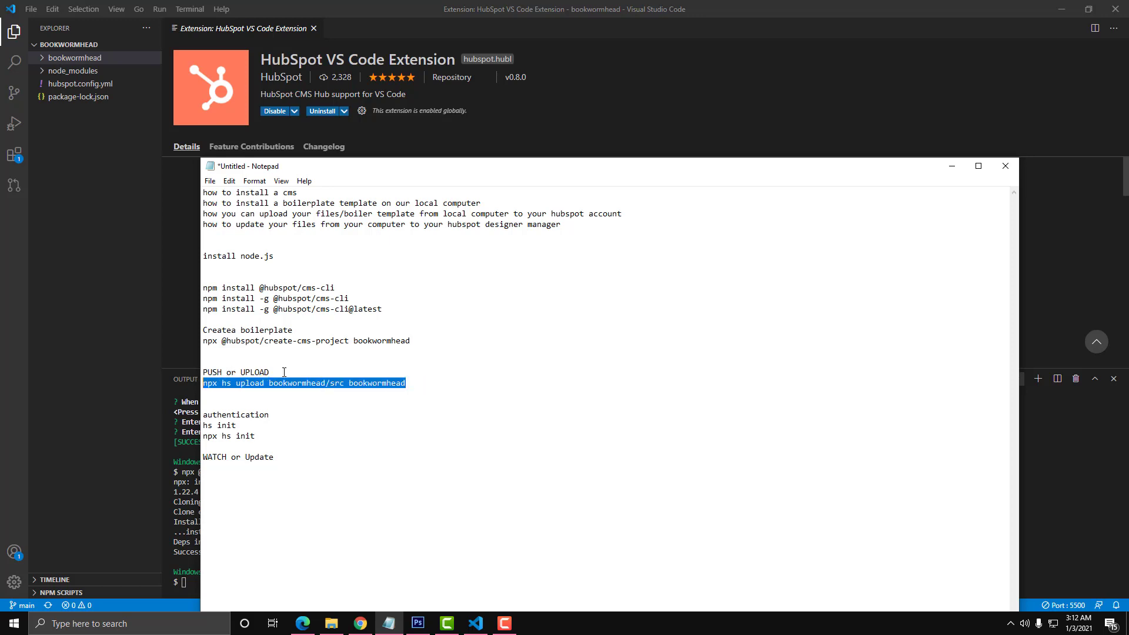
{"action": "mouse_move", "coordinate": [302, 389]}
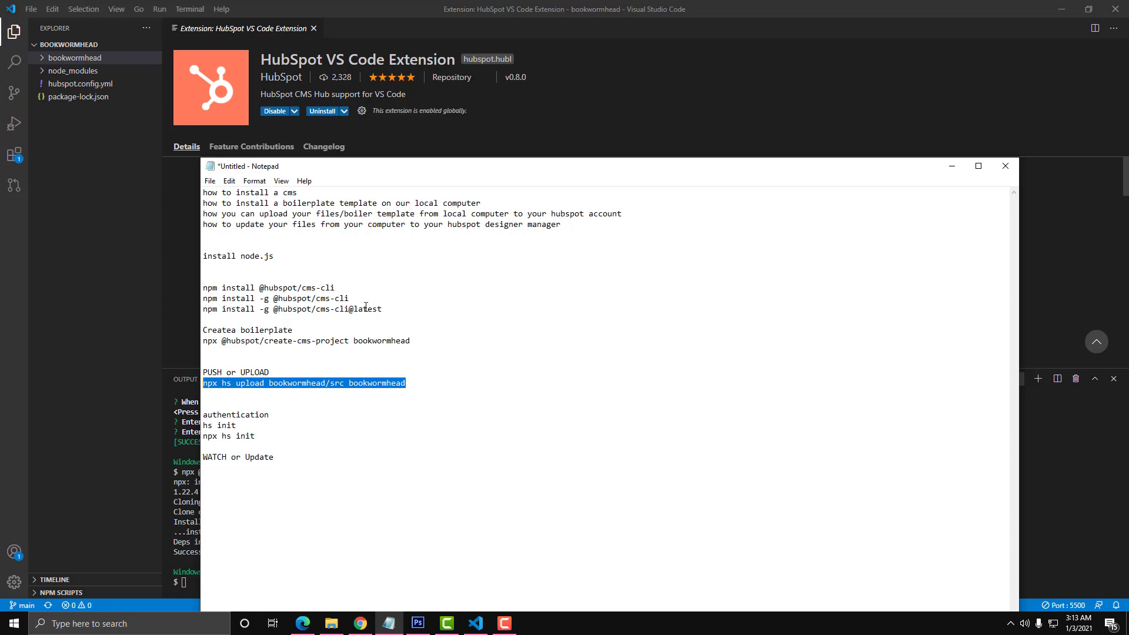
{"action": "left_click", "coordinate": [79, 84]}
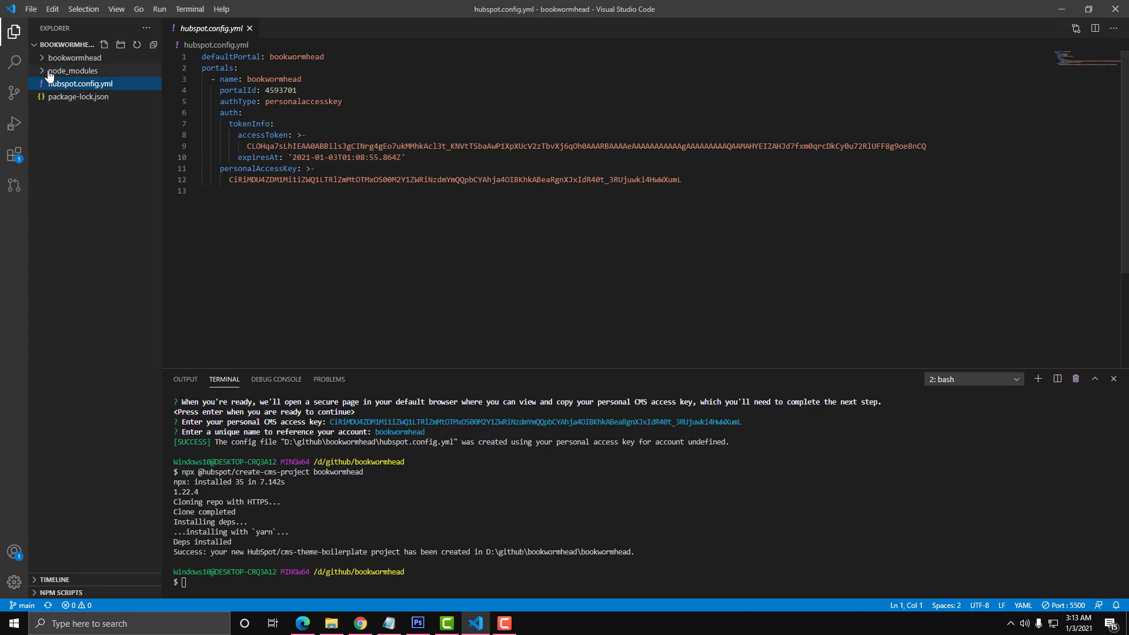
Run 'npx hs upload bookwormhead/src bookwormhead' in the terminal, review its output, and switch to the browser.
{"action": "left_click", "coordinate": [75, 57]}
{"action": "type", "text": "npx hs upload bookwormhead/src bookwormhead"}
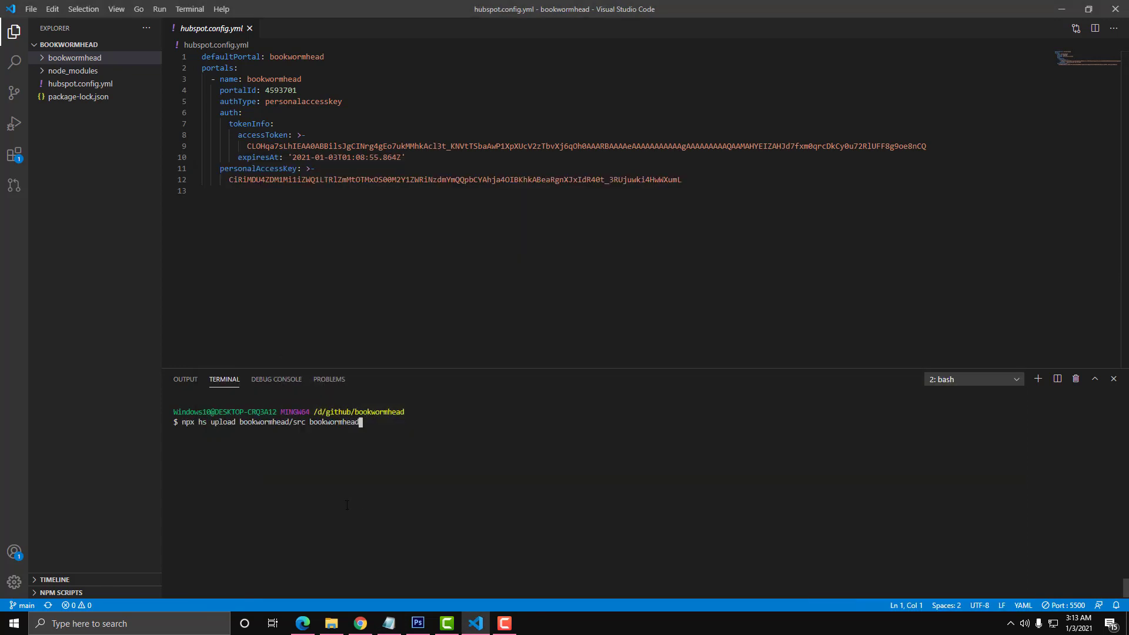
{"action": "key", "text": "Return"}
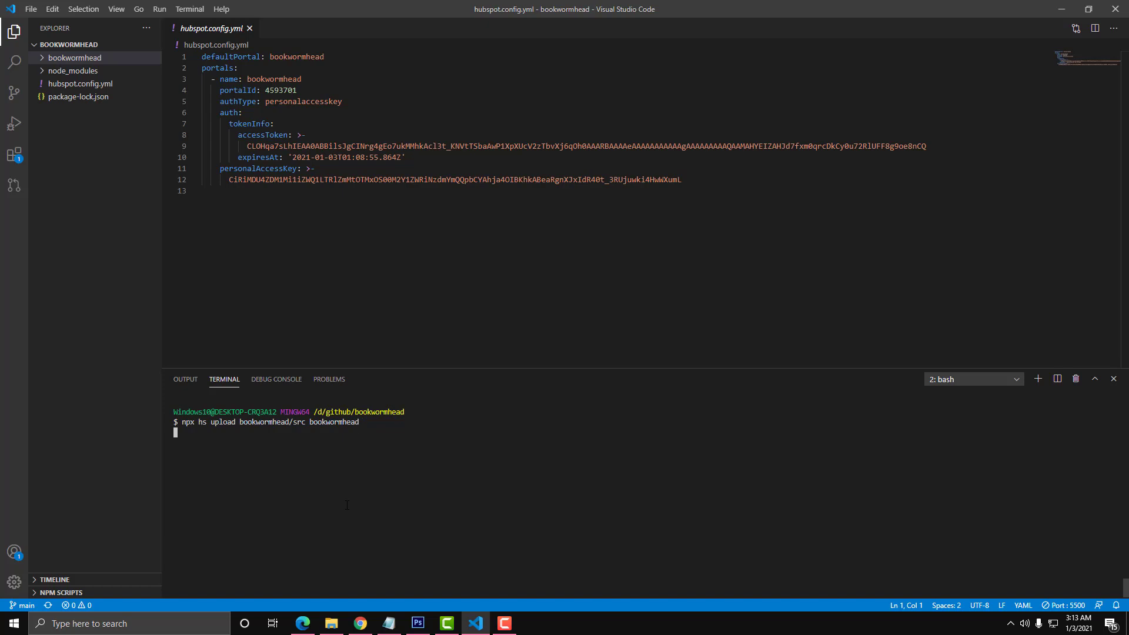
{"action": "key", "text": "Return"}
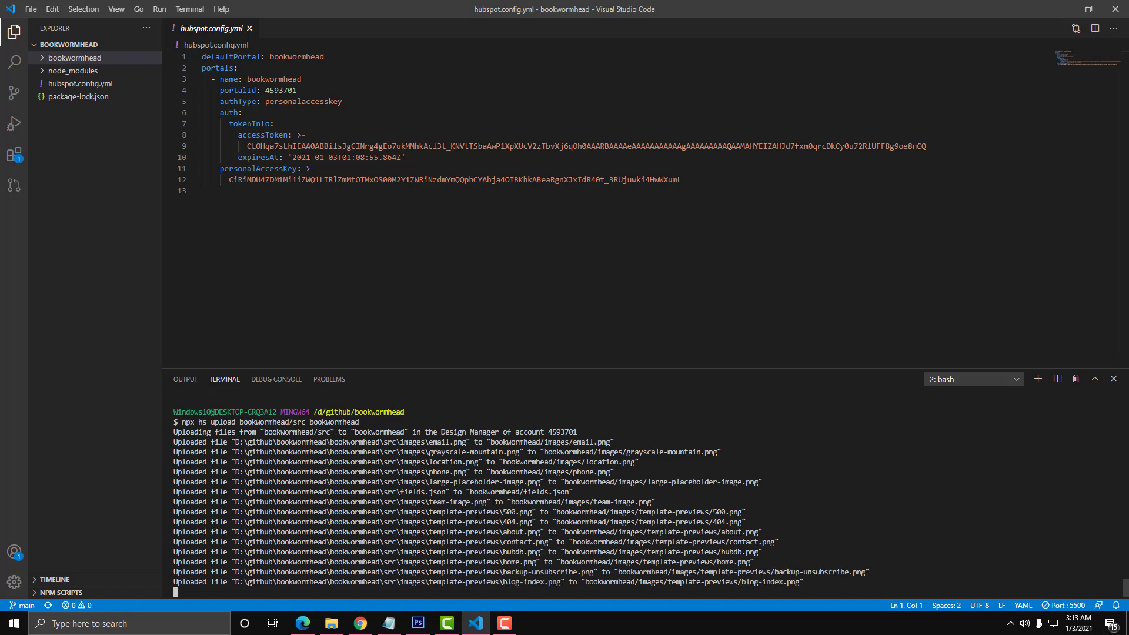
{"action": "scroll", "scroll_direction": "down", "scroll_amount": 3}
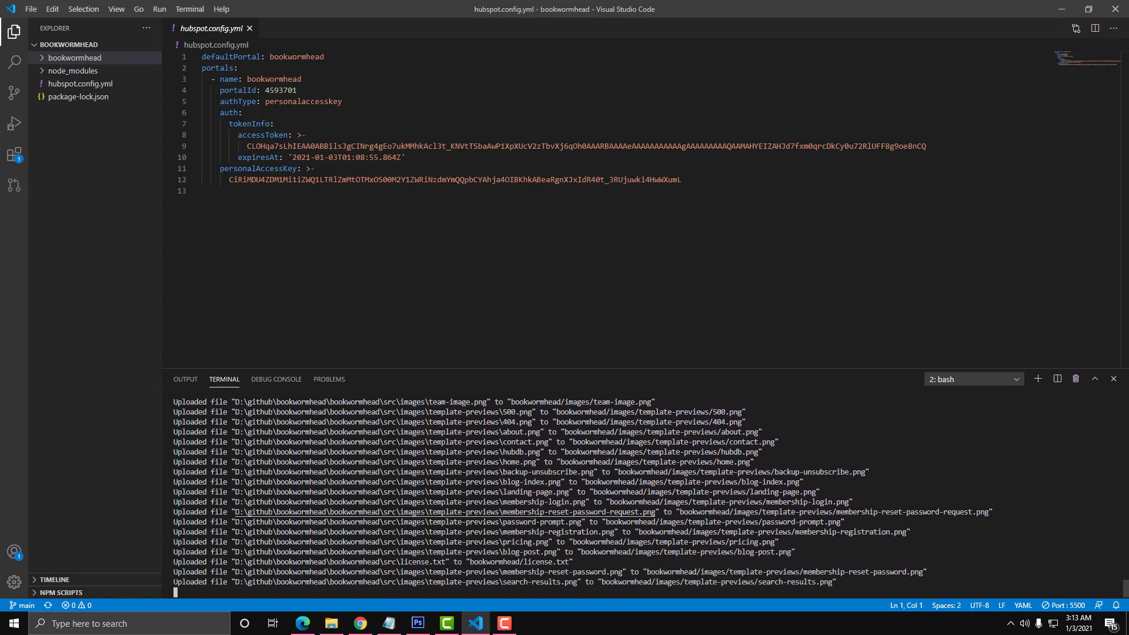
{"action": "scroll", "scroll_direction": "down", "scroll_amount": 3}
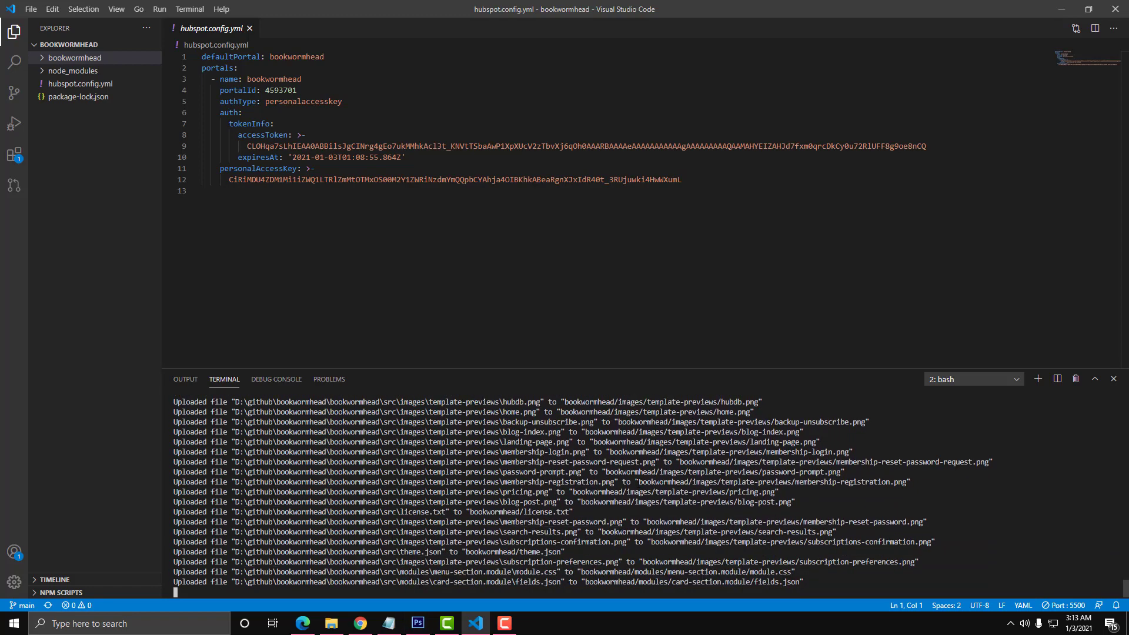
{"action": "left_click", "coordinate": [359, 624]}
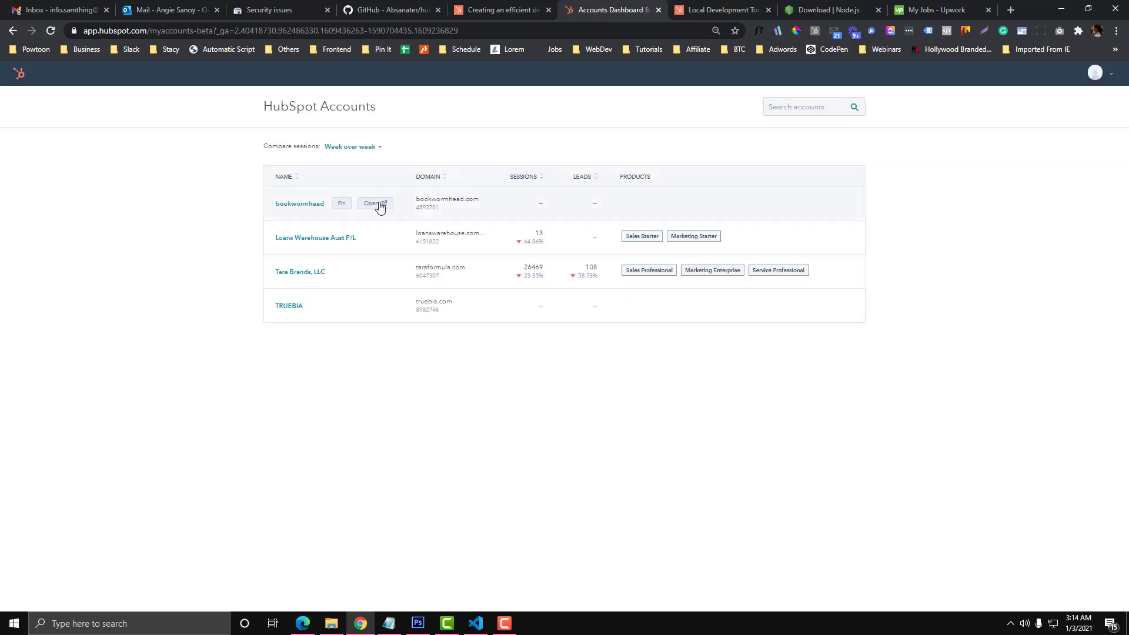
Enter the bookwormhead account's Design Manager and view the uploaded bookwormhead folder among all files.
{"action": "left_click", "coordinate": [374, 204]}
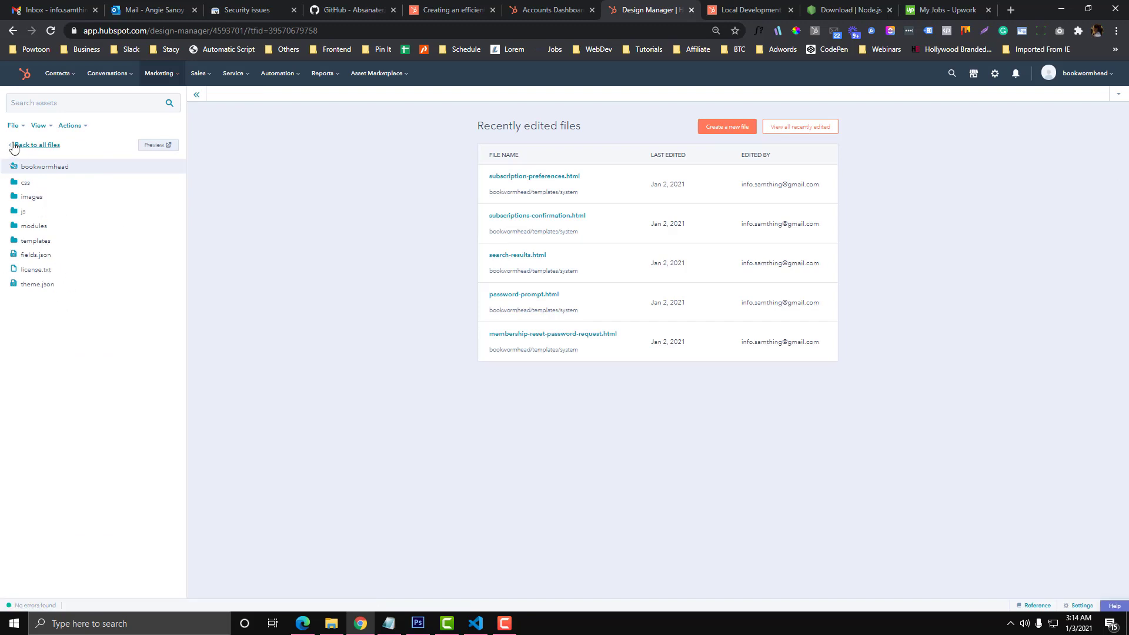
{"action": "left_click", "coordinate": [34, 145]}
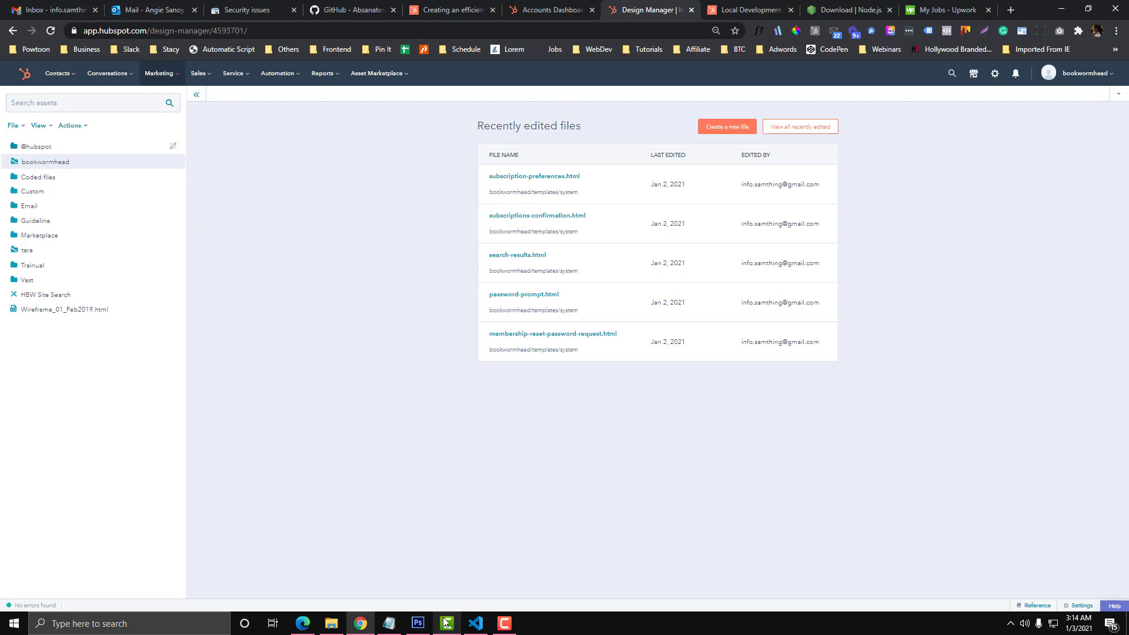
{"action": "mouse_move", "coordinate": [107, 149]}
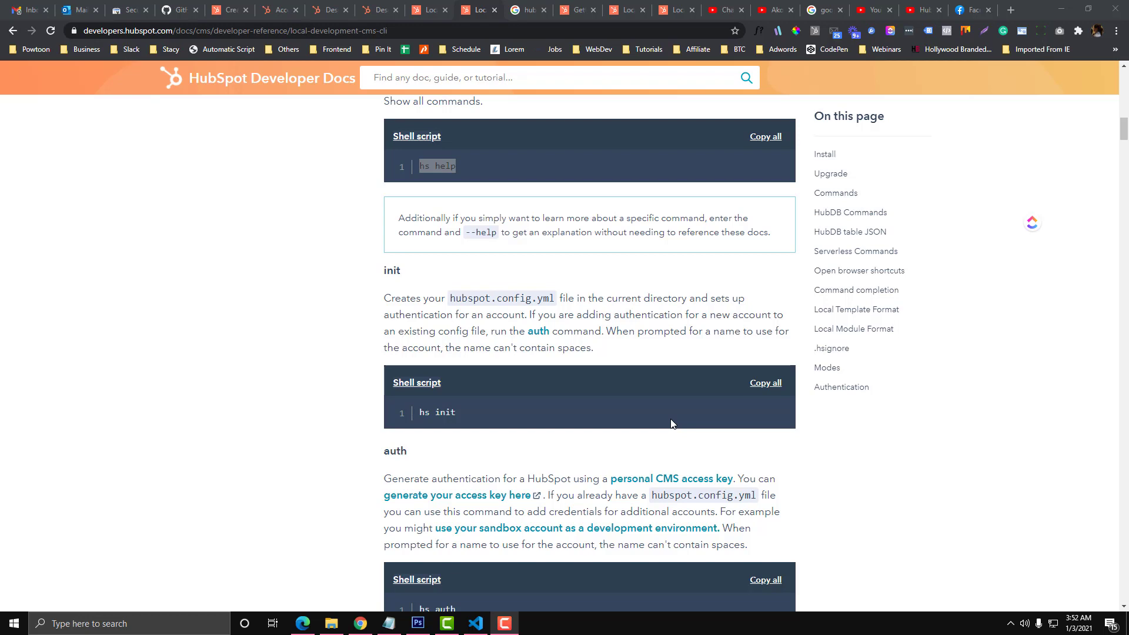
{"action": "scroll", "scroll_direction": "down", "scroll_amount": 3}
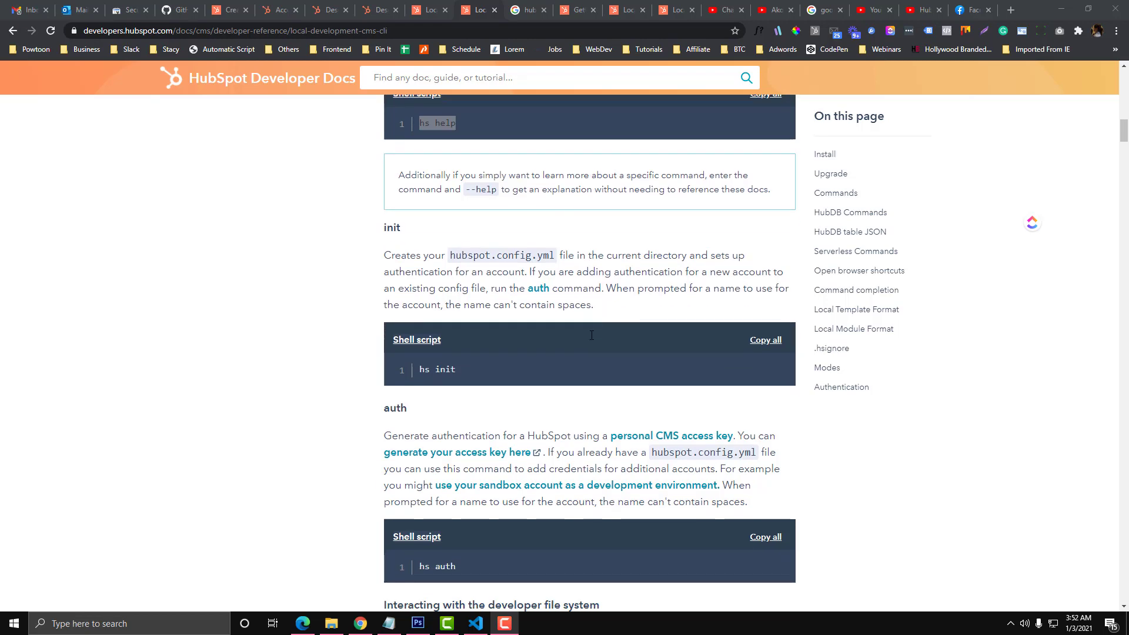
{"action": "scroll", "scroll_direction": "down", "scroll_amount": 3}
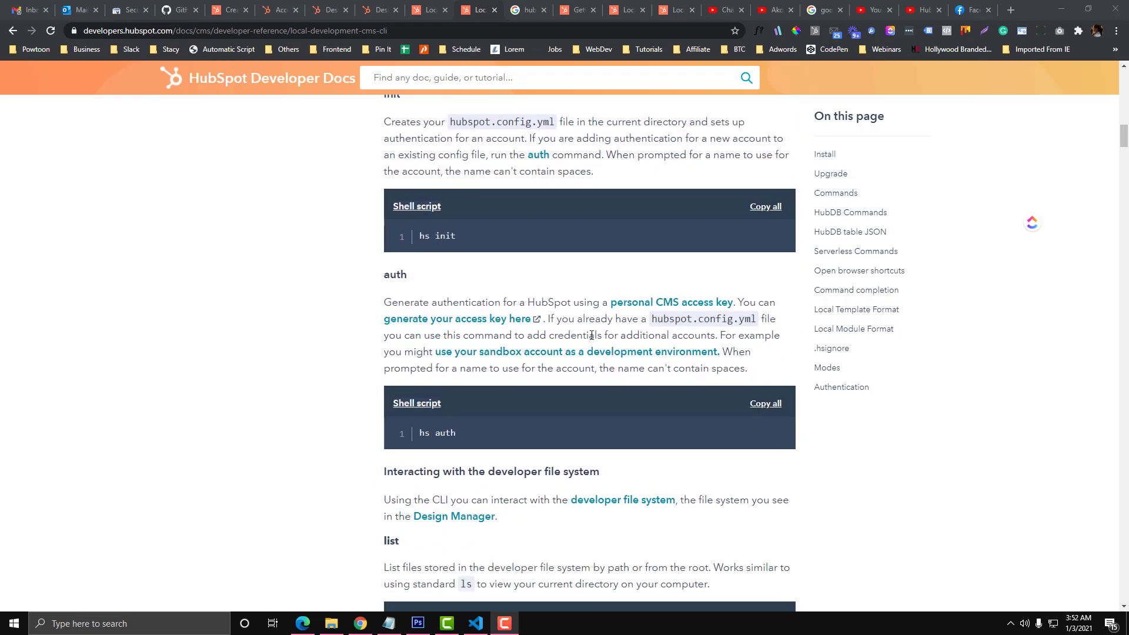
{"action": "scroll", "scroll_direction": "down", "scroll_amount": 3}
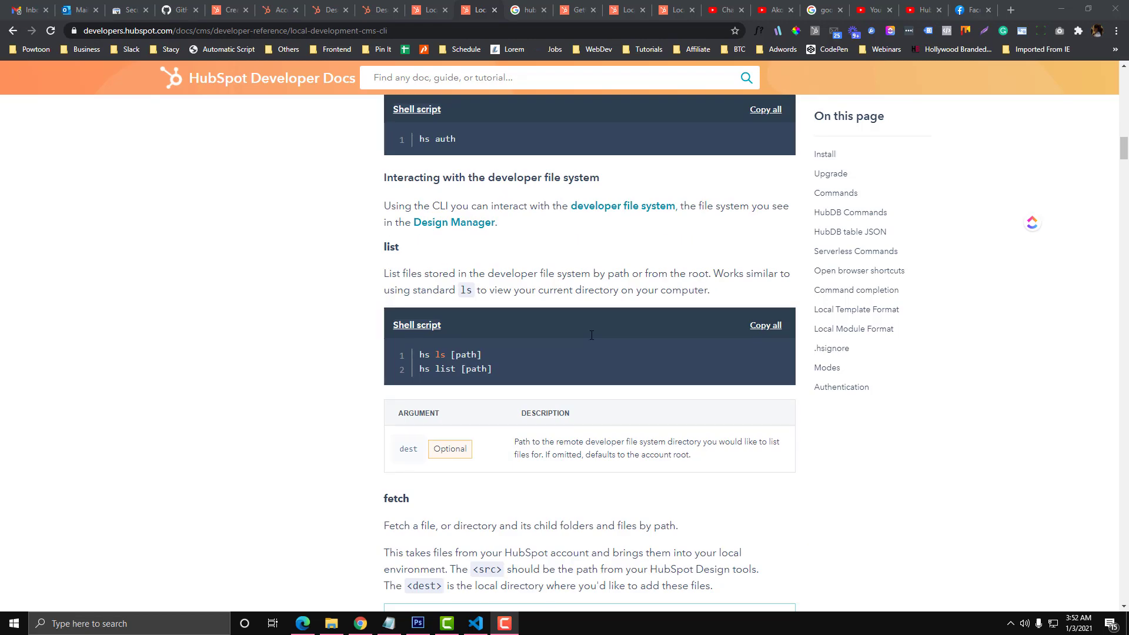
{"action": "scroll", "scroll_direction": "down", "scroll_amount": 3}
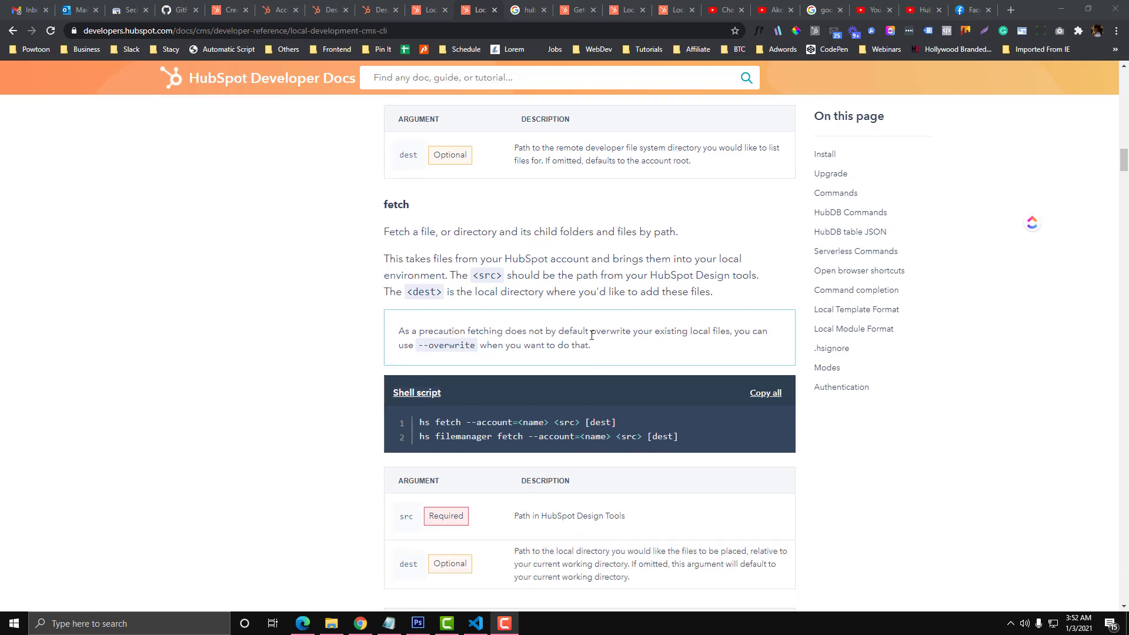